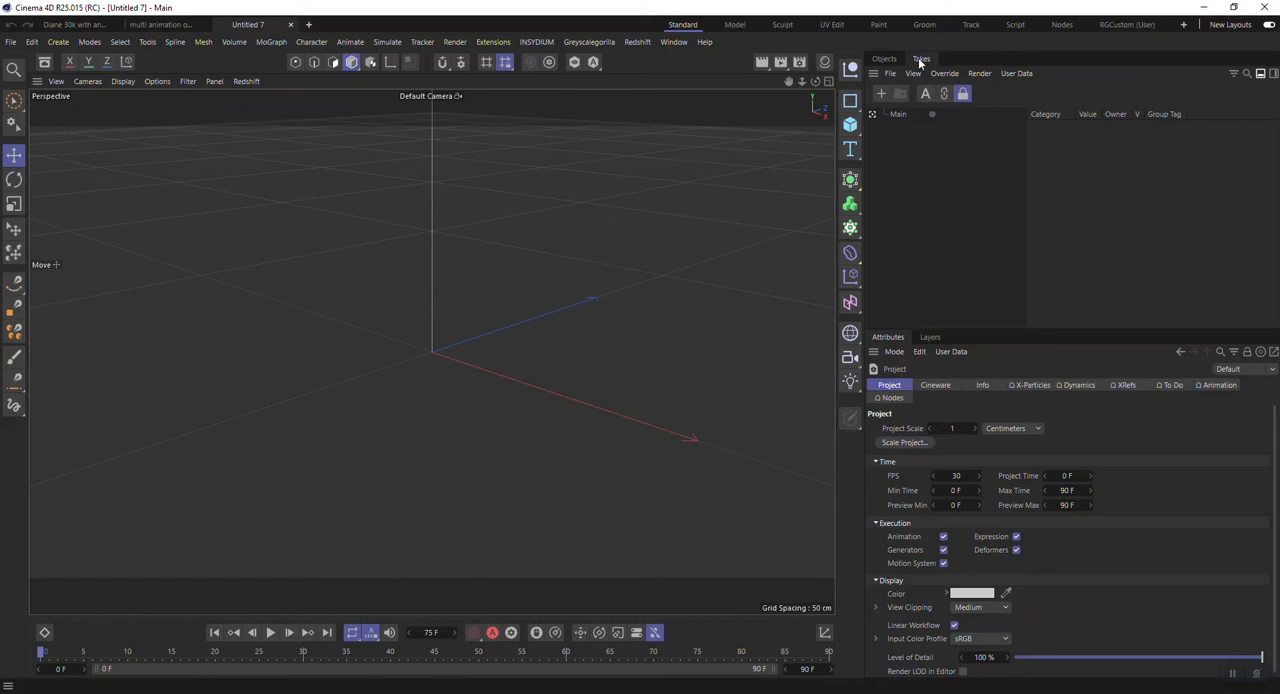
{"action": "mouse_move", "coordinate": [910, 170]}
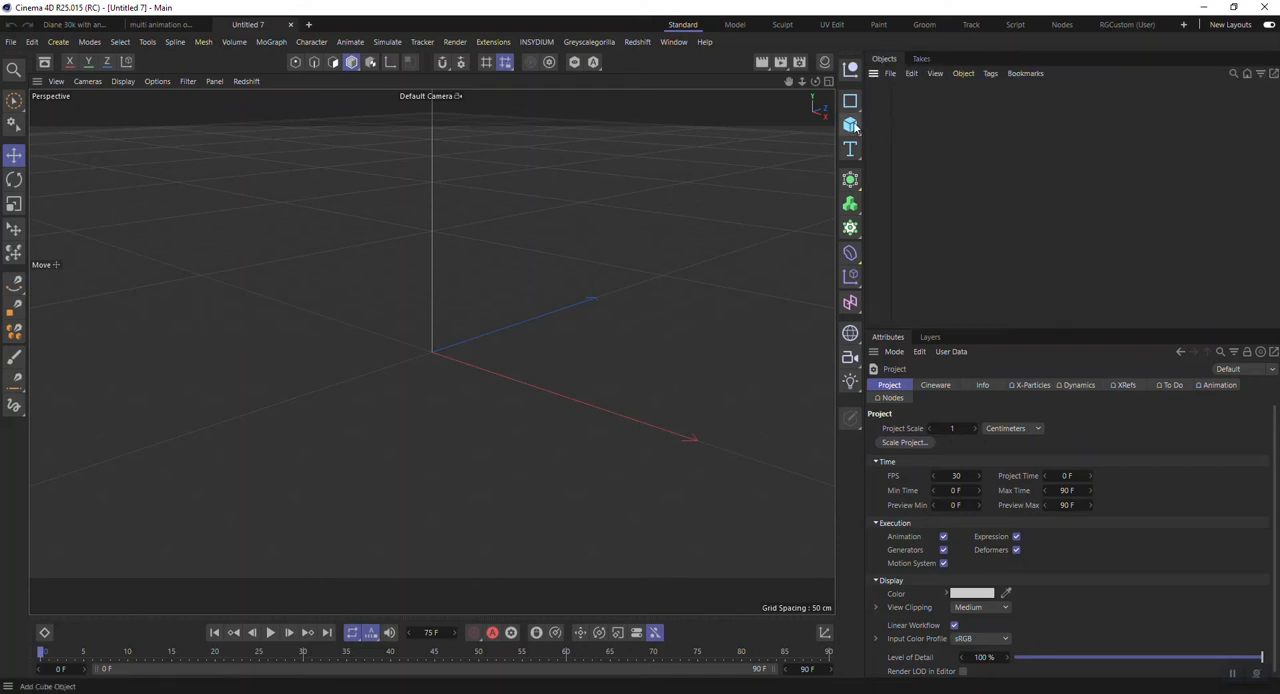
Step: Add a 200 cm cube to the scene and show the takes list with Main
{"action": "left_click", "coordinate": [850, 127]}
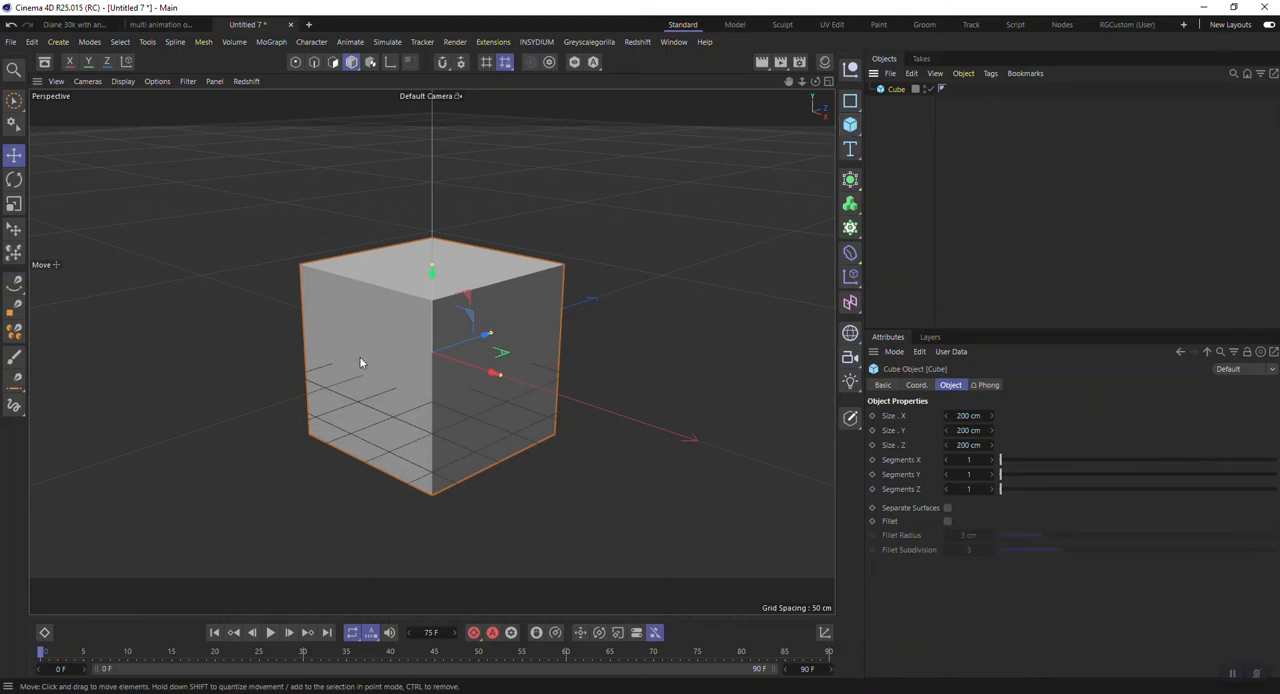
{"action": "mouse_move", "coordinate": [375, 325]}
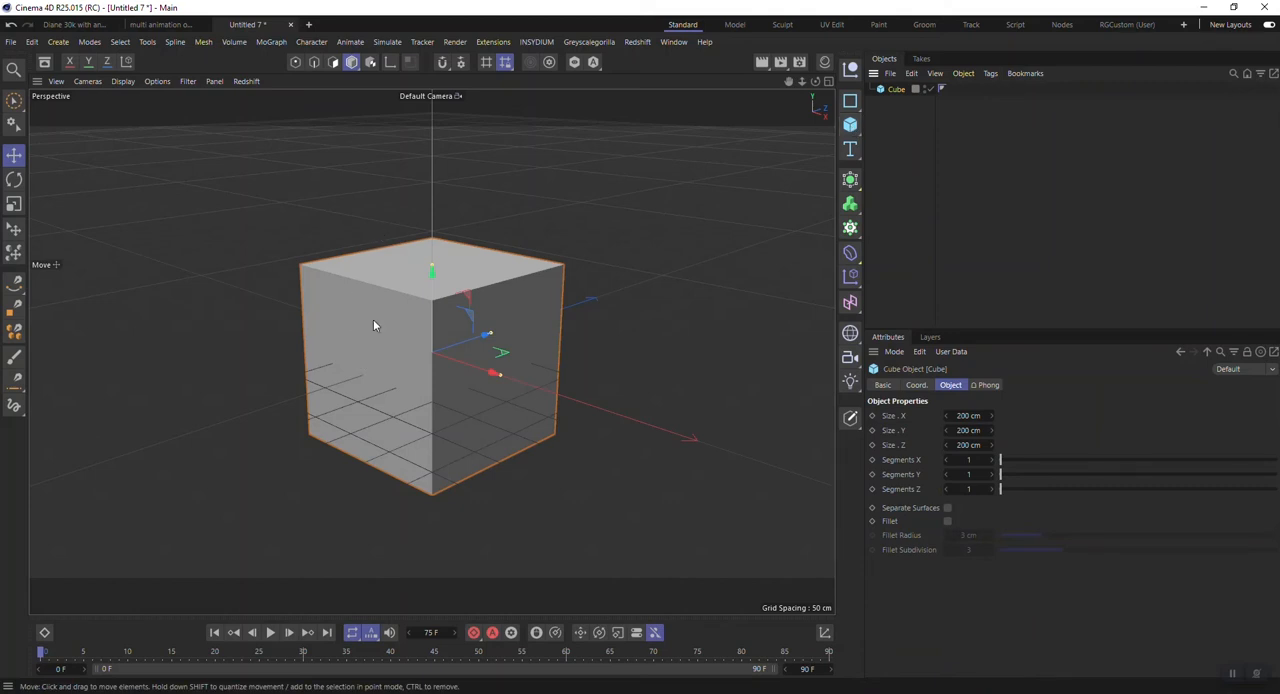
{"action": "mouse_move", "coordinate": [481, 419]}
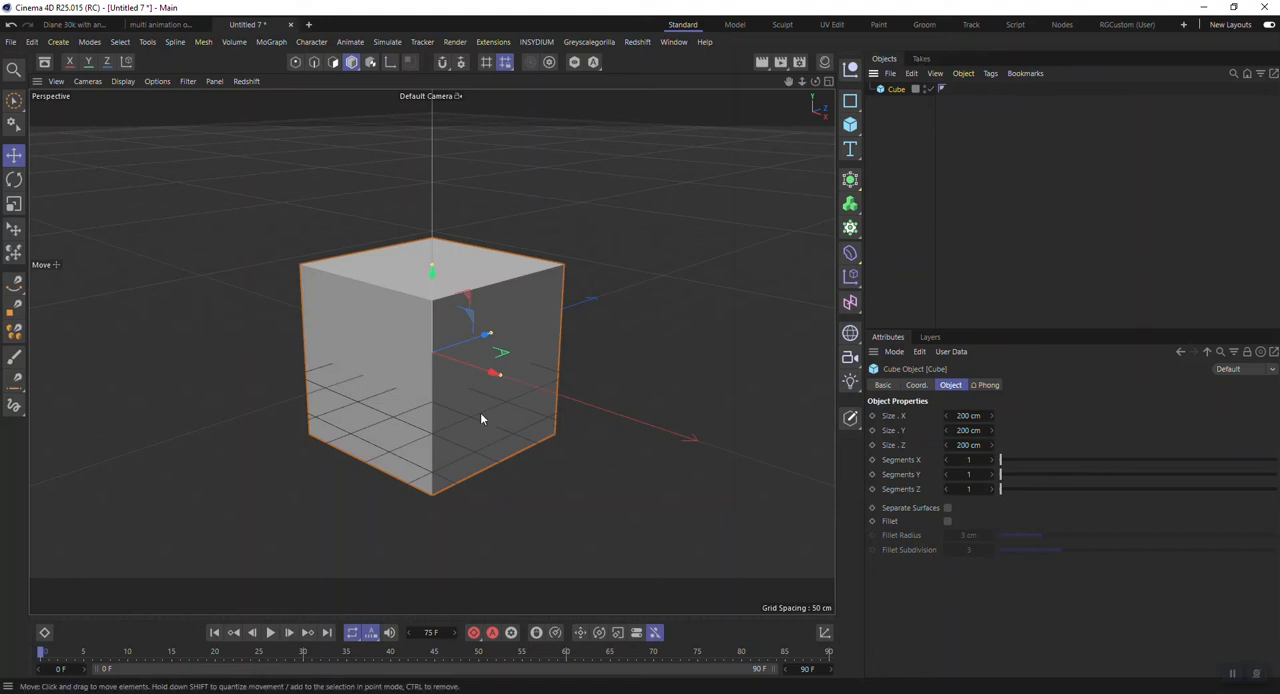
{"action": "left_click", "coordinate": [920, 58]}
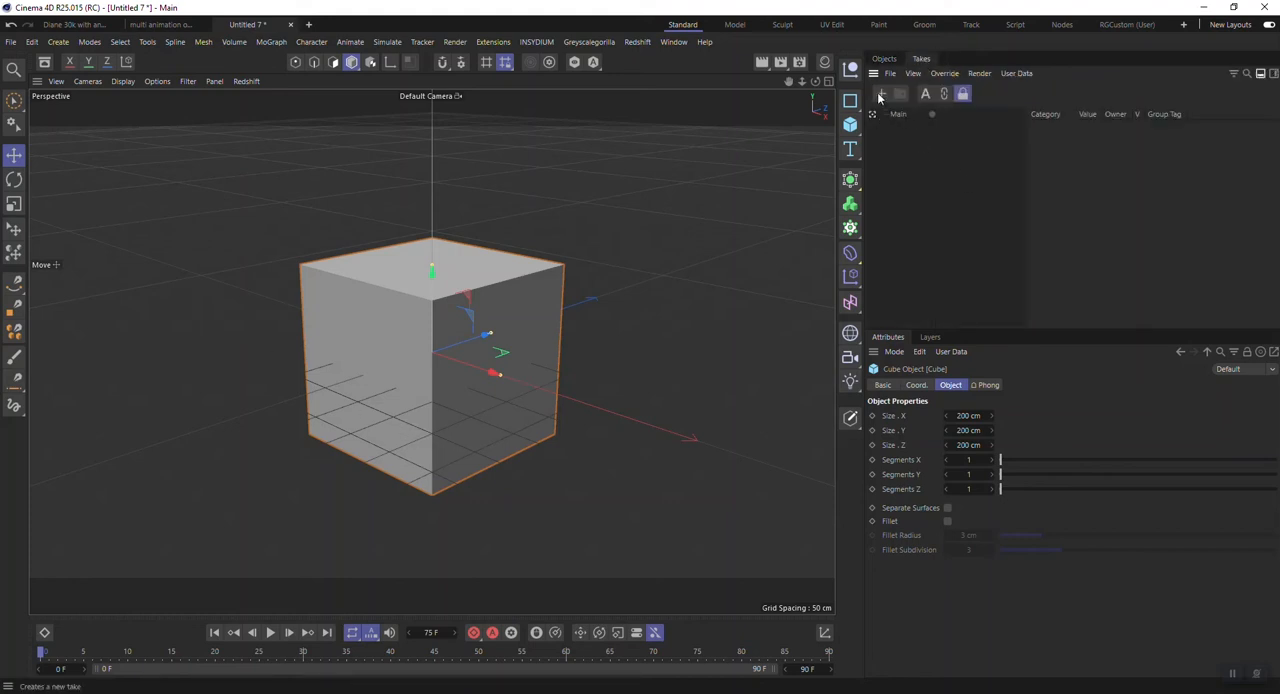
Step: Add two new takes under Main and rename them TakeOne and TakeTwo
{"action": "left_click", "coordinate": [881, 93]}
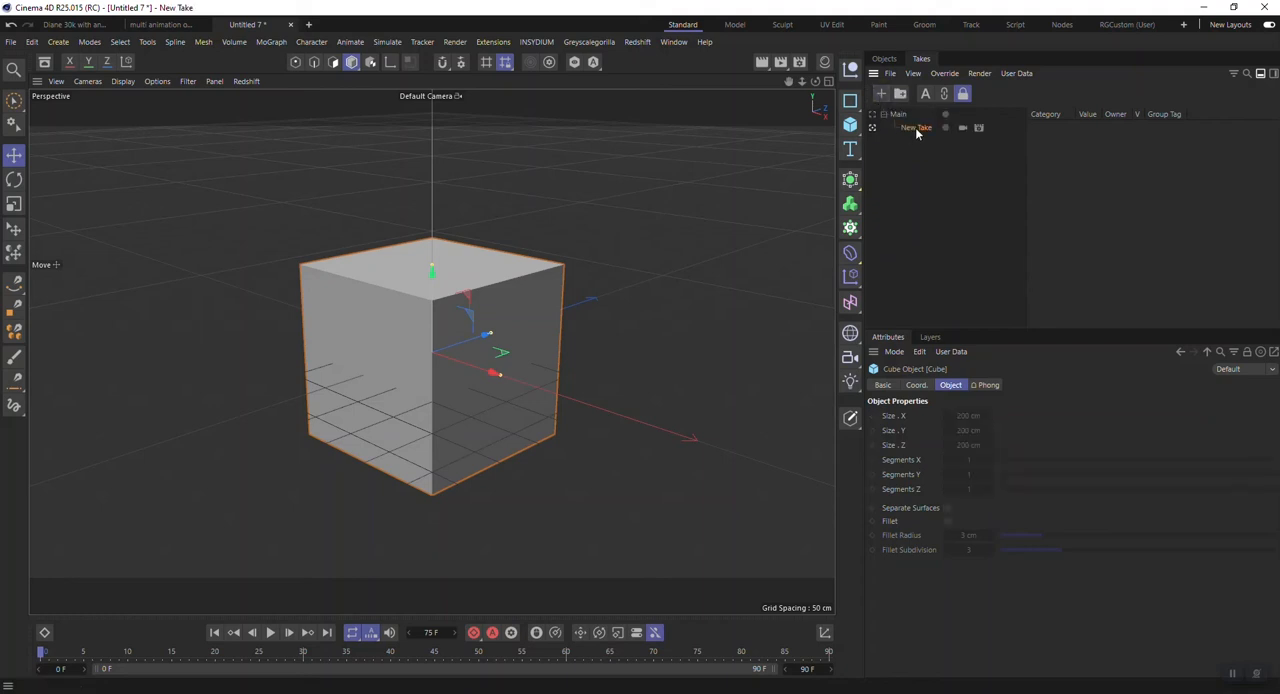
{"action": "double_click", "coordinate": [915, 127]}
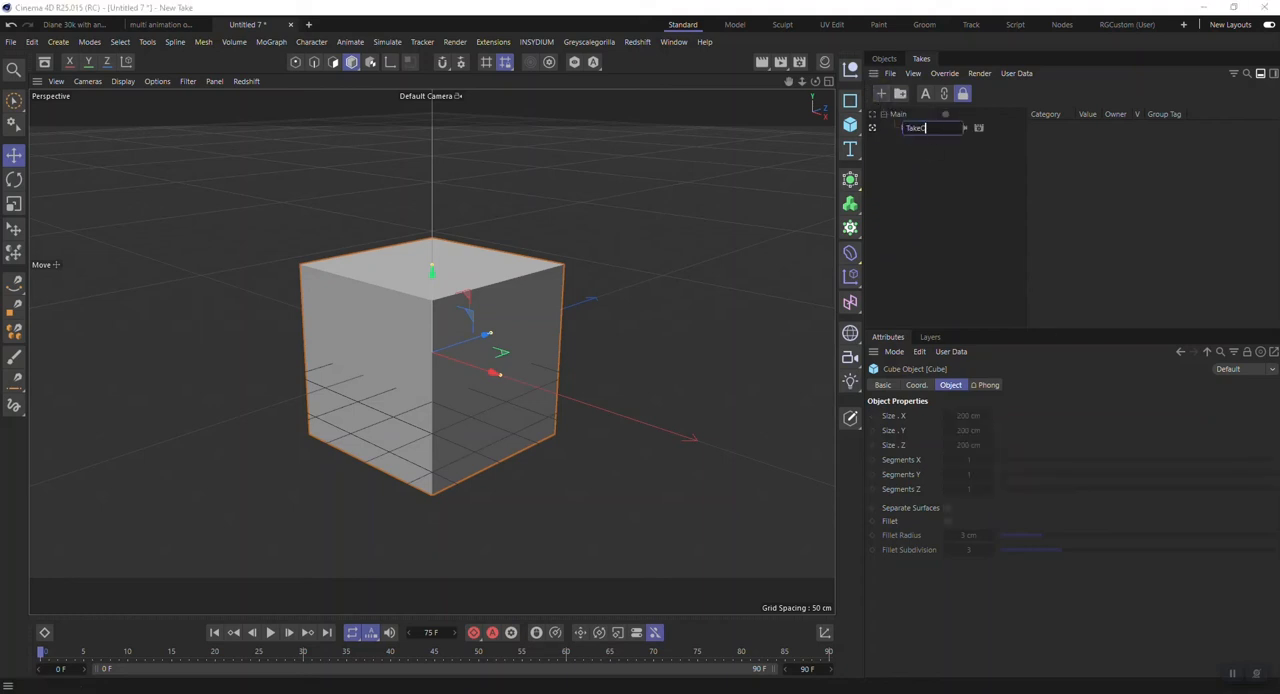
{"action": "left_click", "coordinate": [882, 93]}
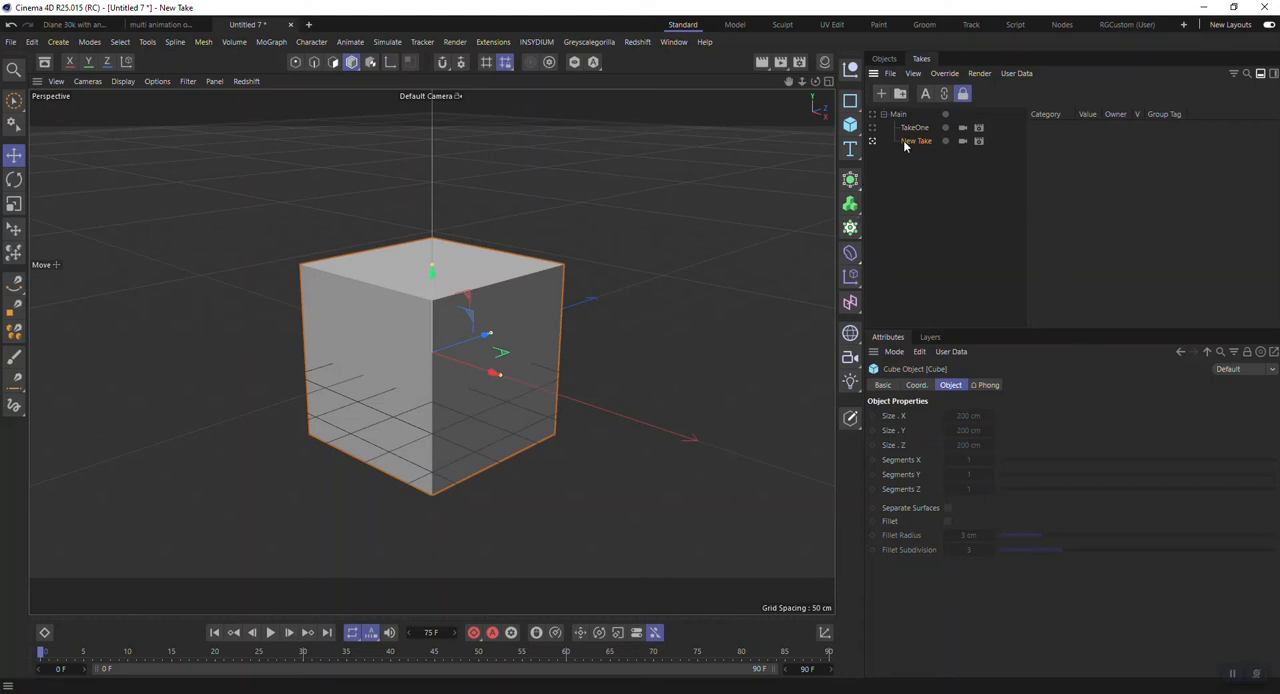
{"action": "double_click", "coordinate": [915, 140]}
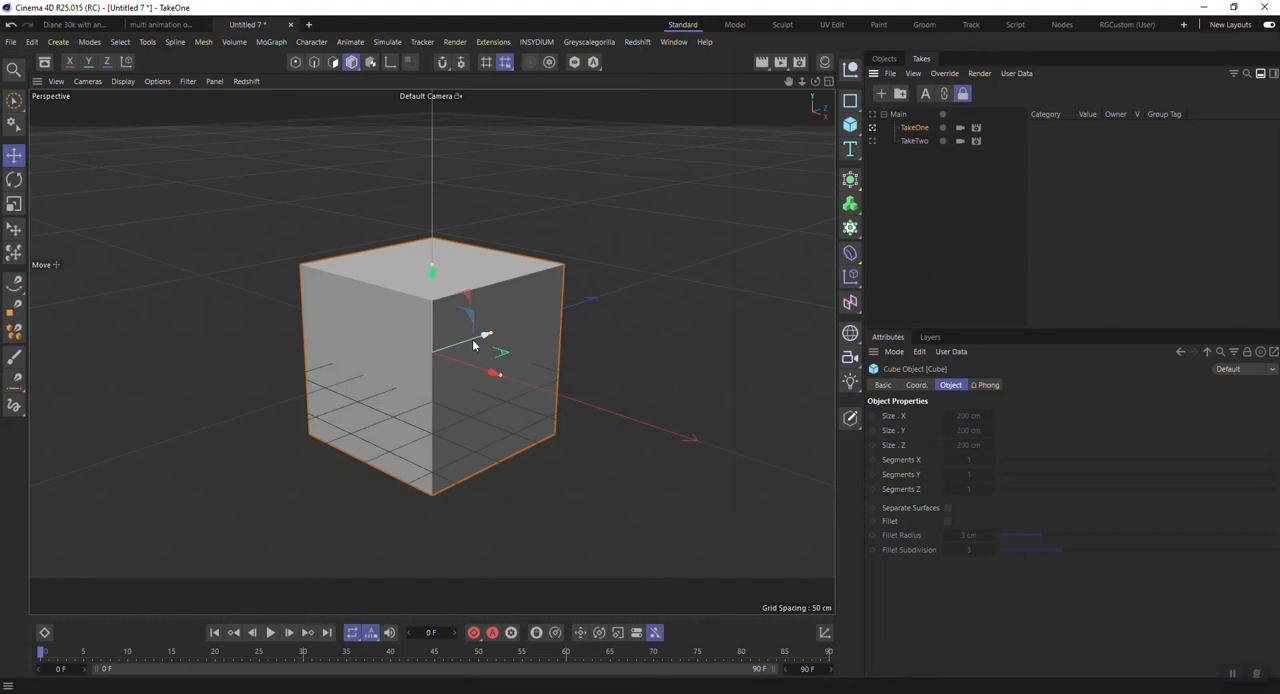
Step: With TakeOne active, record the cube's position, scale and rotation into the take
{"action": "left_click", "coordinate": [884, 58]}
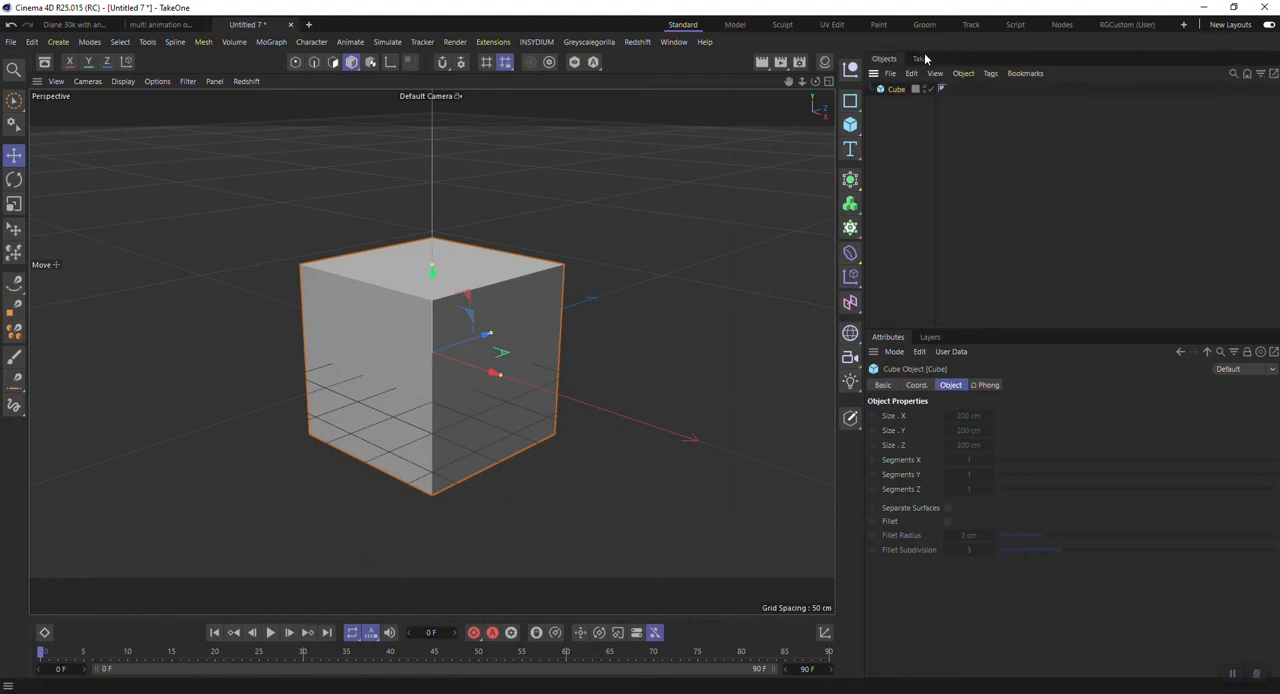
{"action": "left_click", "coordinate": [920, 58]}
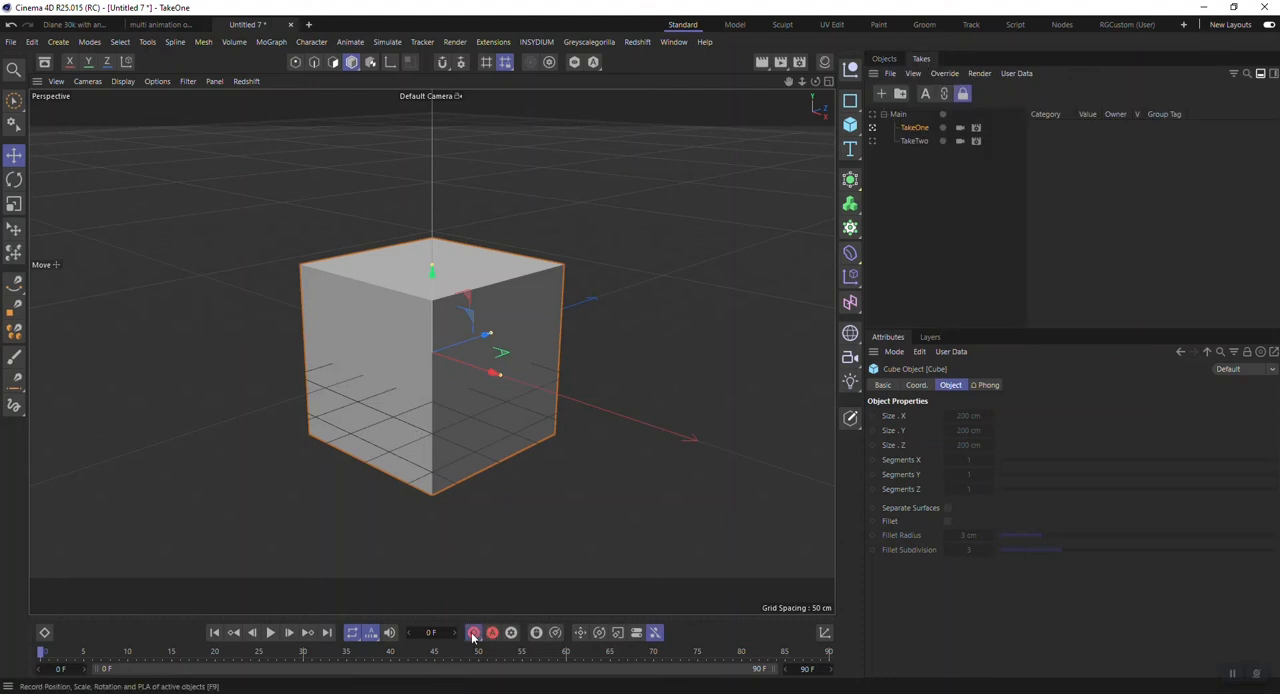
{"action": "left_click", "coordinate": [473, 632]}
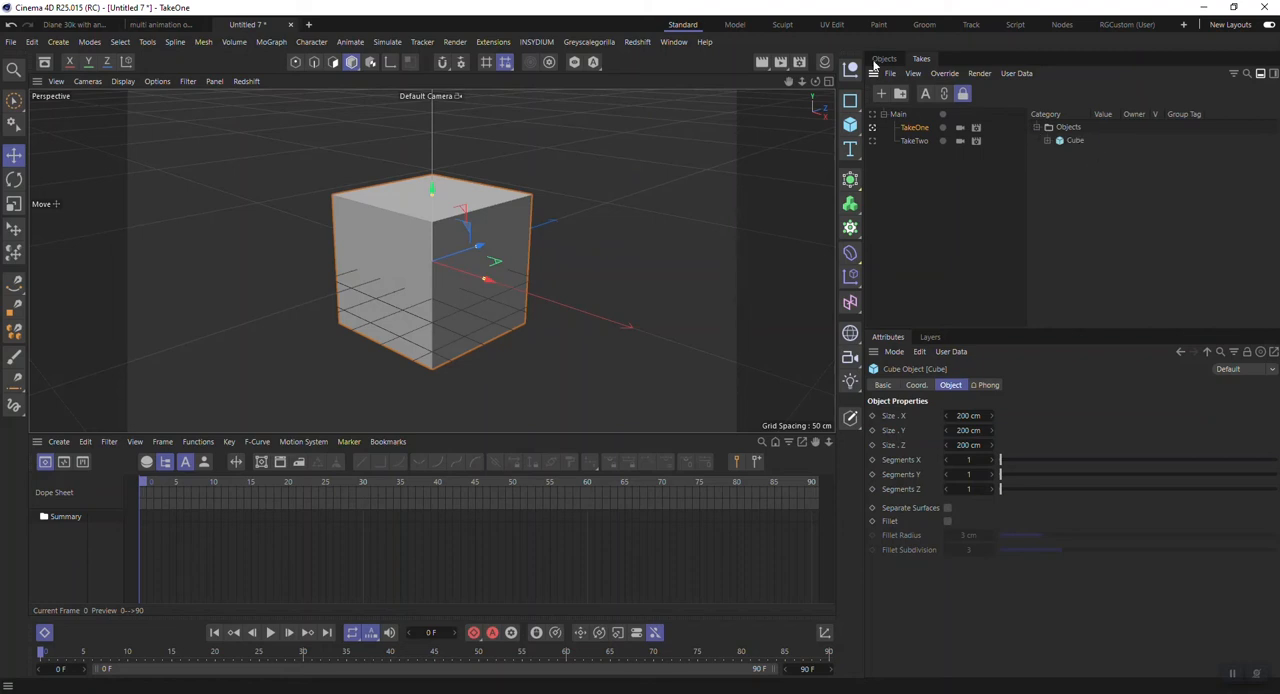
{"action": "left_click", "coordinate": [884, 58]}
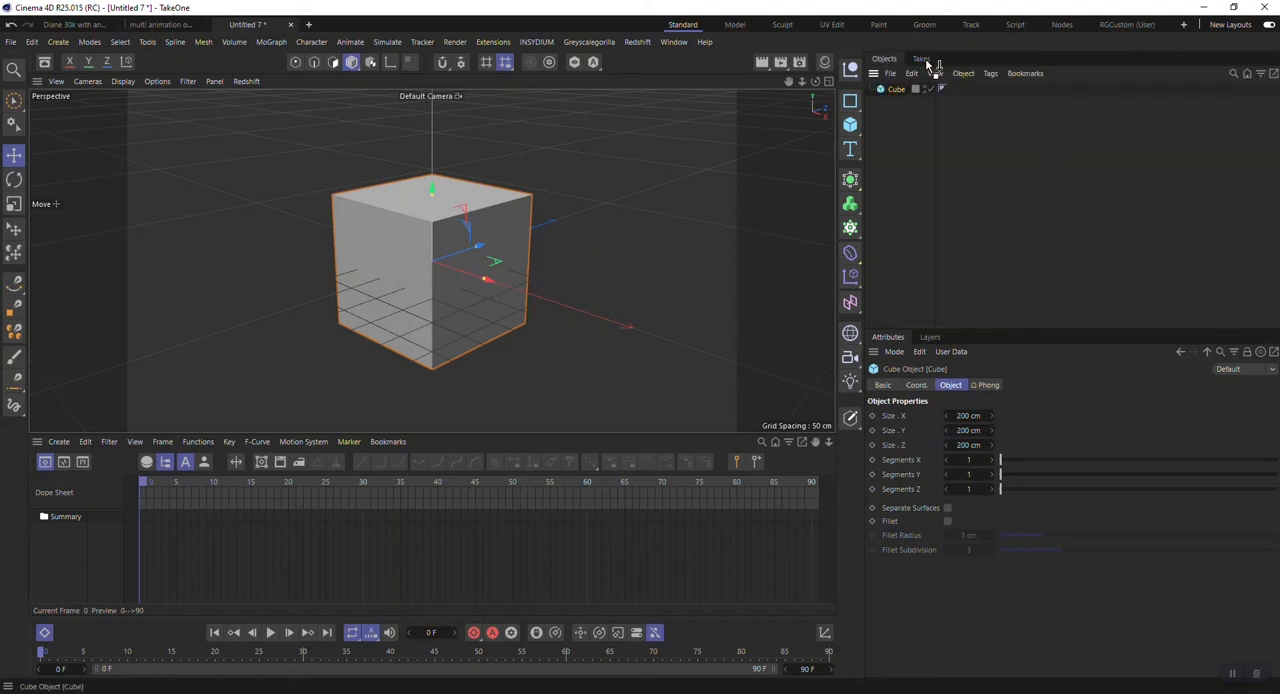
{"action": "left_click", "coordinate": [920, 58]}
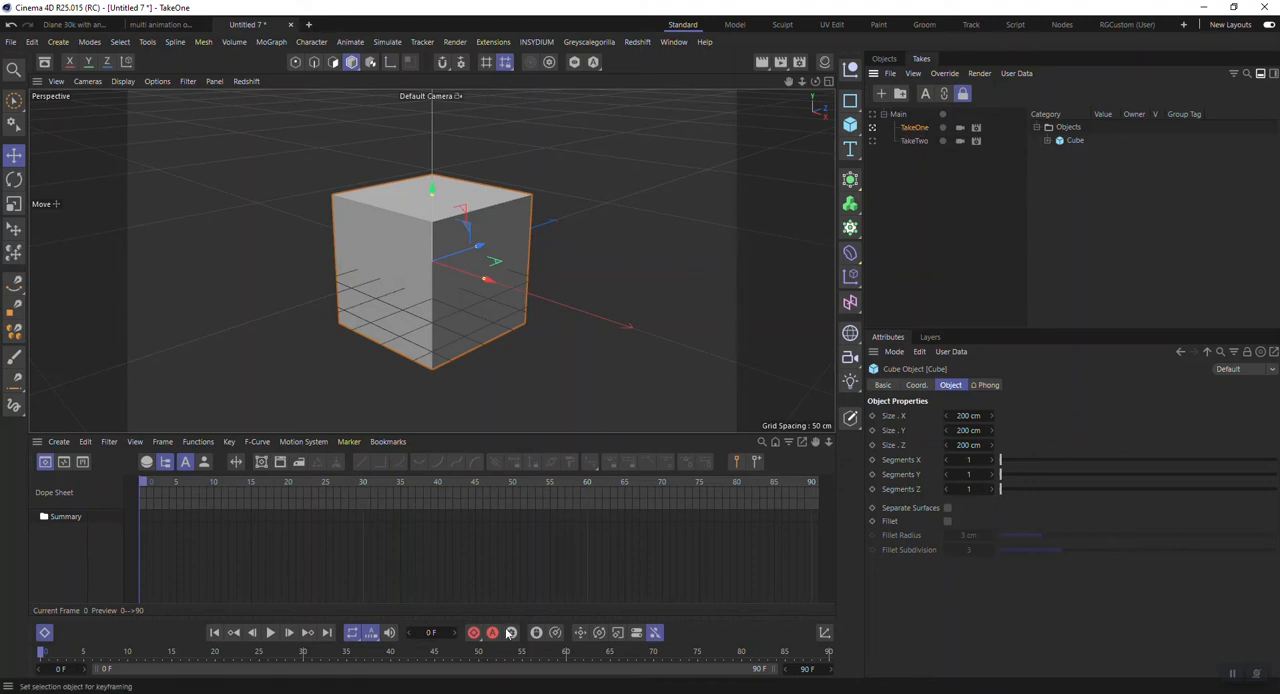
Step: Key the raised cube at frame 15 and expand its Cube track
{"action": "left_click", "coordinate": [474, 632]}
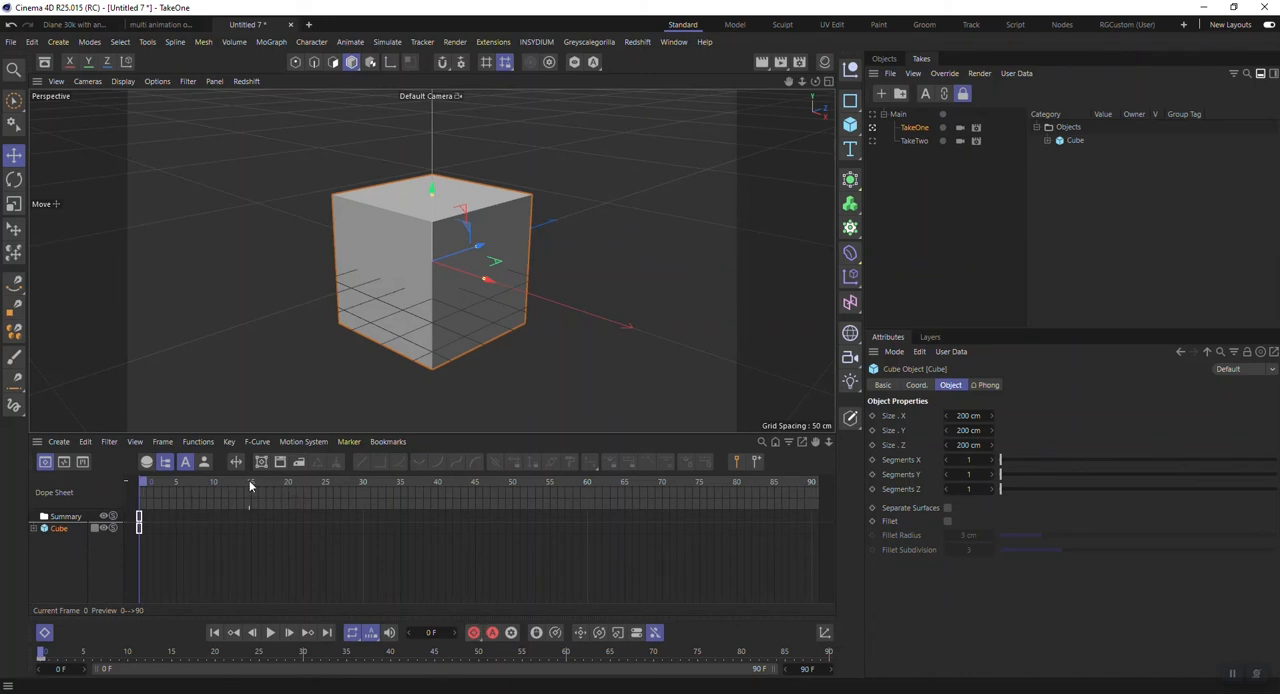
{"action": "mouse_move", "coordinate": [296, 485]}
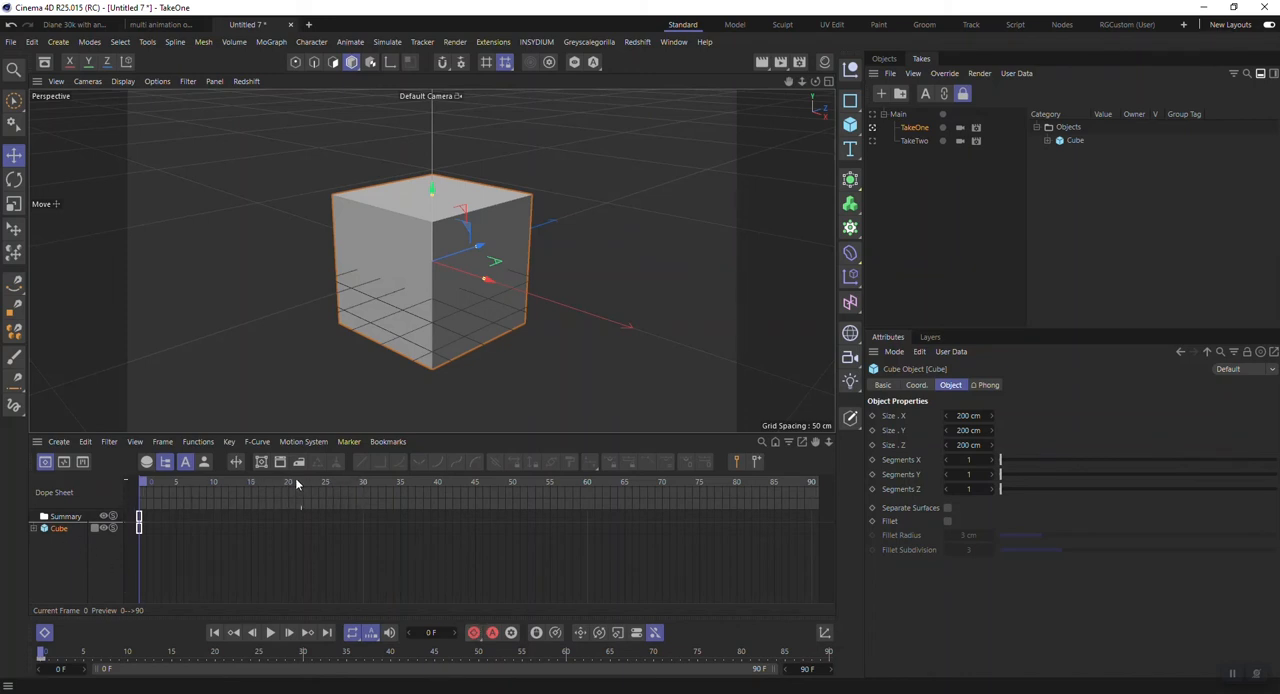
{"action": "left_click", "coordinate": [253, 483]}
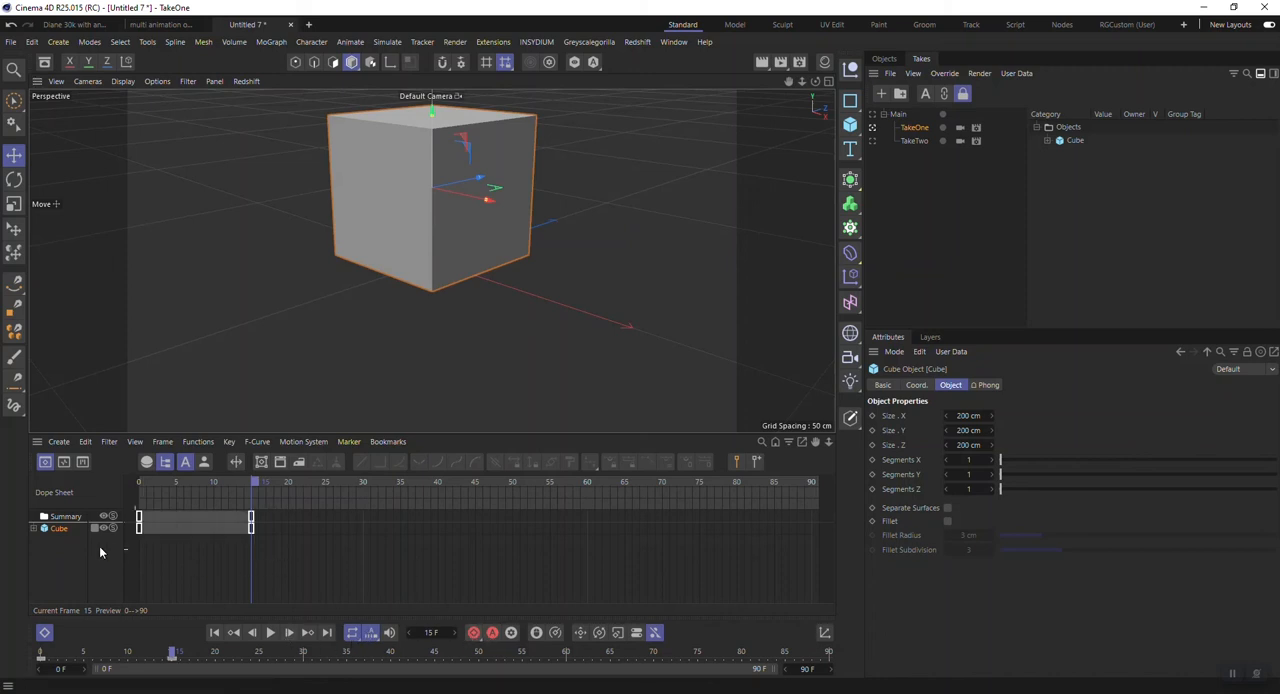
{"action": "left_click", "coordinate": [34, 528]}
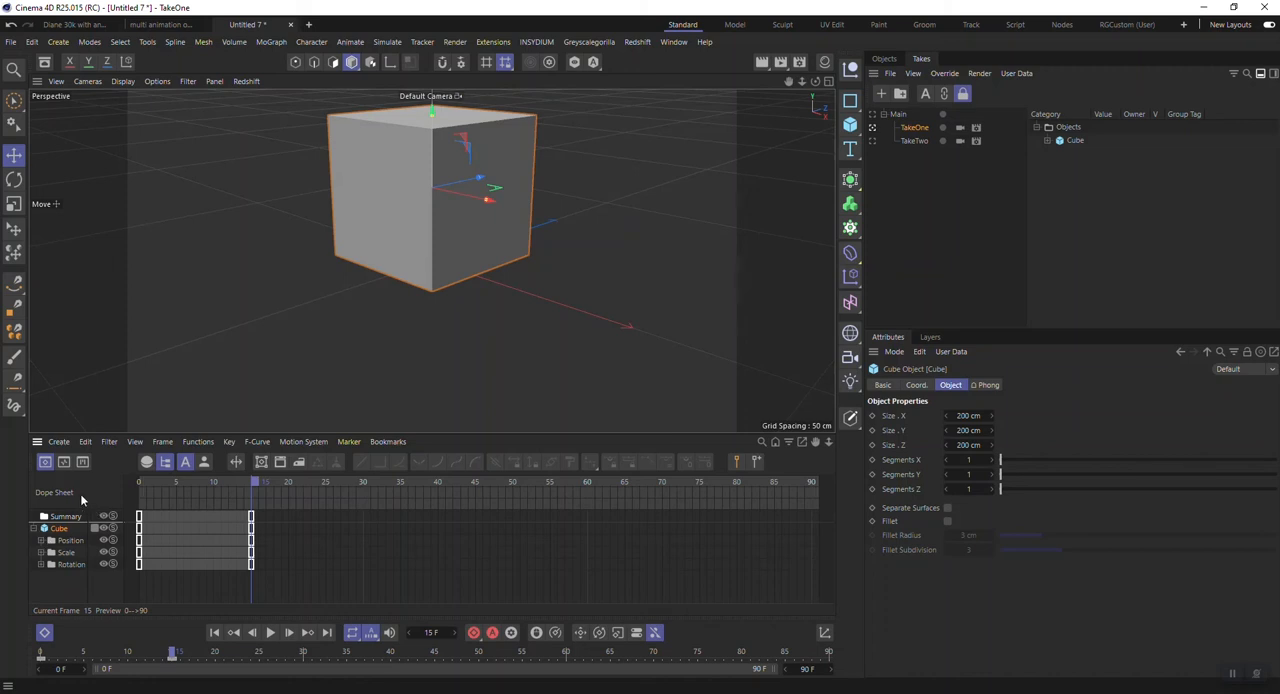
{"action": "mouse_move", "coordinate": [408, 166]}
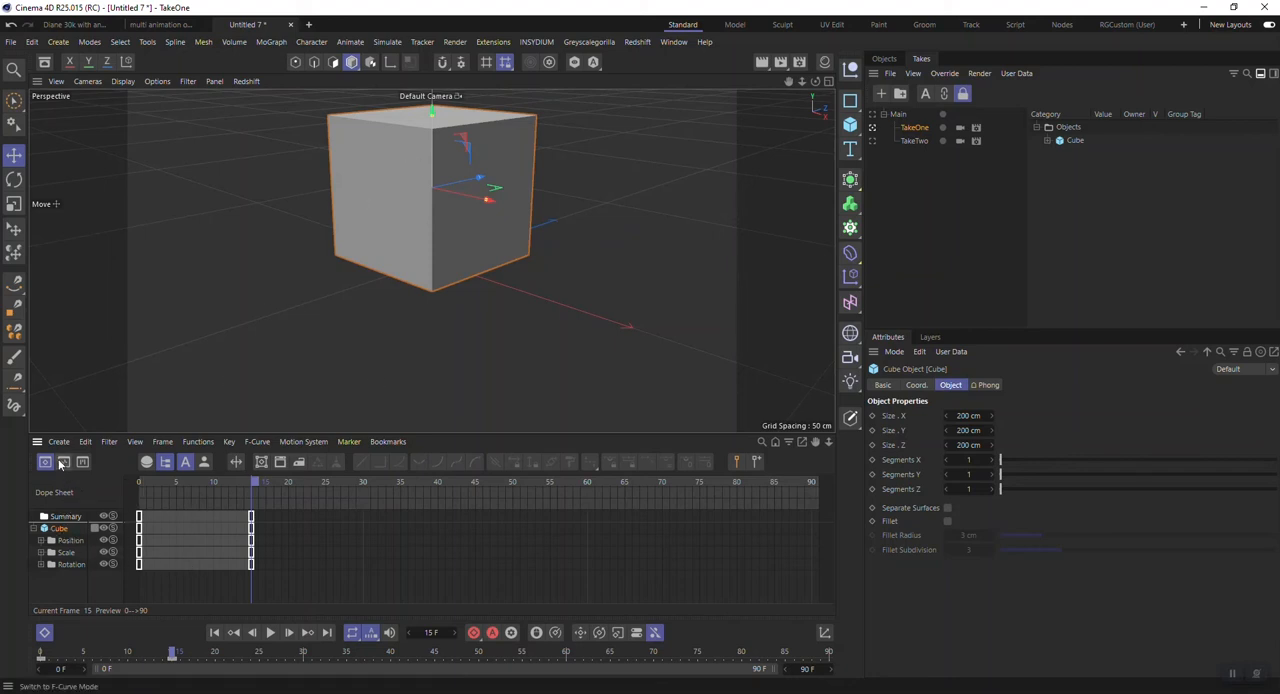
Step: Switch the timeline to F-Curve mode and select the Position . Y curve
{"action": "left_click", "coordinate": [63, 461]}
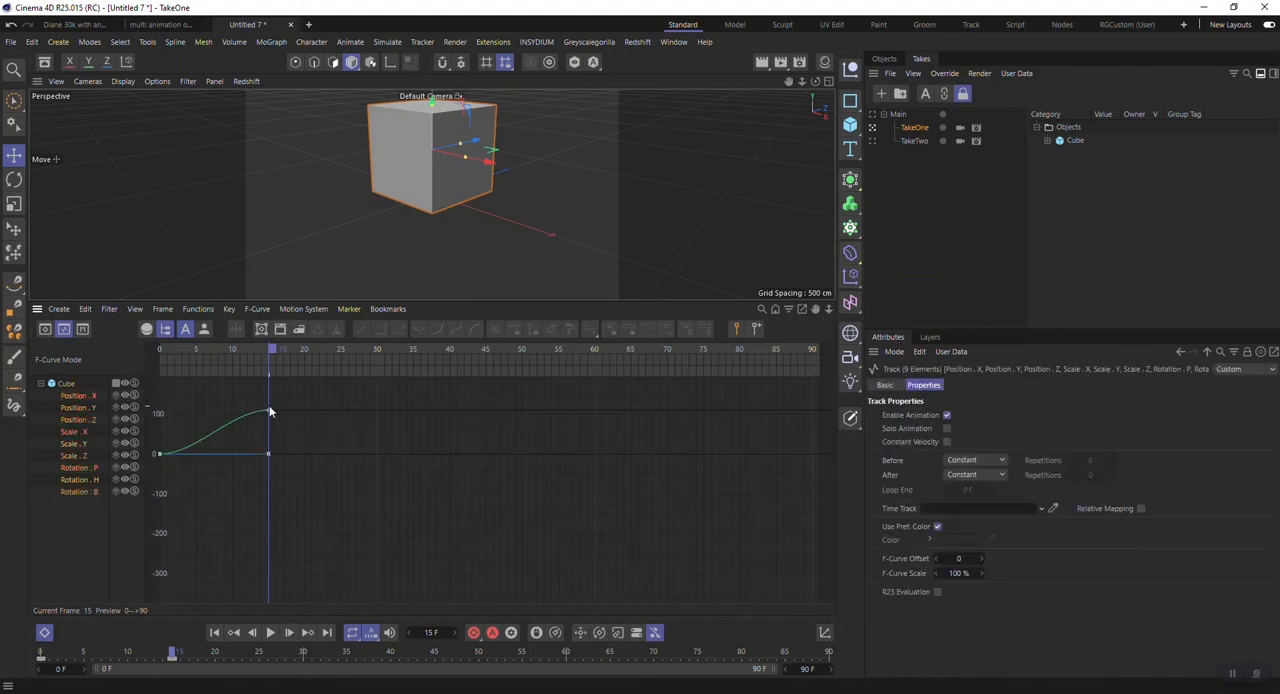
{"action": "left_click", "coordinate": [268, 411]}
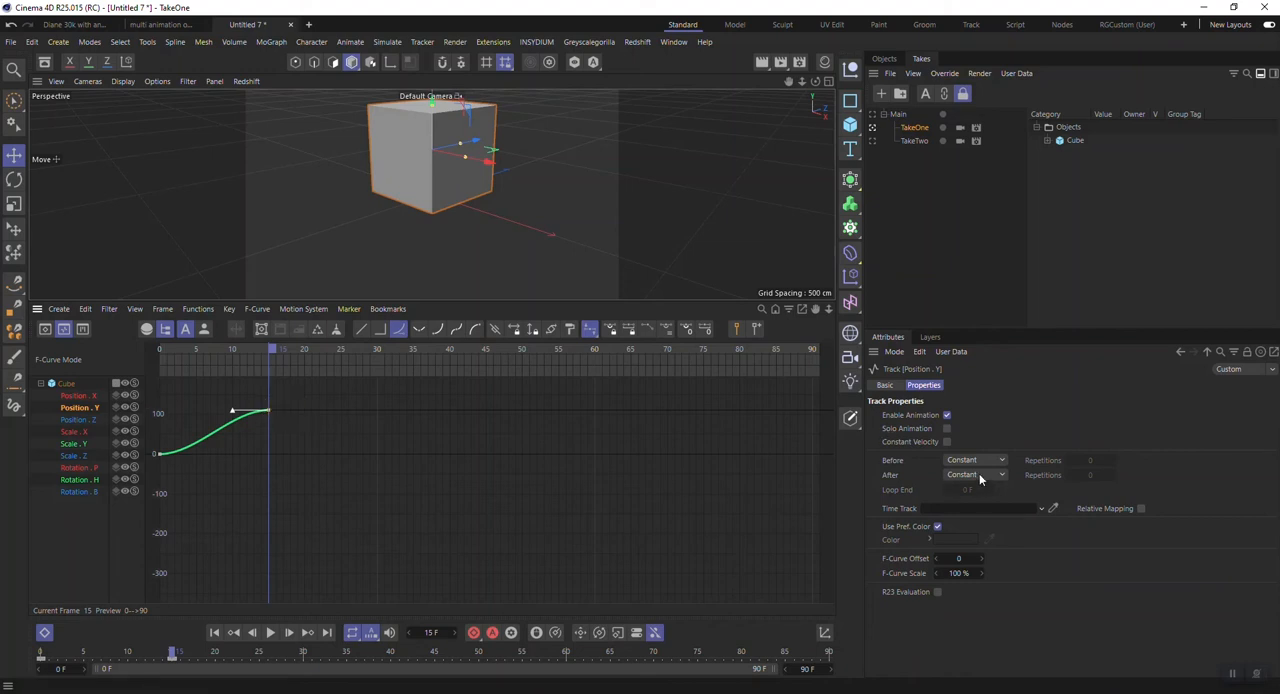
Step: Loop Position . Y after its last key to 29 F, end the scene at 60 F, and play
{"action": "left_click", "coordinate": [975, 474]}
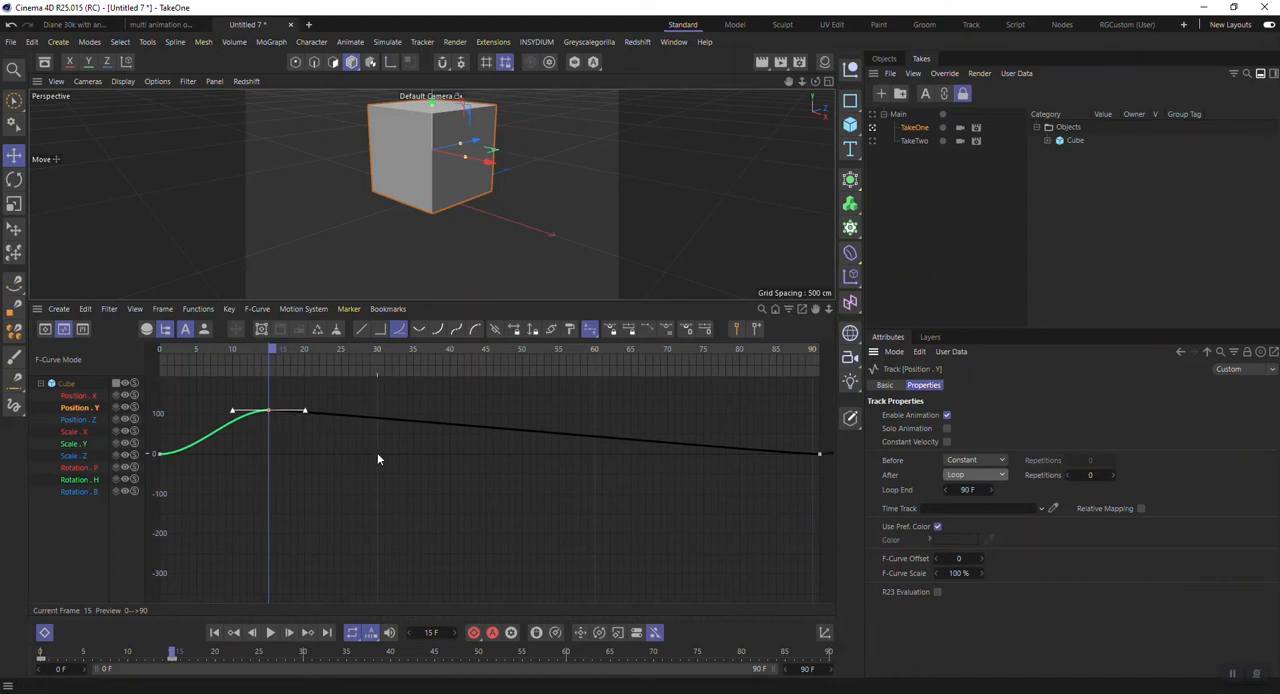
{"action": "mouse_move", "coordinate": [376, 397]}
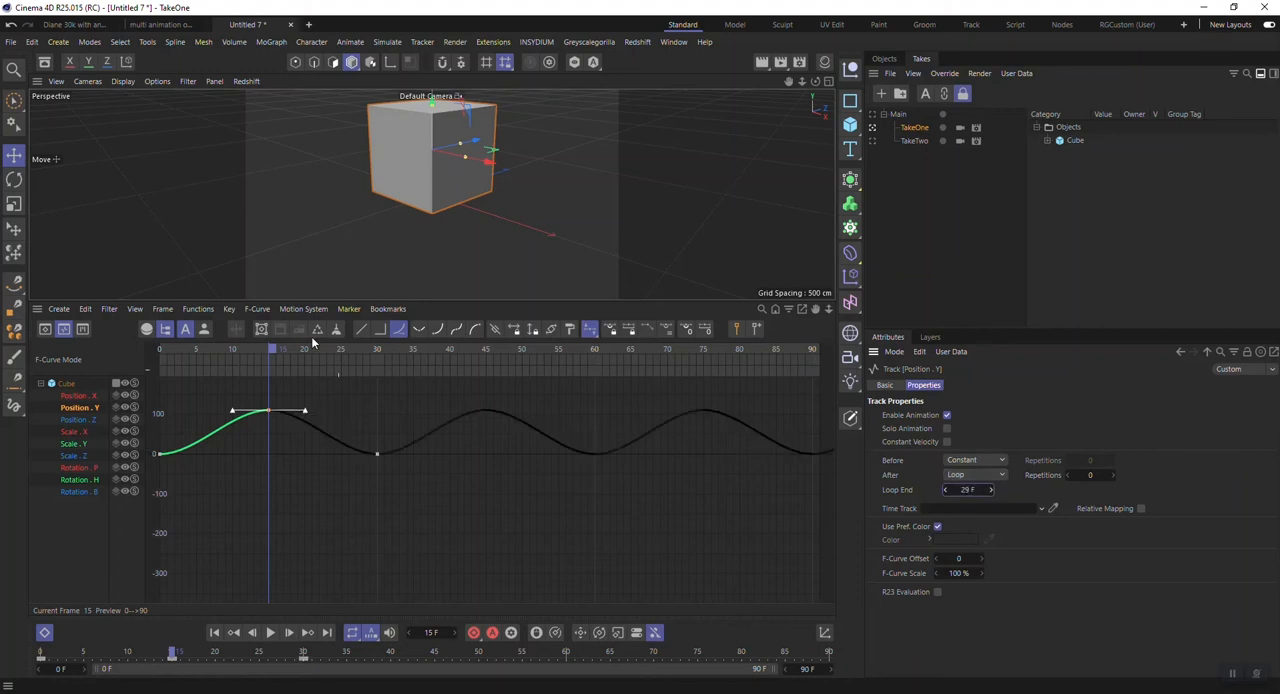
{"action": "mouse_move", "coordinate": [377, 368]}
{"action": "type", "text": "6"}
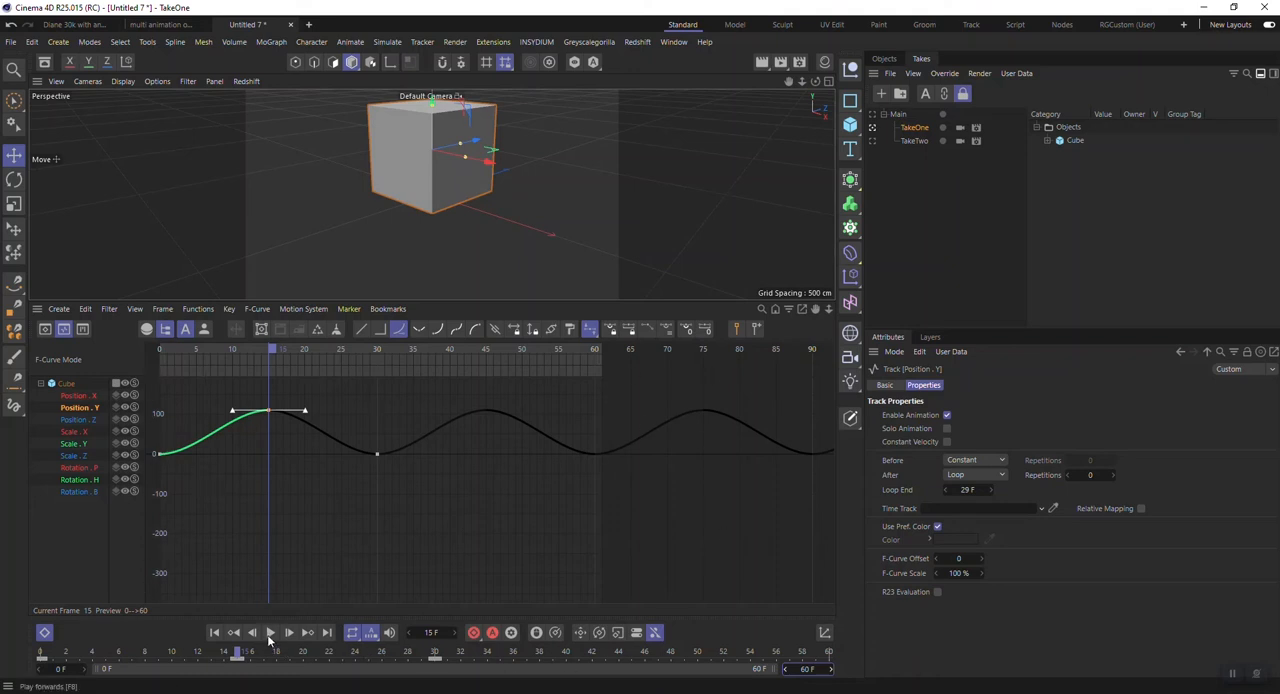
{"action": "left_click", "coordinate": [270, 632]}
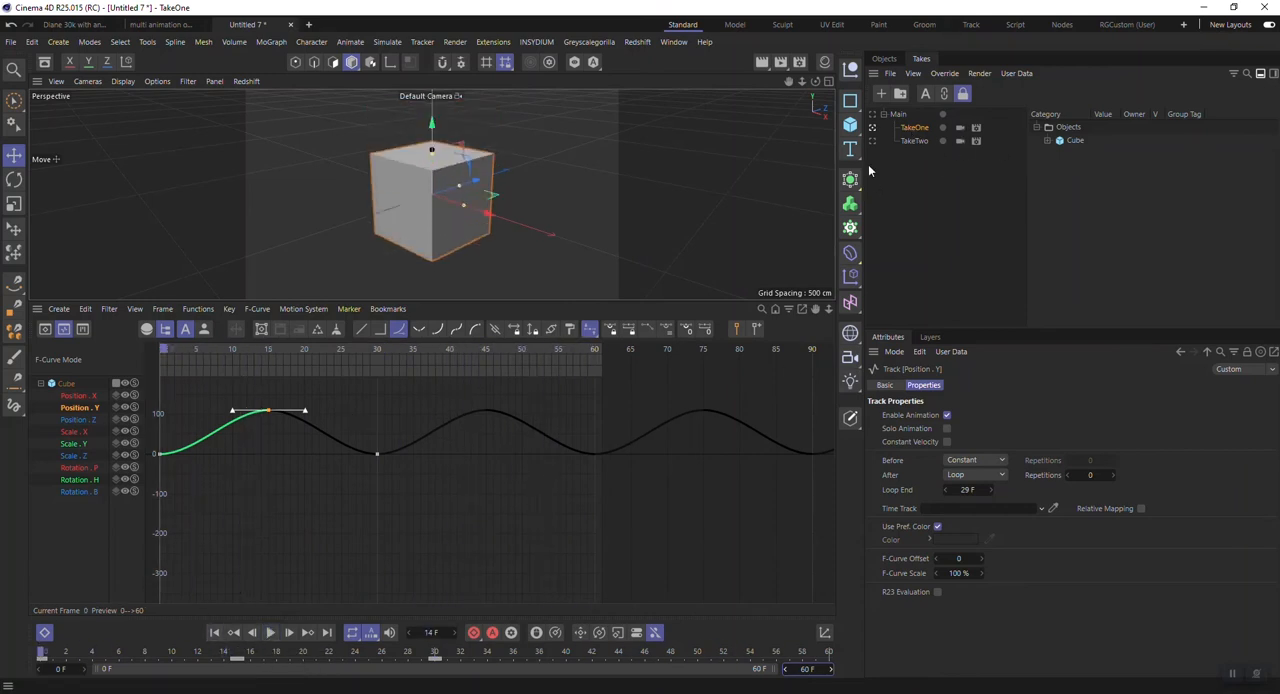
Step: Activate TakeTwo, list the Cube's tracks in the Dope Sheet, and go to frame 30
{"action": "left_click", "coordinate": [913, 140]}
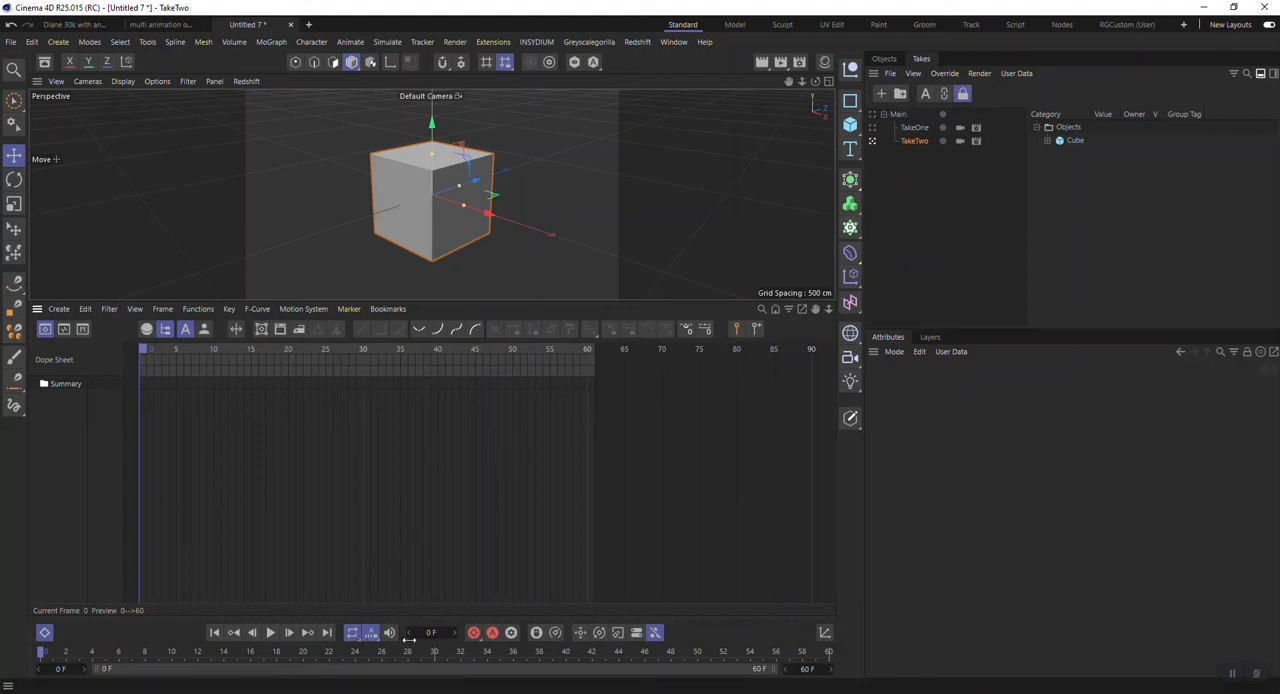
{"action": "left_click", "coordinate": [44, 383]}
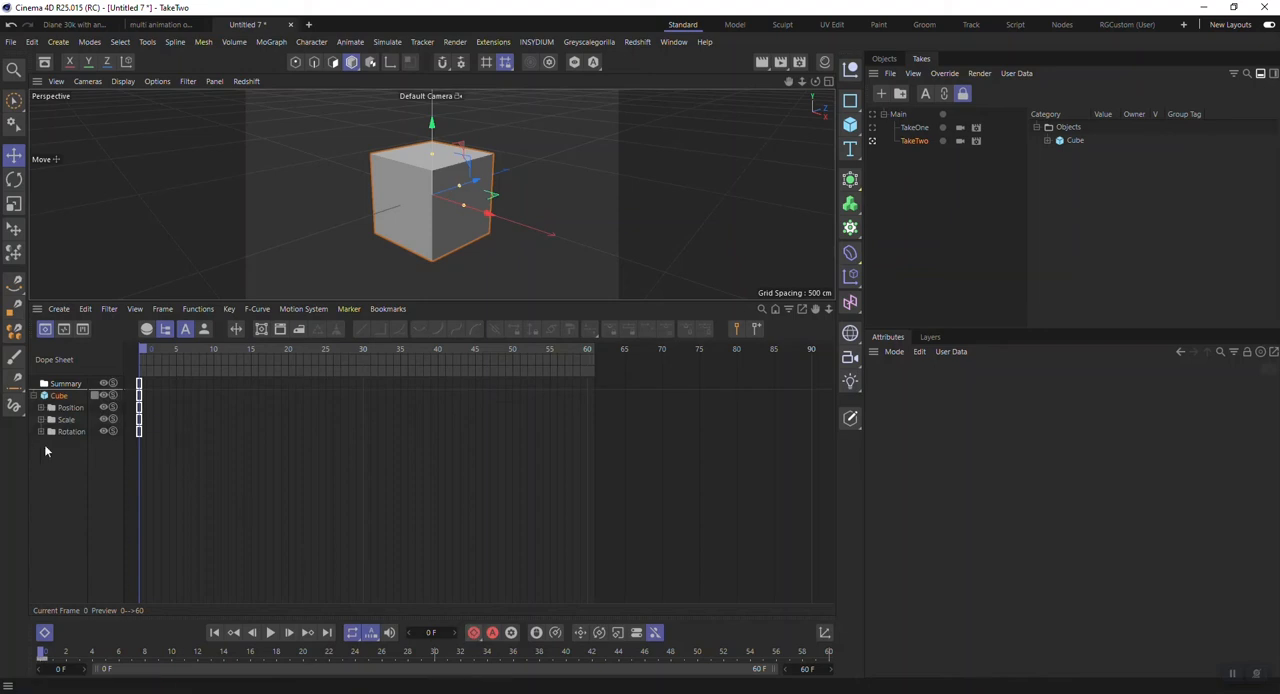
{"action": "mouse_move", "coordinate": [46, 441]}
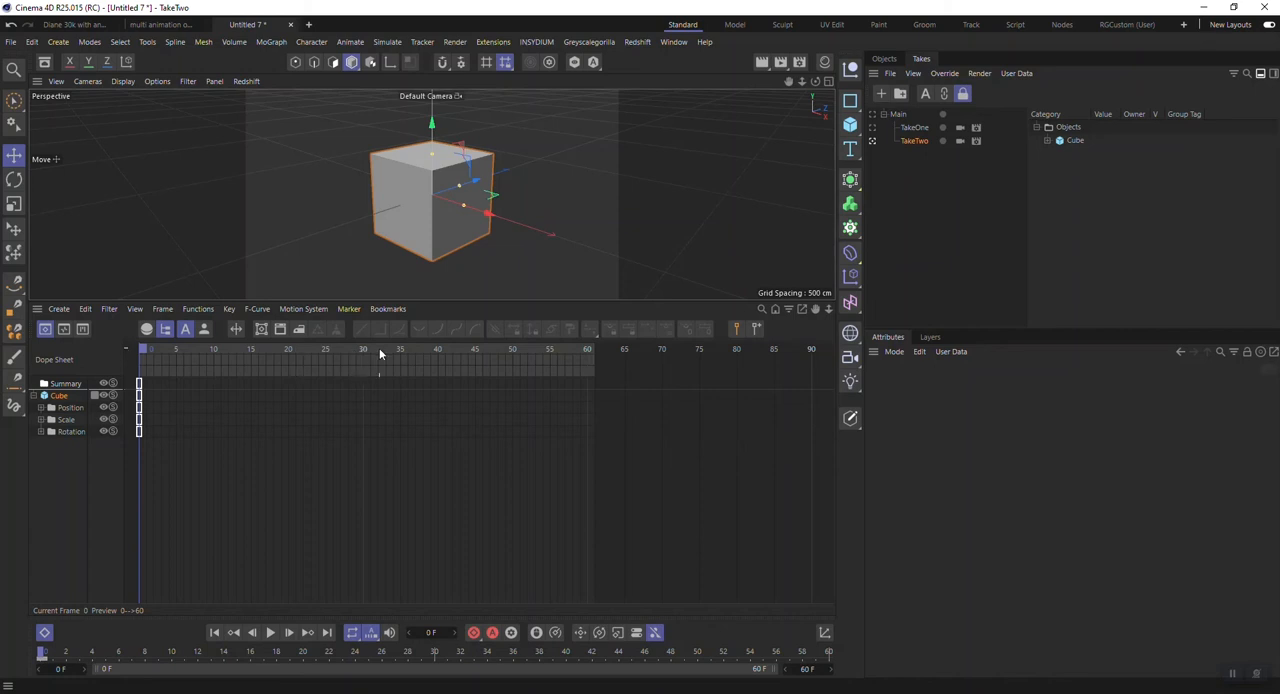
{"action": "left_click", "coordinate": [366, 349]}
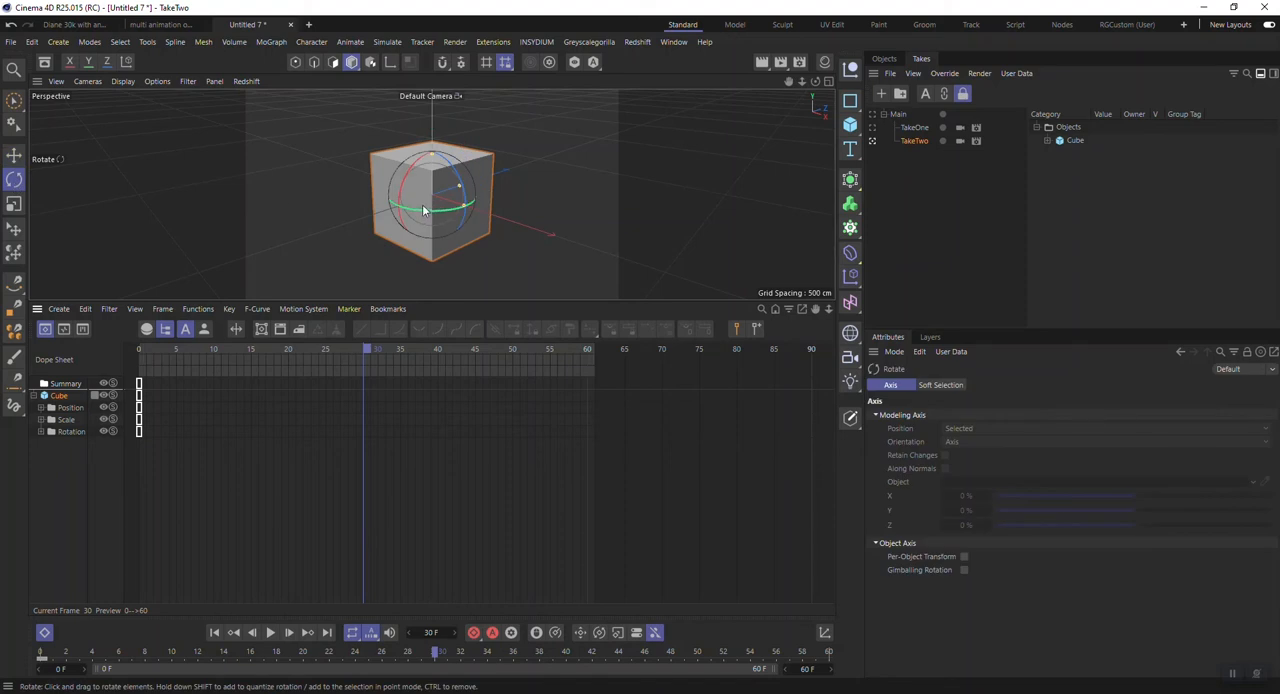
Step: Rotate the cube at frame 30, record its key, then play and stop the animation
{"action": "left_click_drag", "start_coordinate": [460, 205], "coordinate": [547, 216]}
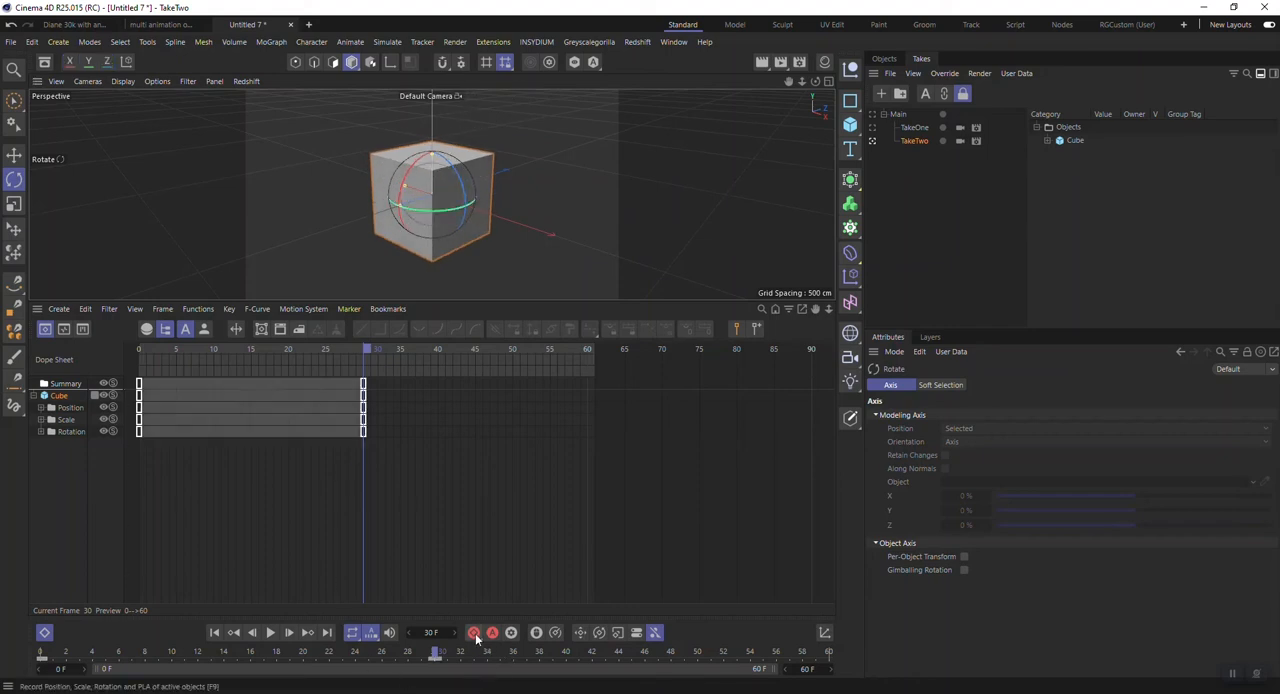
{"action": "left_click", "coordinate": [63, 329]}
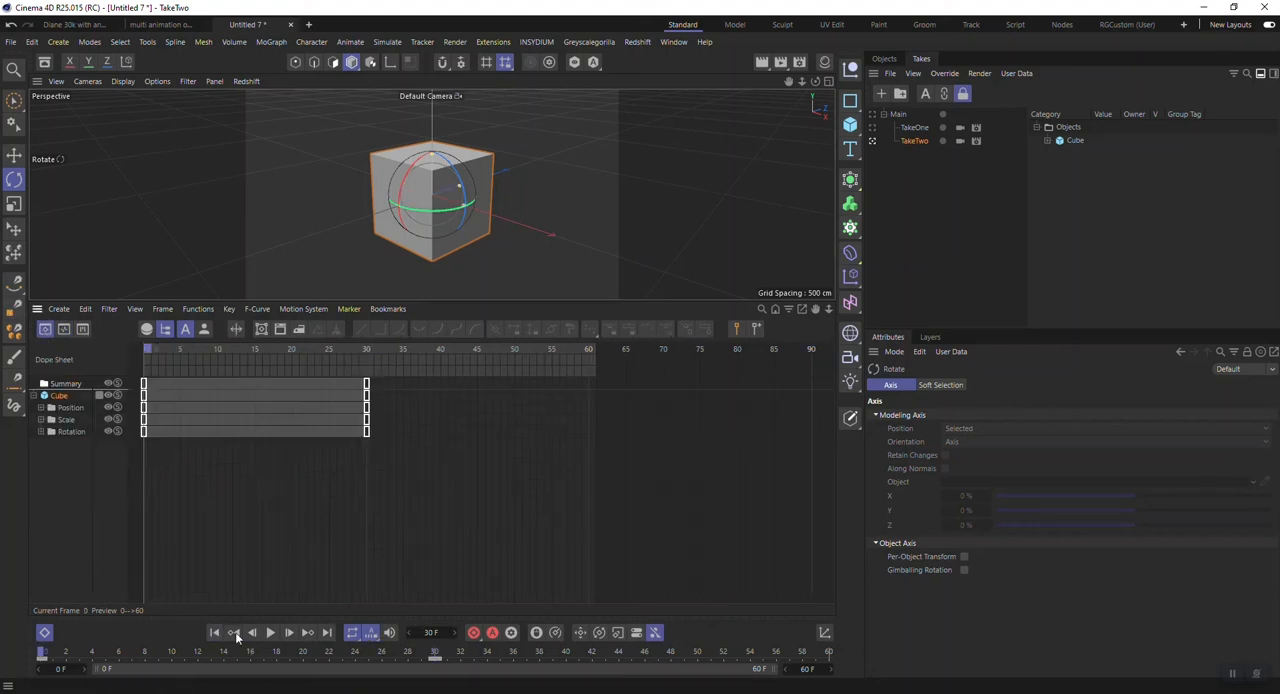
{"action": "left_click", "coordinate": [270, 632]}
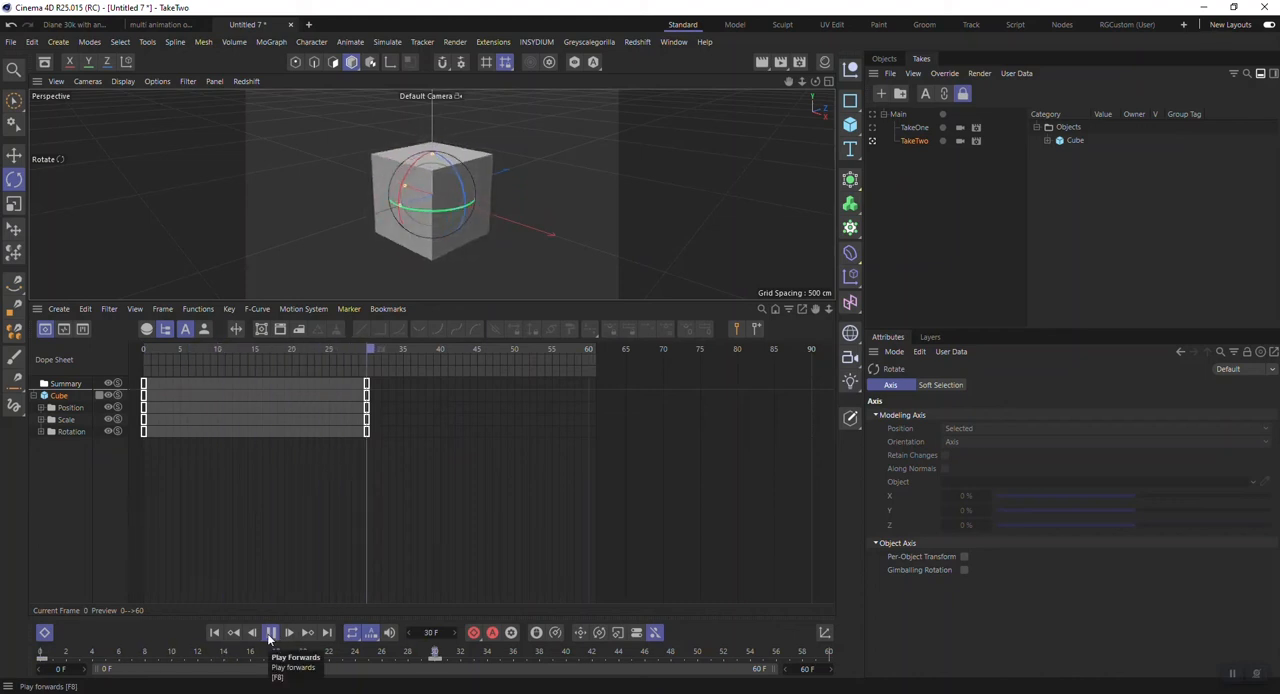
{"action": "left_click", "coordinate": [270, 632]}
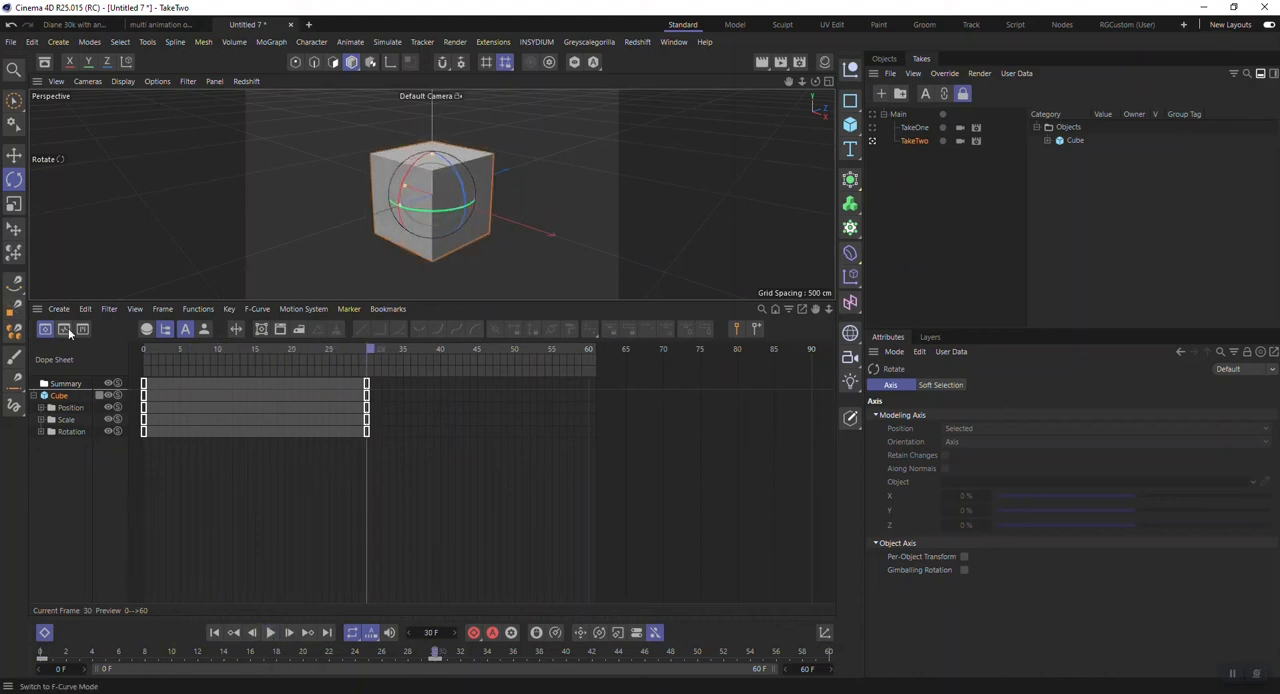
Step: In F-Curve mode, inspect Position . Y, then all tracks and the 180° Rotation . H key
{"action": "left_click", "coordinate": [64, 329]}
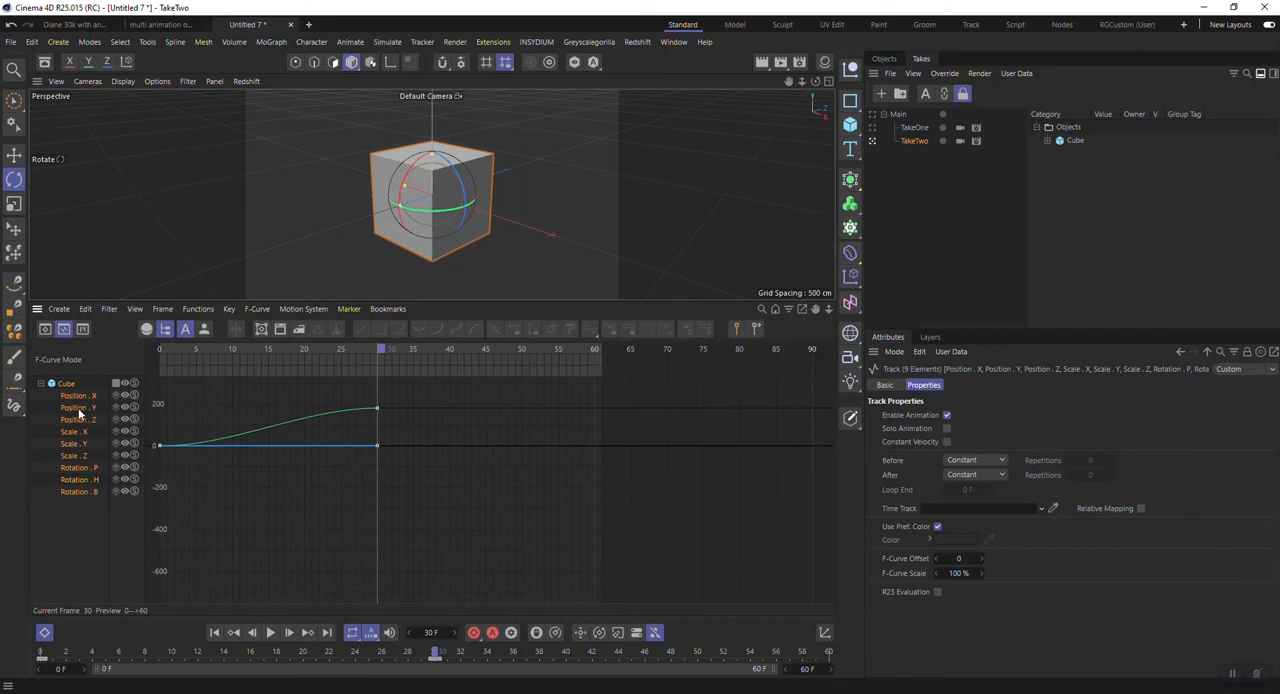
{"action": "left_click", "coordinate": [78, 407]}
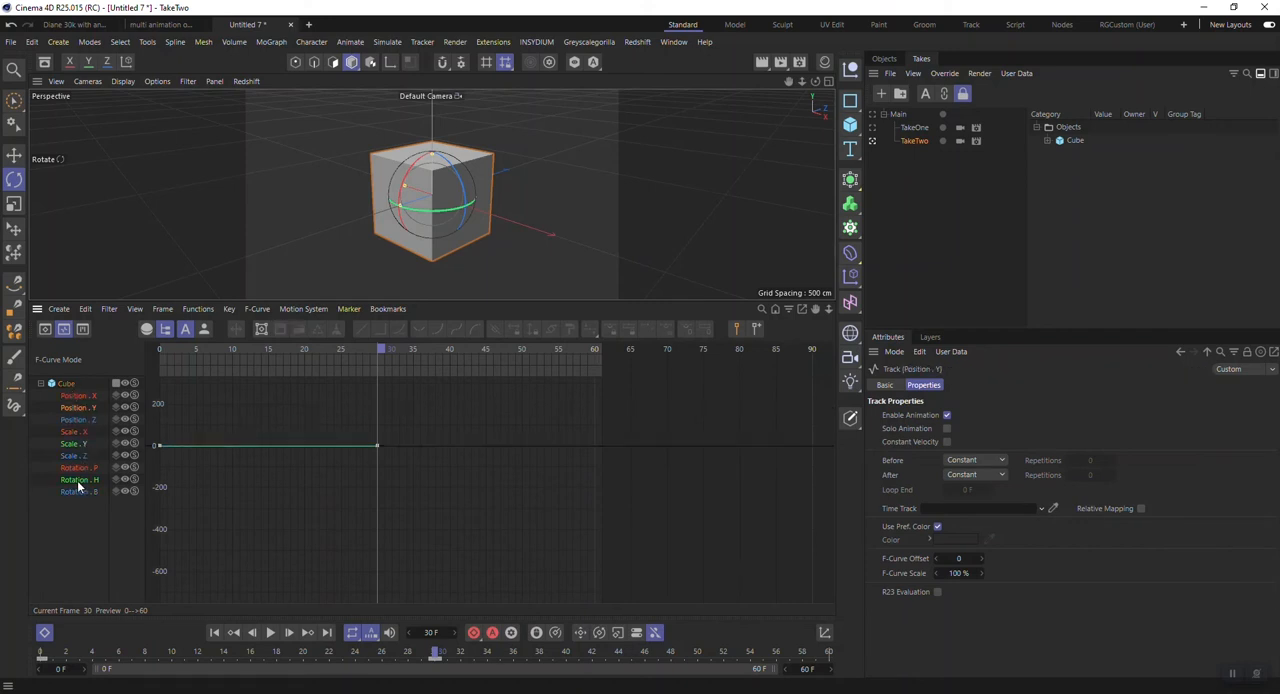
{"action": "left_click", "coordinate": [79, 467]}
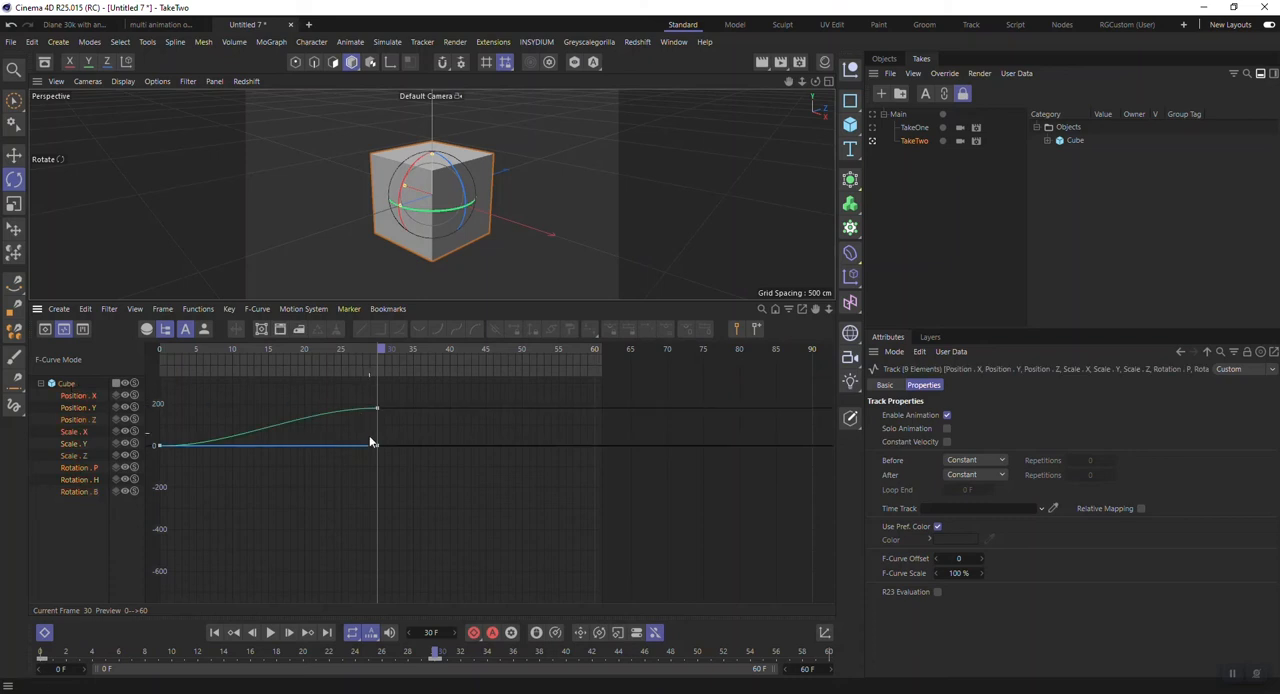
{"action": "left_click", "coordinate": [377, 409]}
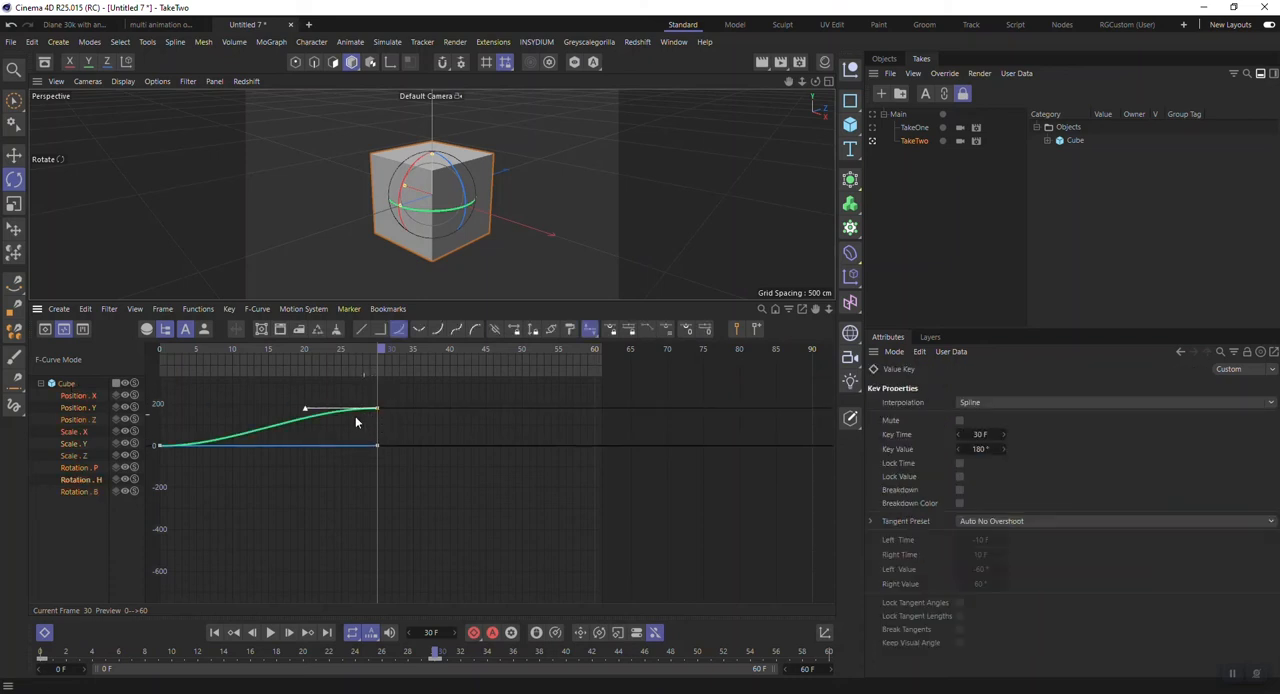
{"action": "mouse_move", "coordinate": [483, 427]}
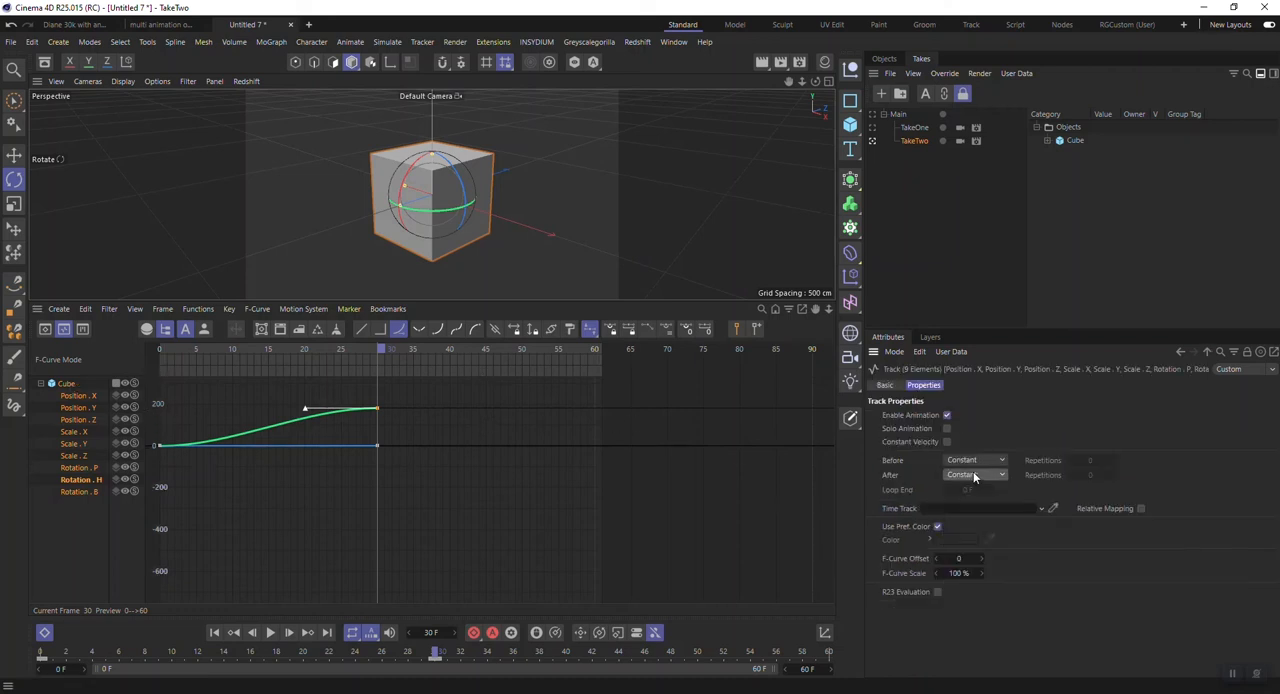
Step: Loop the curves after the last key, end the scene at 120 F, and preview TakeOne and TakeTwo
{"action": "left_click", "coordinate": [975, 474]}
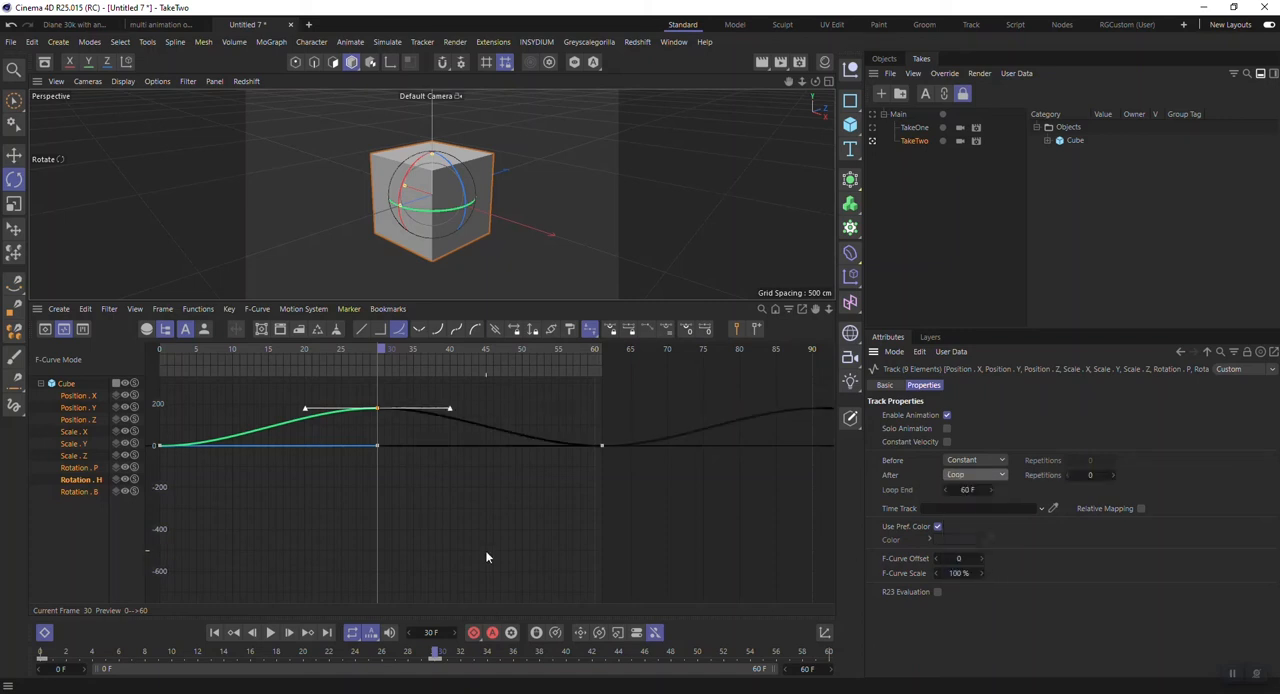
{"action": "mouse_move", "coordinate": [577, 383]}
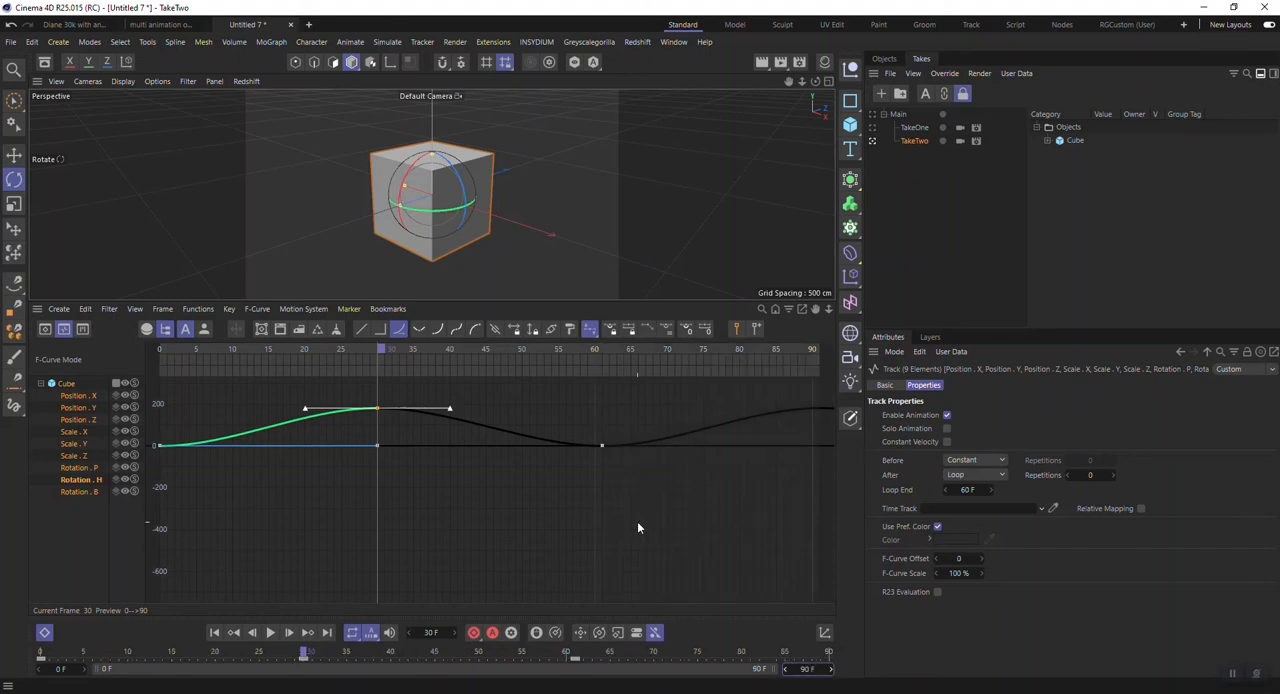
{"action": "mouse_move", "coordinate": [925, 507]}
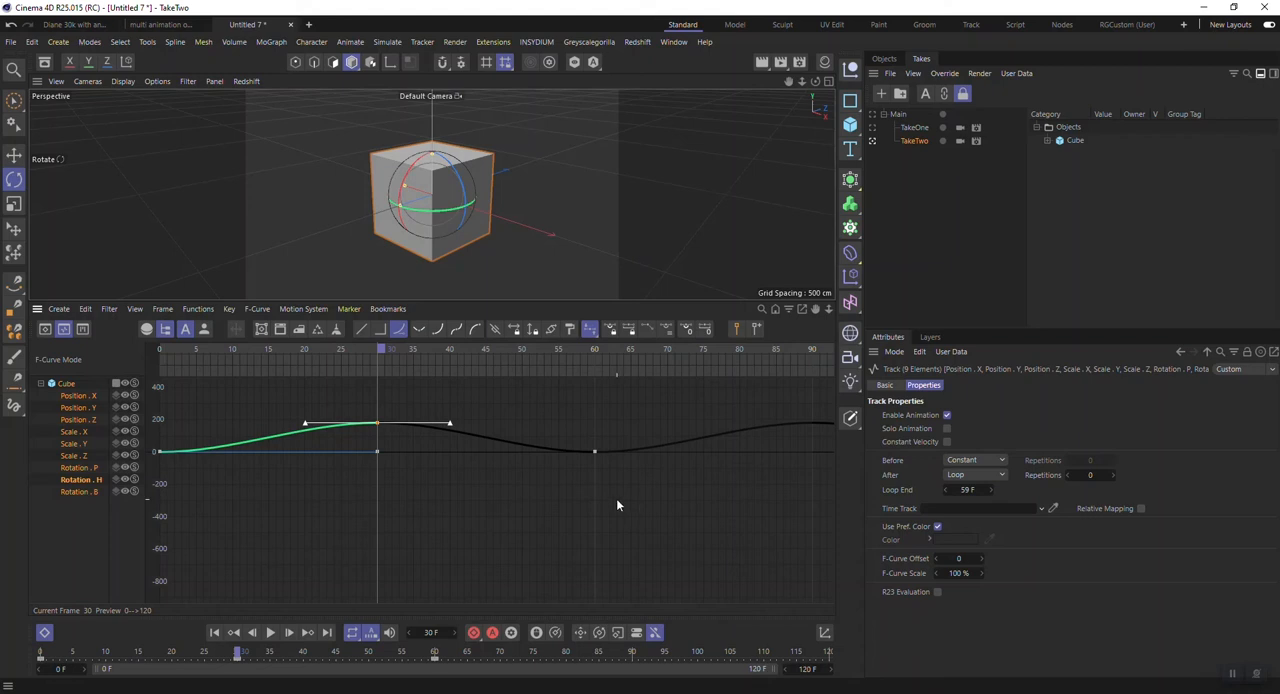
{"action": "left_click", "coordinate": [271, 632]}
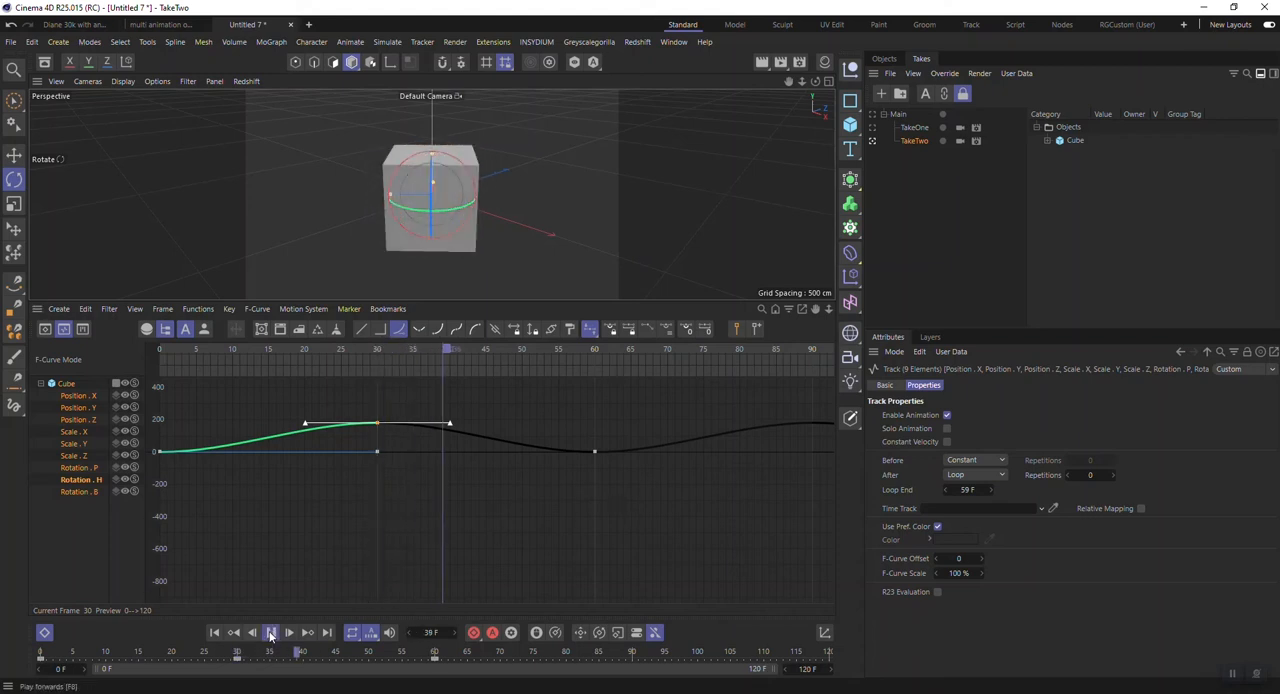
{"action": "left_click", "coordinate": [289, 632]}
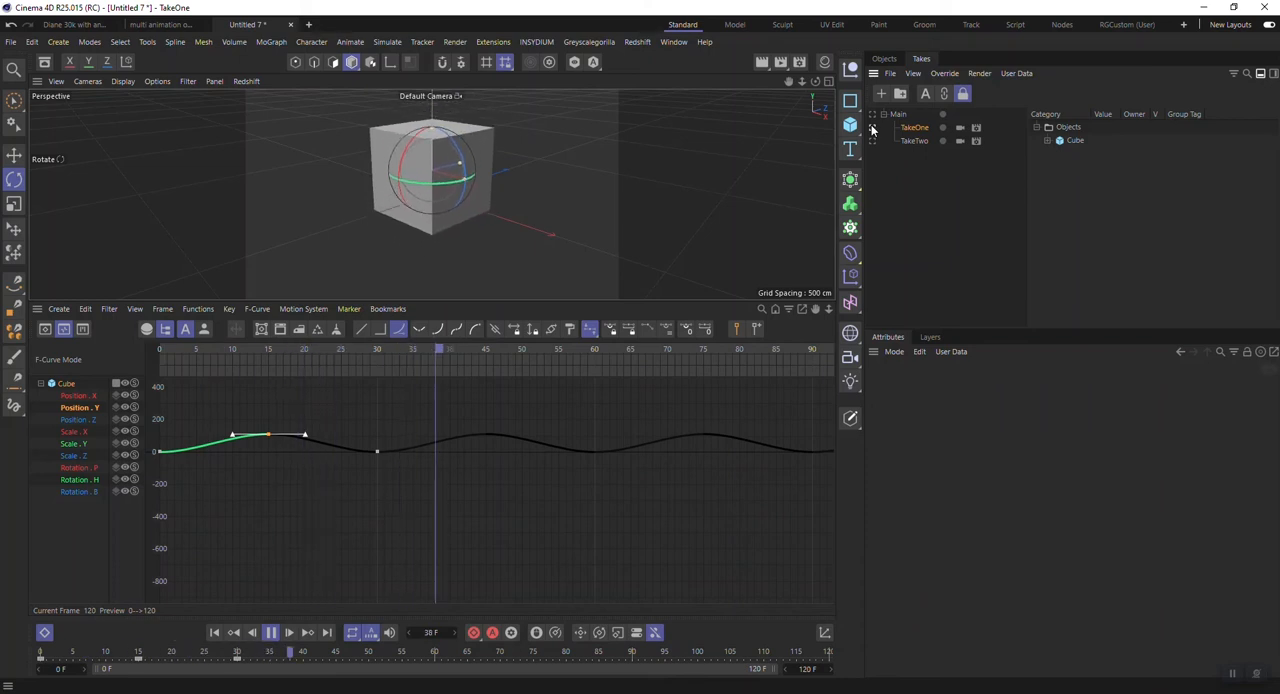
{"action": "left_click", "coordinate": [913, 140]}
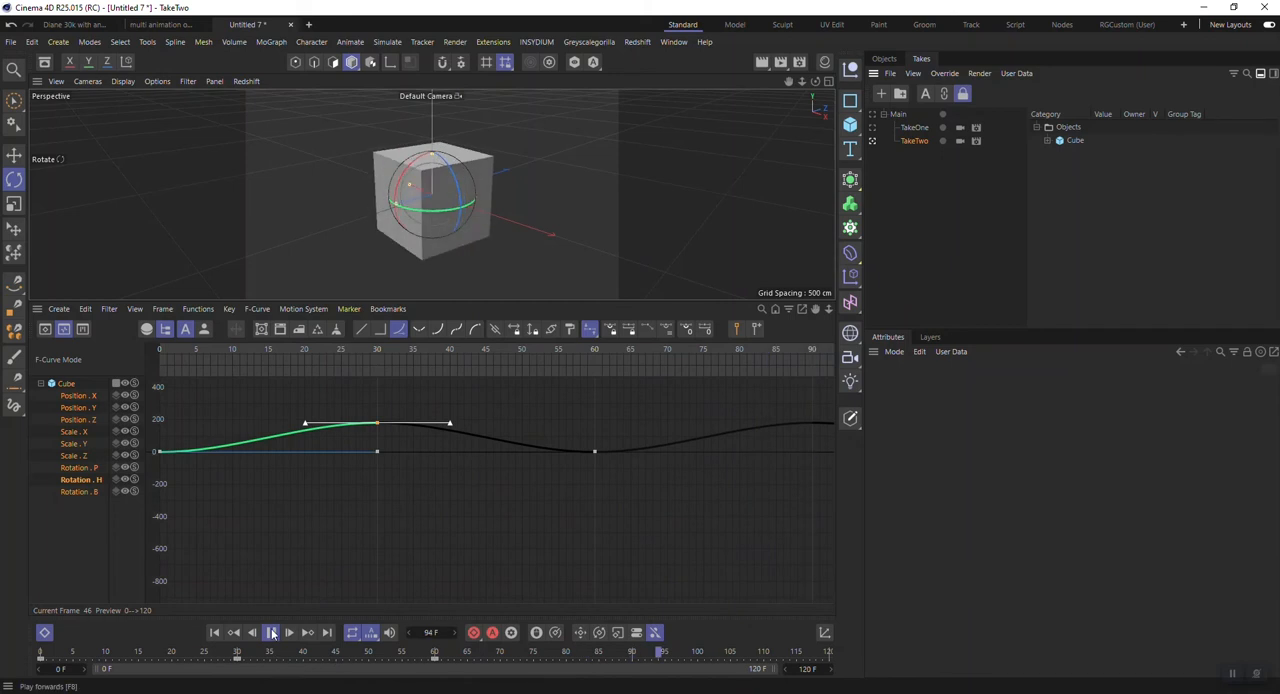
{"action": "left_click", "coordinate": [270, 632]}
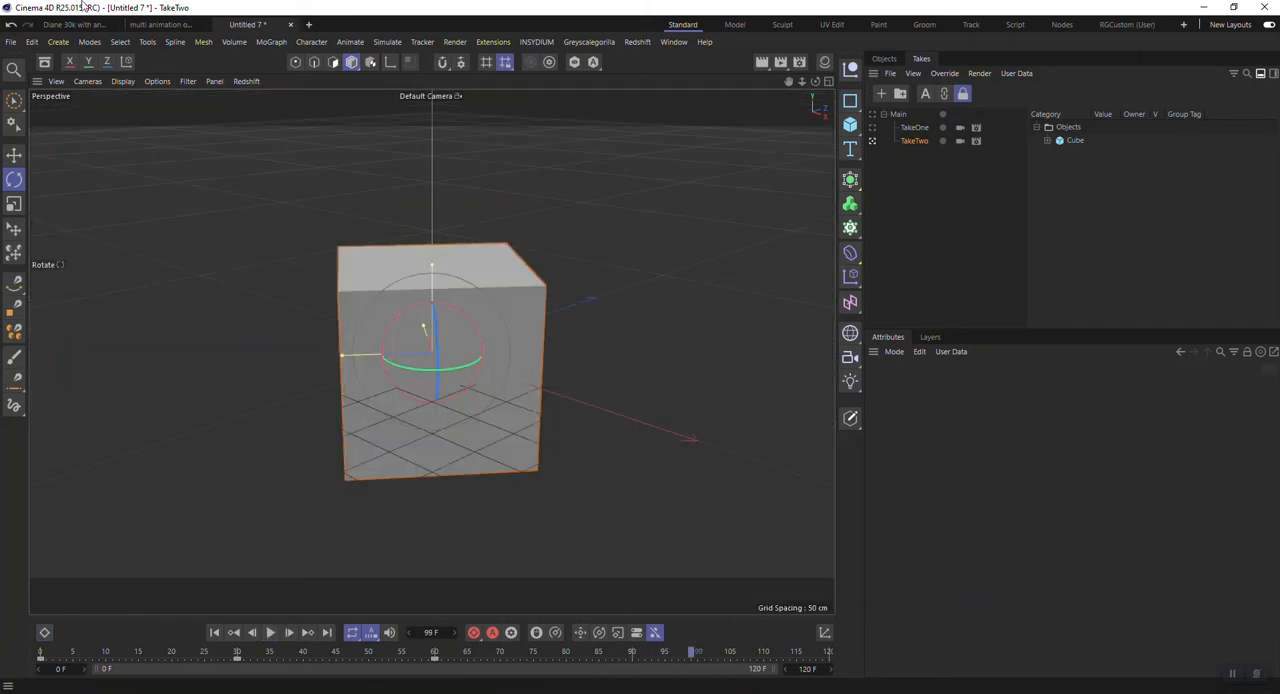
Step: Review the glTF export options (binary GLB, baked animation), cancel, and reopen the export format list
{"action": "left_click", "coordinate": [10, 42]}
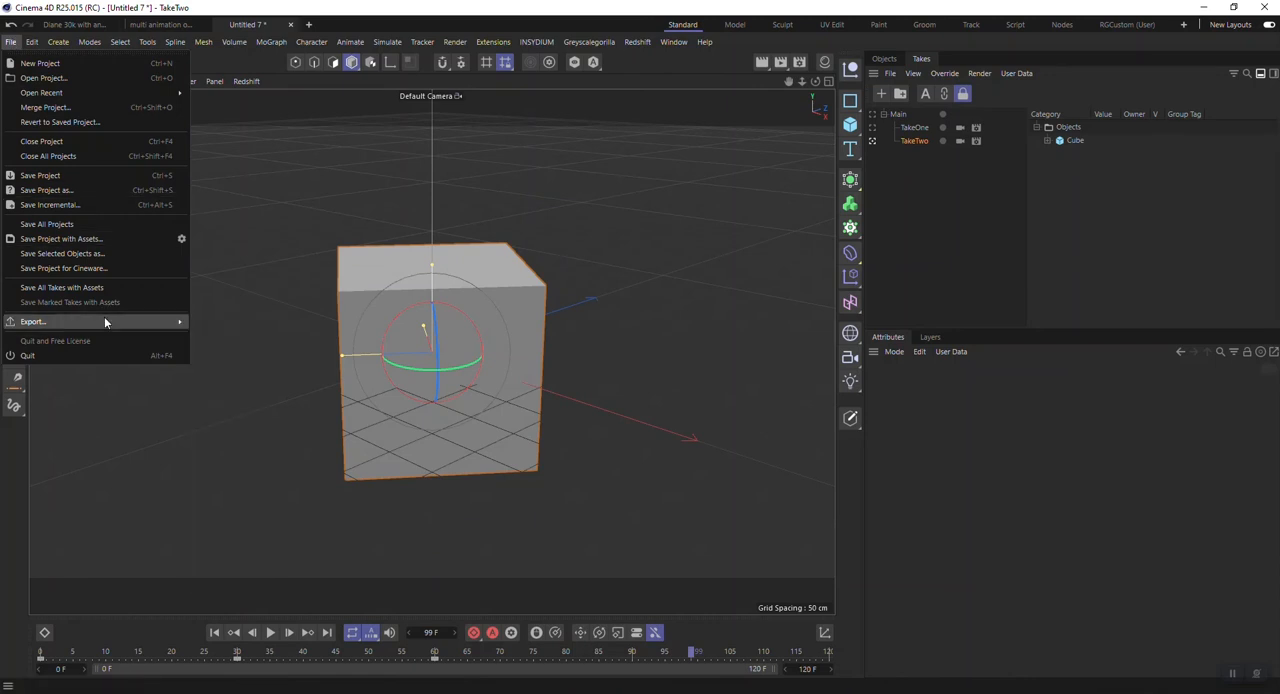
{"action": "left_click", "coordinate": [33, 321]}
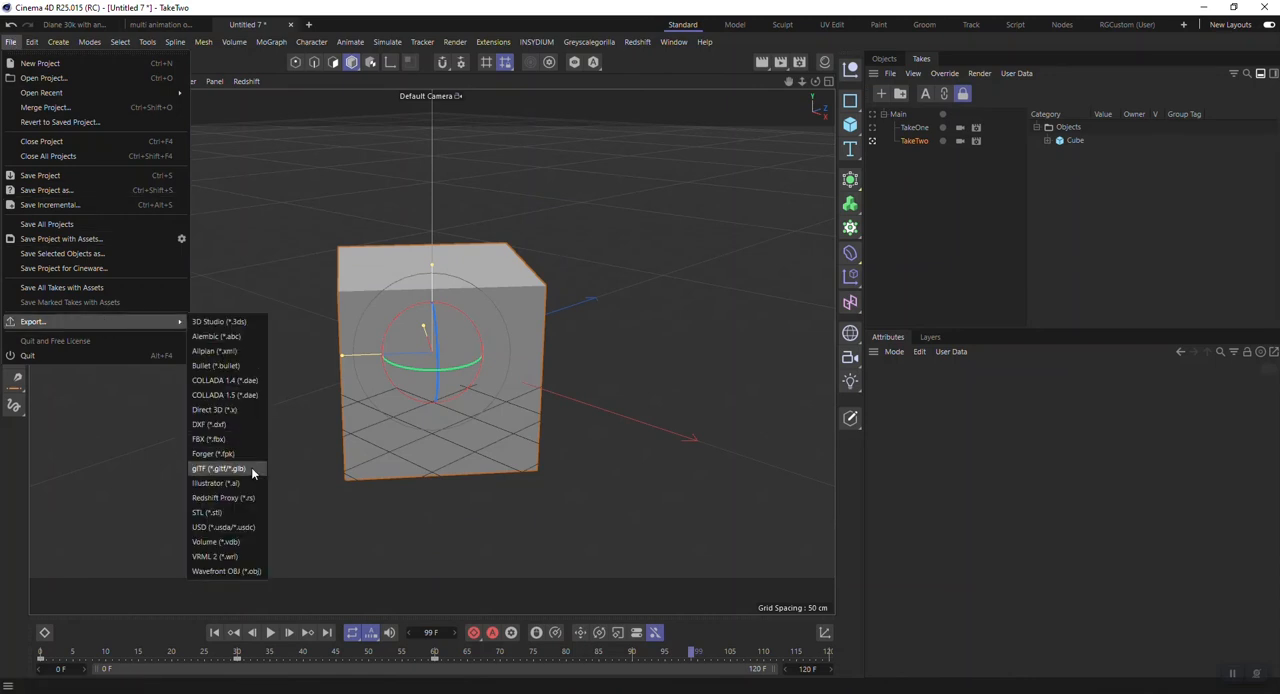
{"action": "left_click", "coordinate": [218, 468]}
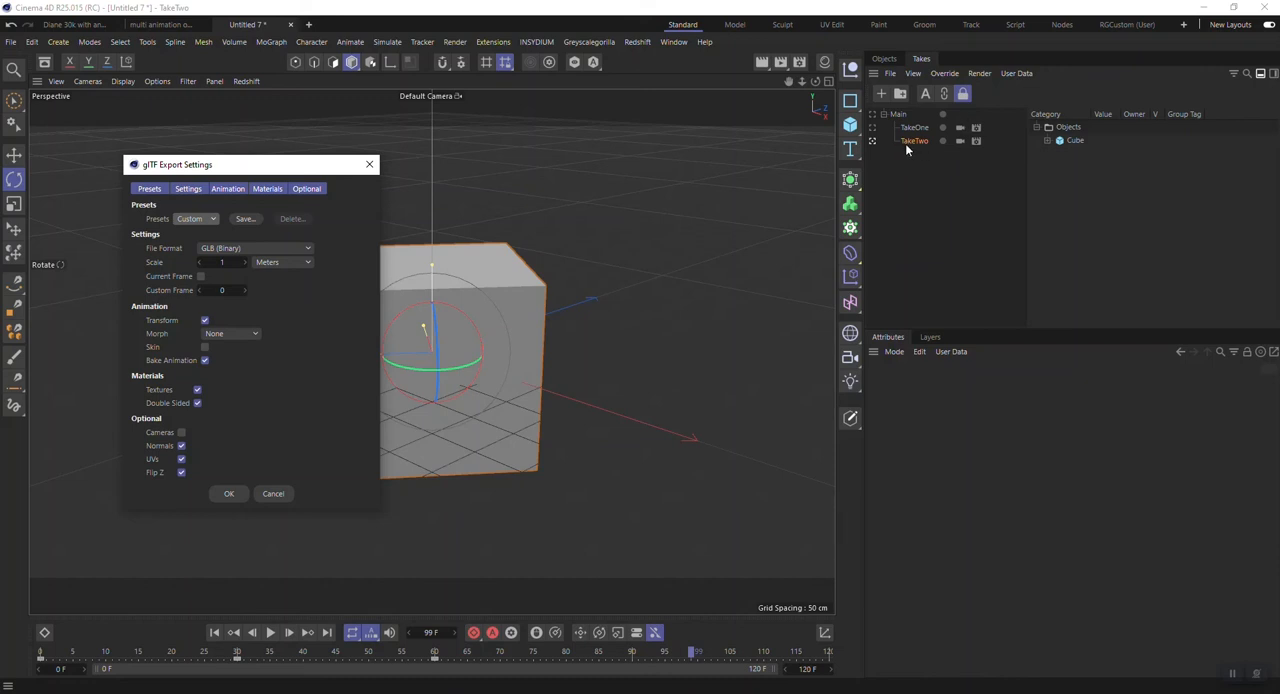
{"action": "mouse_move", "coordinate": [917, 142]}
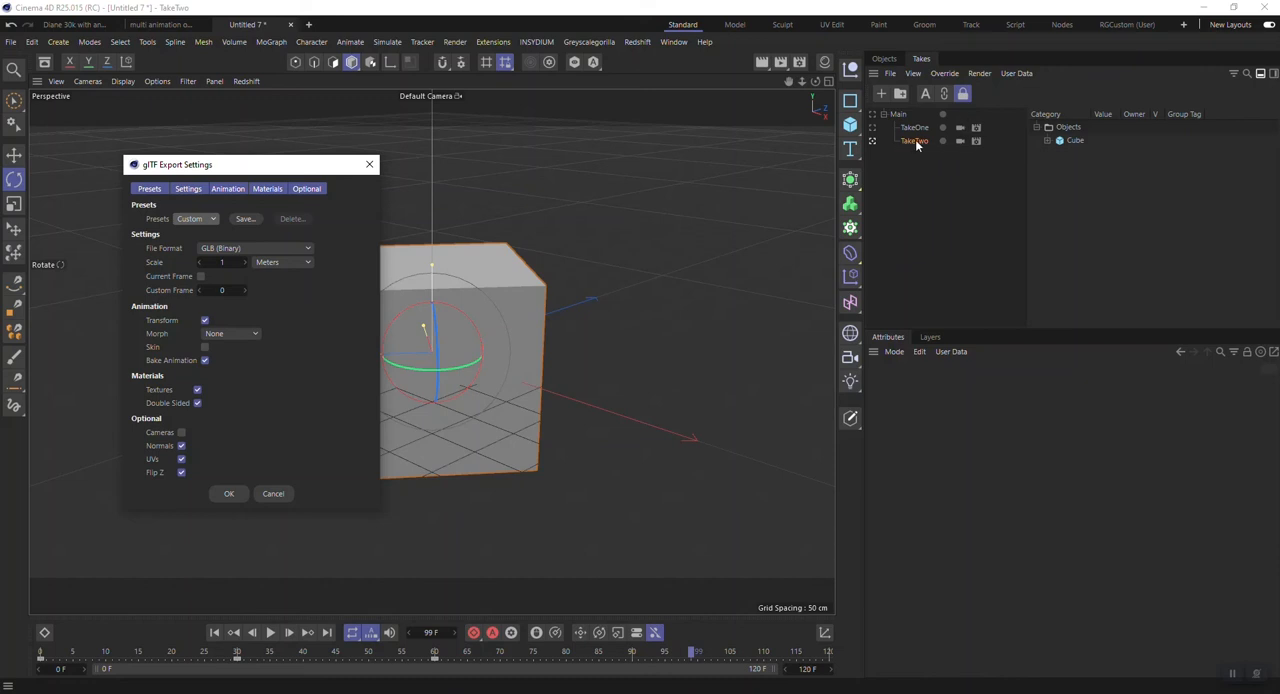
{"action": "mouse_move", "coordinate": [912, 143]}
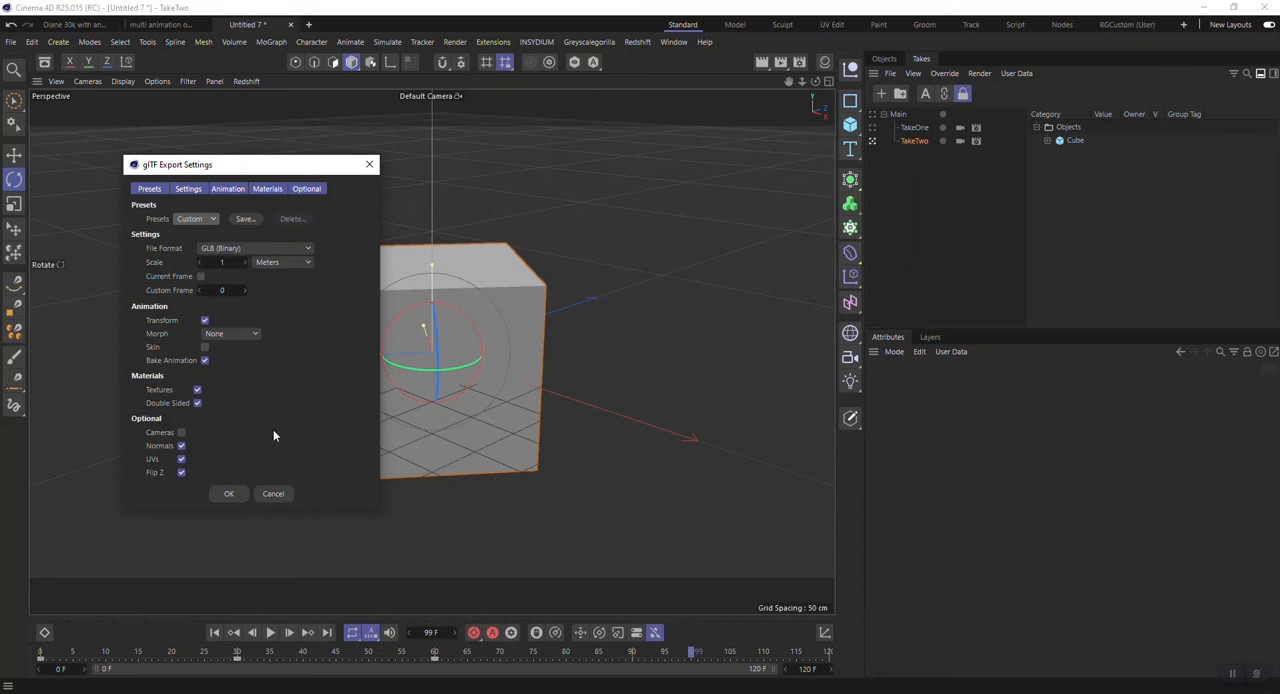
{"action": "left_click", "coordinate": [11, 42]}
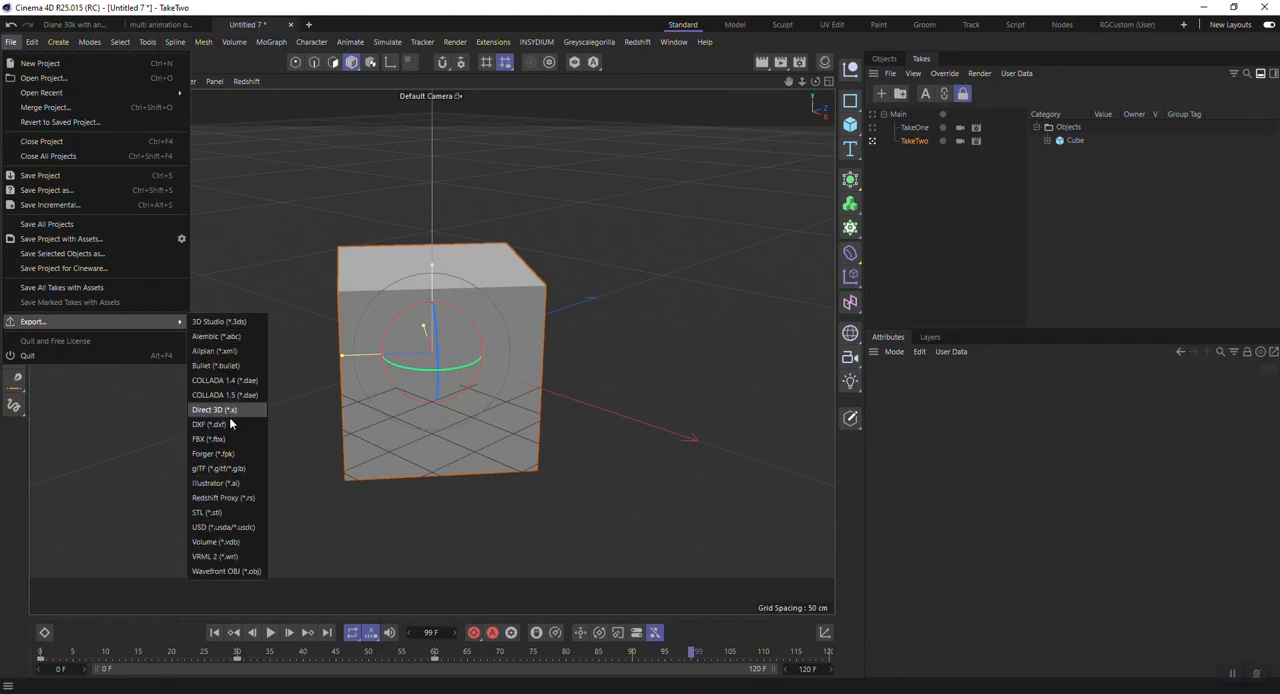
Step: Export the scene to FBX in Multi Animation Models, with Takes set to Takes Manager
{"action": "left_click", "coordinate": [203, 439]}
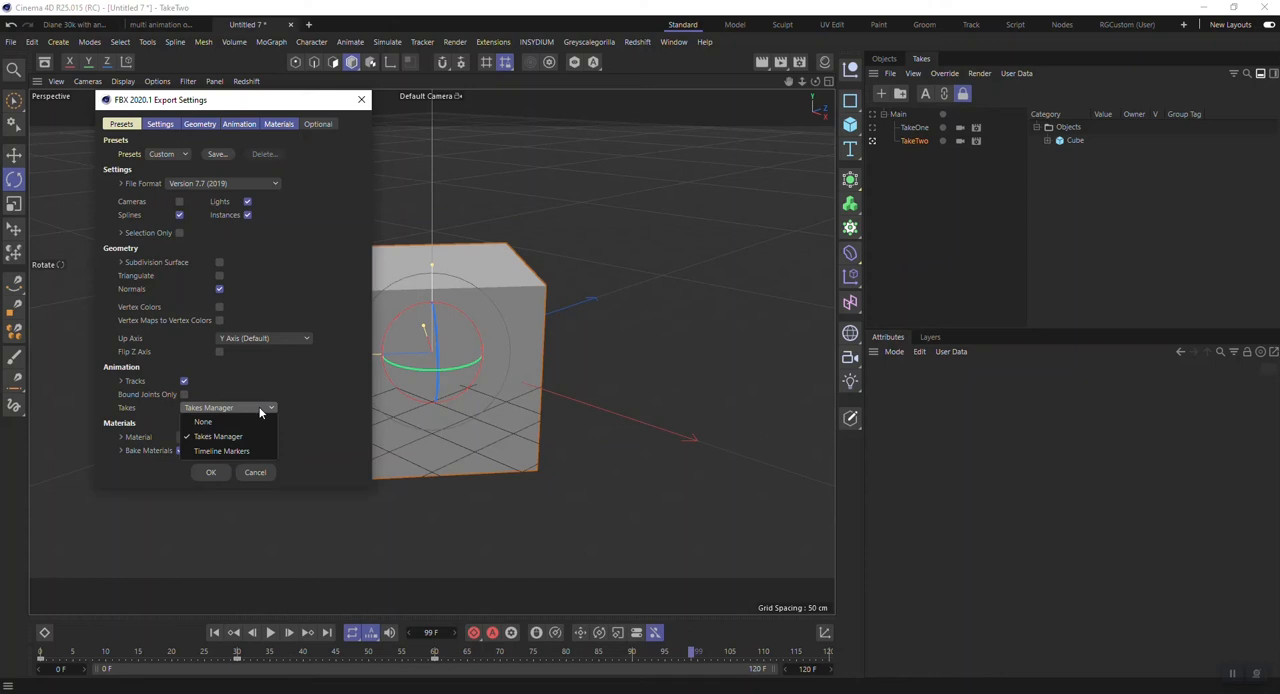
{"action": "mouse_move", "coordinate": [249, 414]}
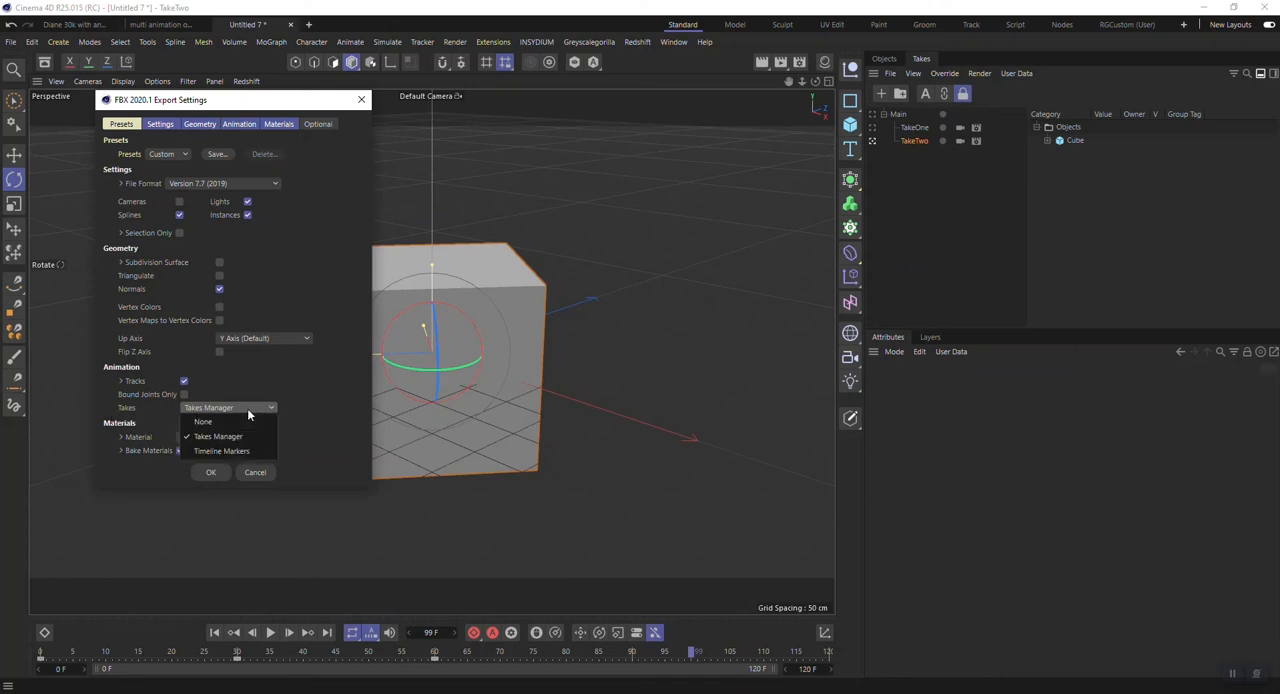
{"action": "left_click", "coordinate": [218, 436]}
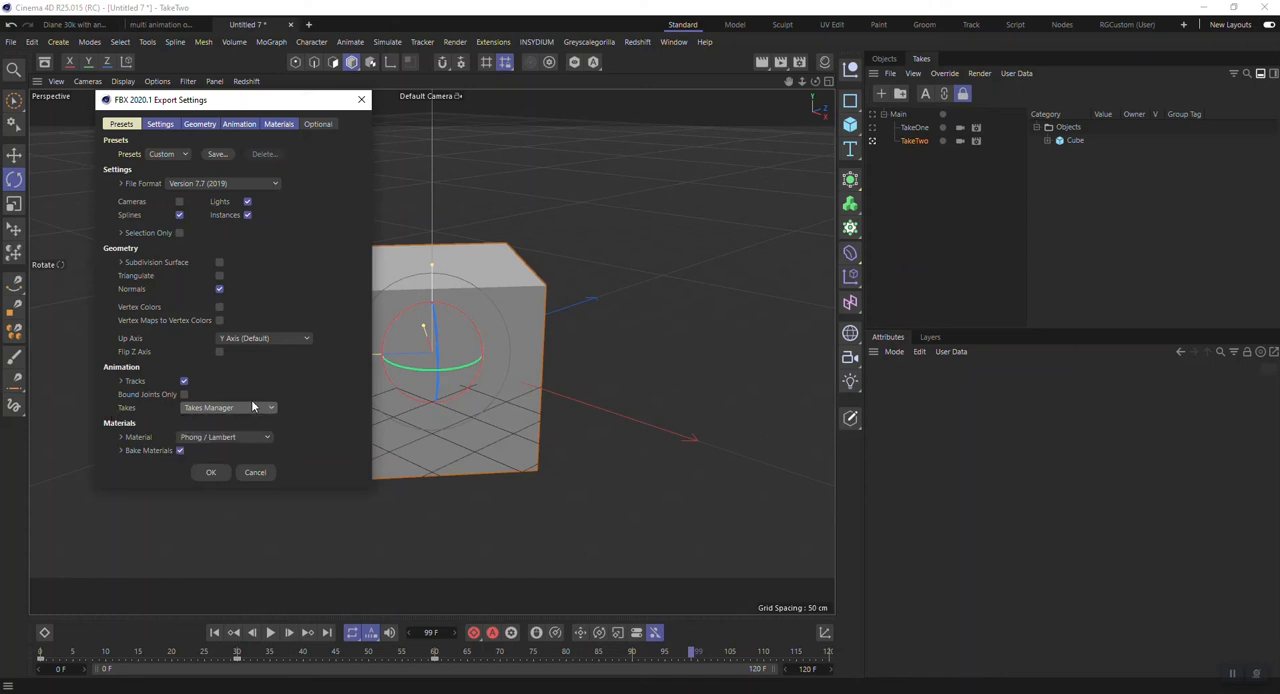
{"action": "left_click", "coordinate": [121, 381]}
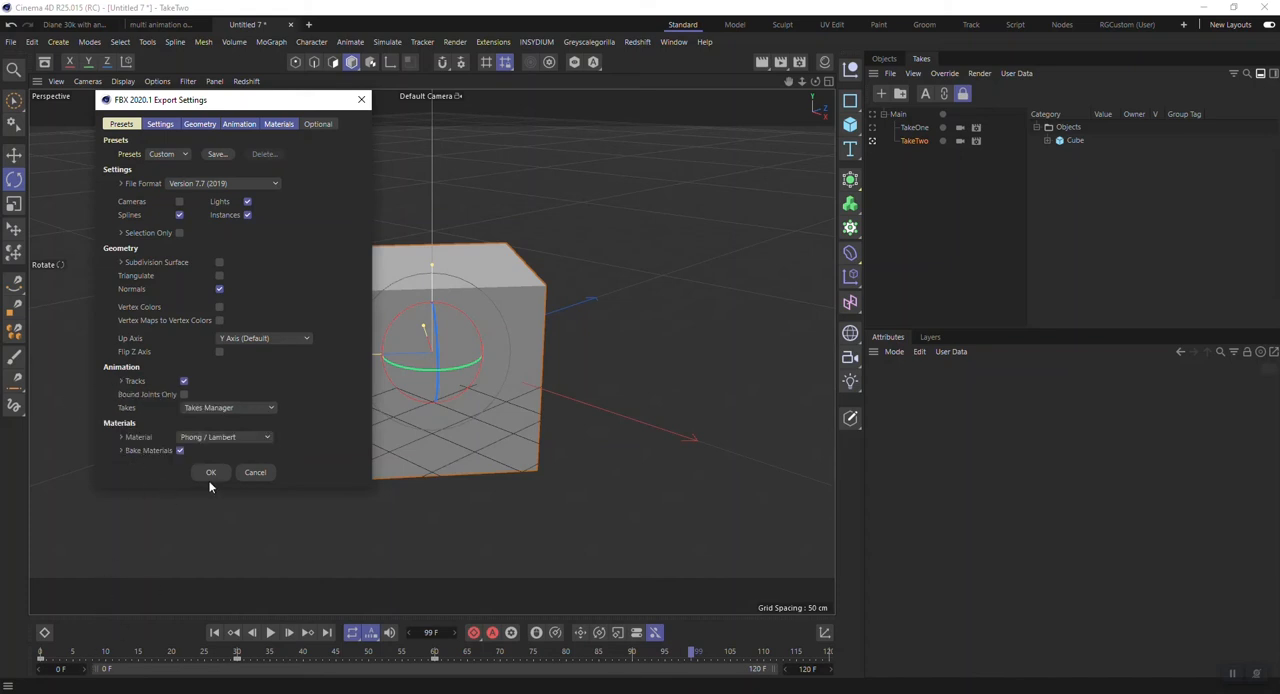
{"action": "left_click", "coordinate": [210, 472]}
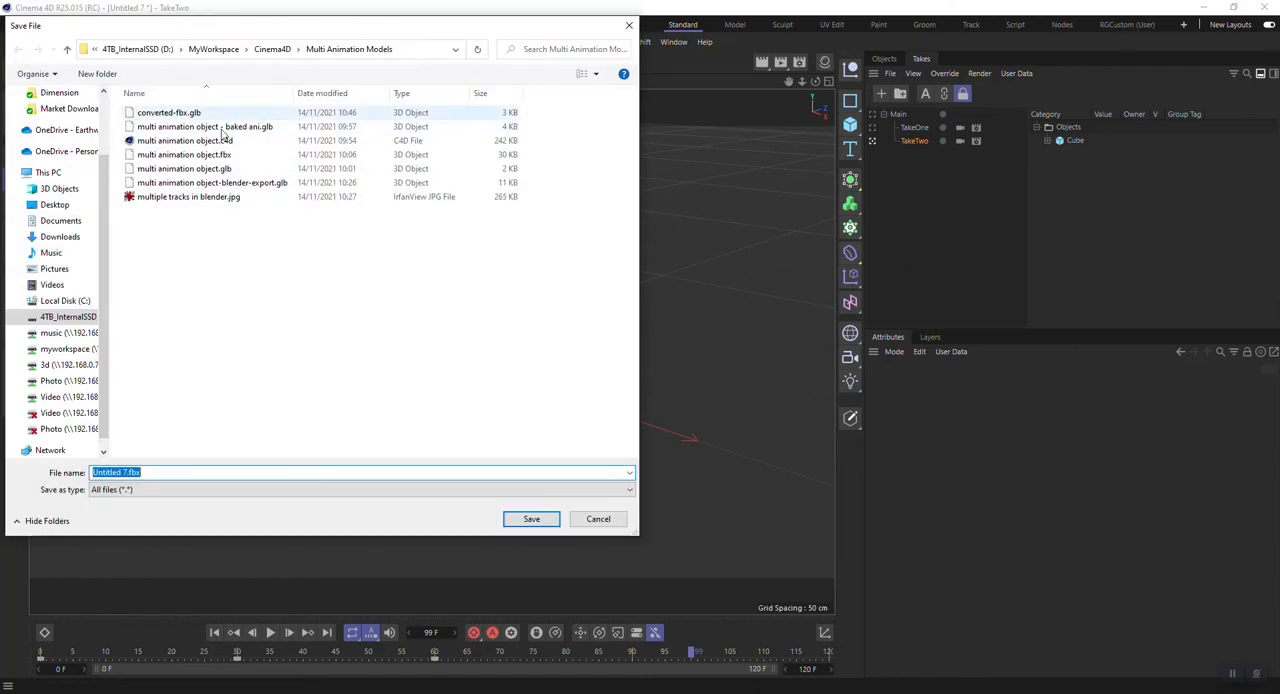
{"action": "left_click", "coordinate": [184, 154]}
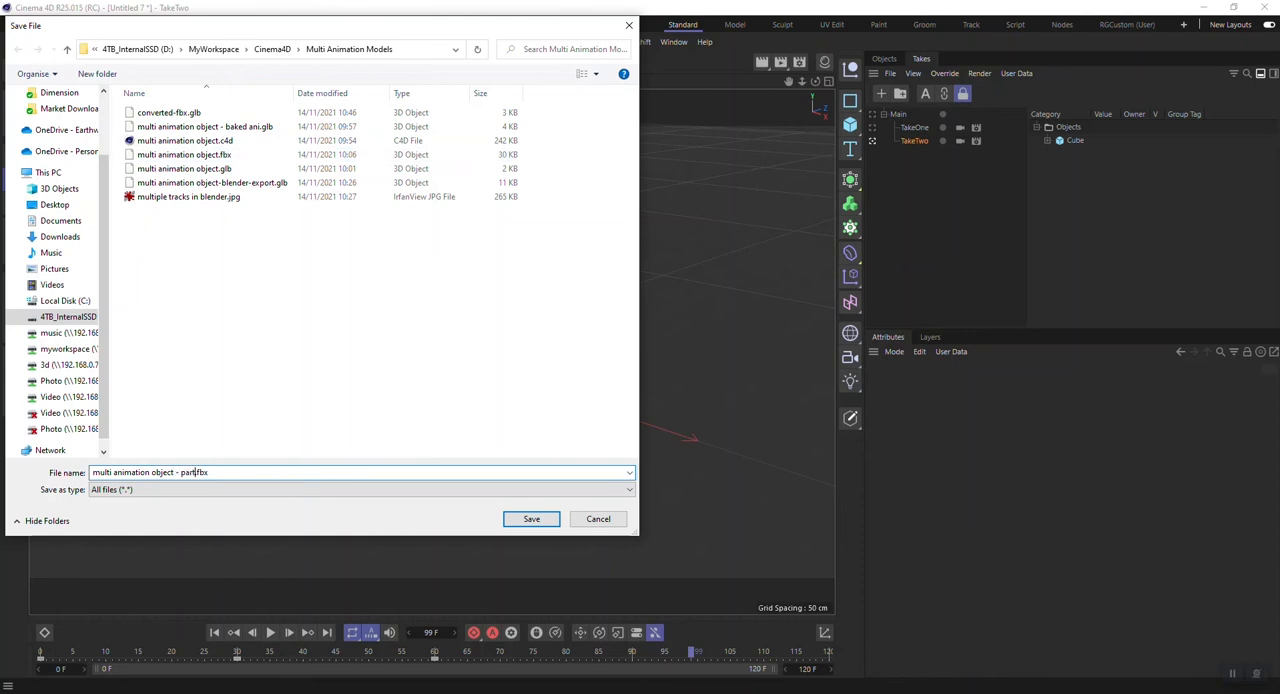
{"action": "left_click", "coordinate": [598, 519]}
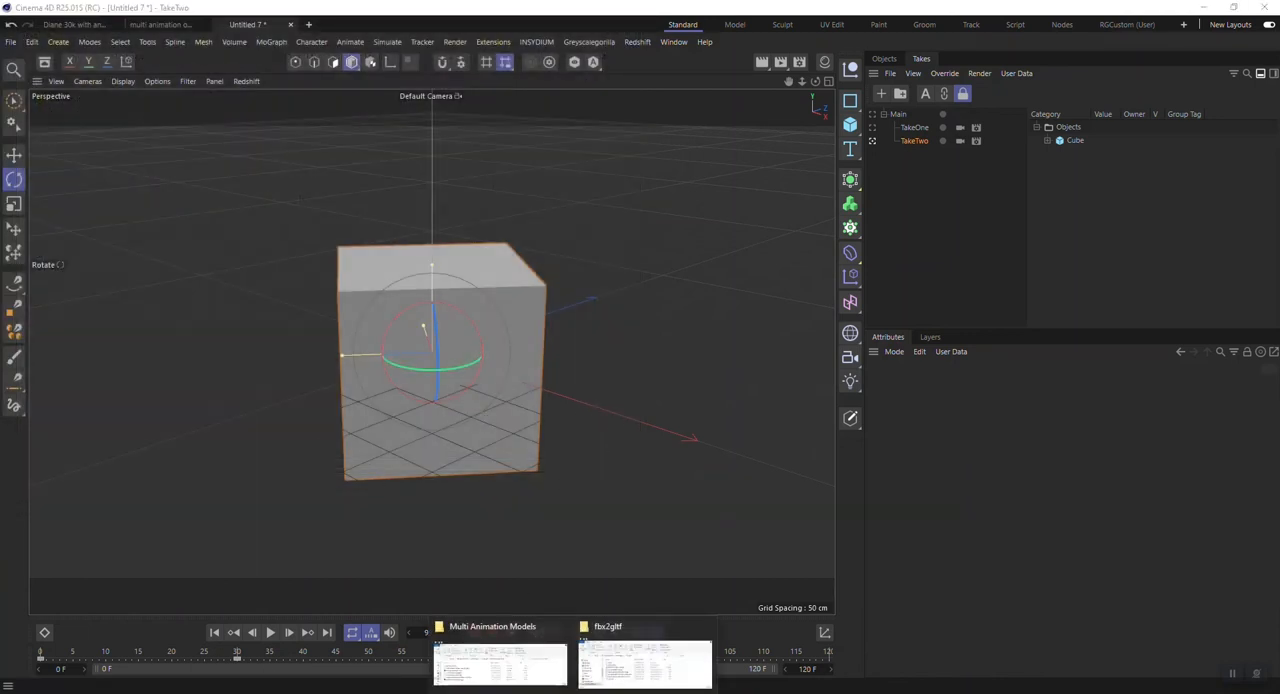
Step: Show the new part 2 FBX in File Explorer and open run-powershell-cmd-multi-ani.bat in Notepad
{"action": "left_click", "coordinate": [645, 662]}
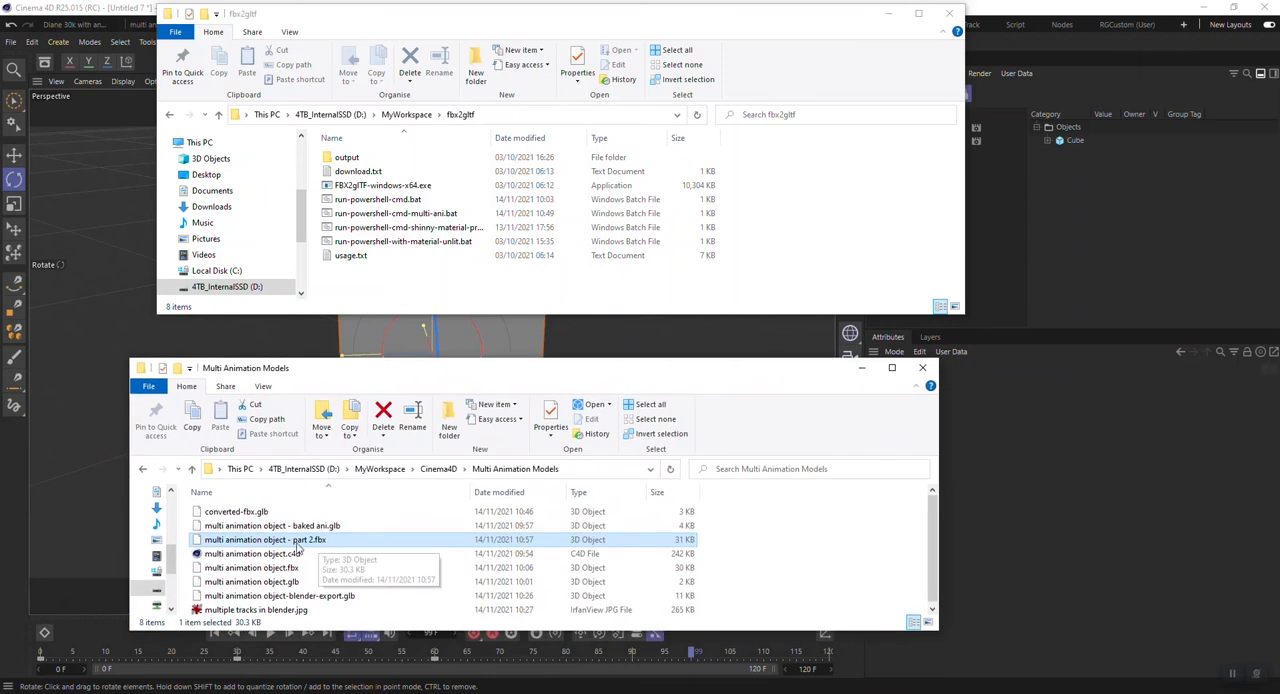
{"action": "mouse_move", "coordinate": [290, 548]}
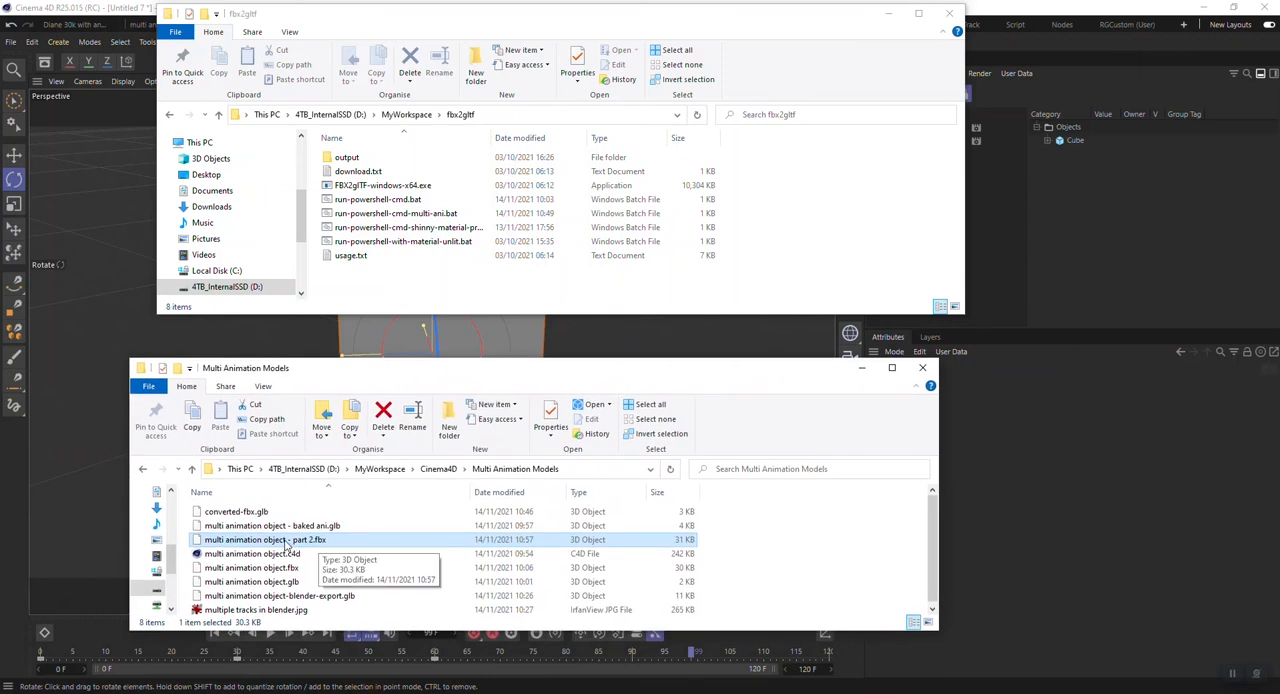
{"action": "mouse_move", "coordinate": [358, 544]}
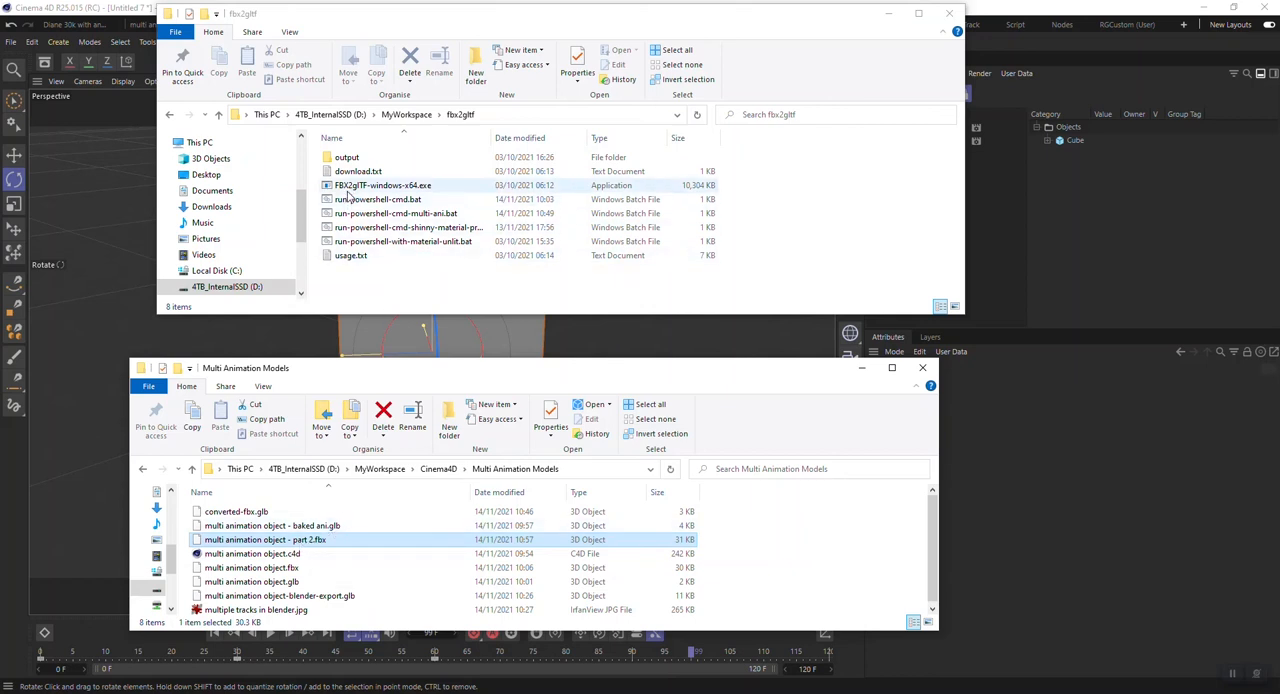
{"action": "mouse_move", "coordinate": [360, 196]}
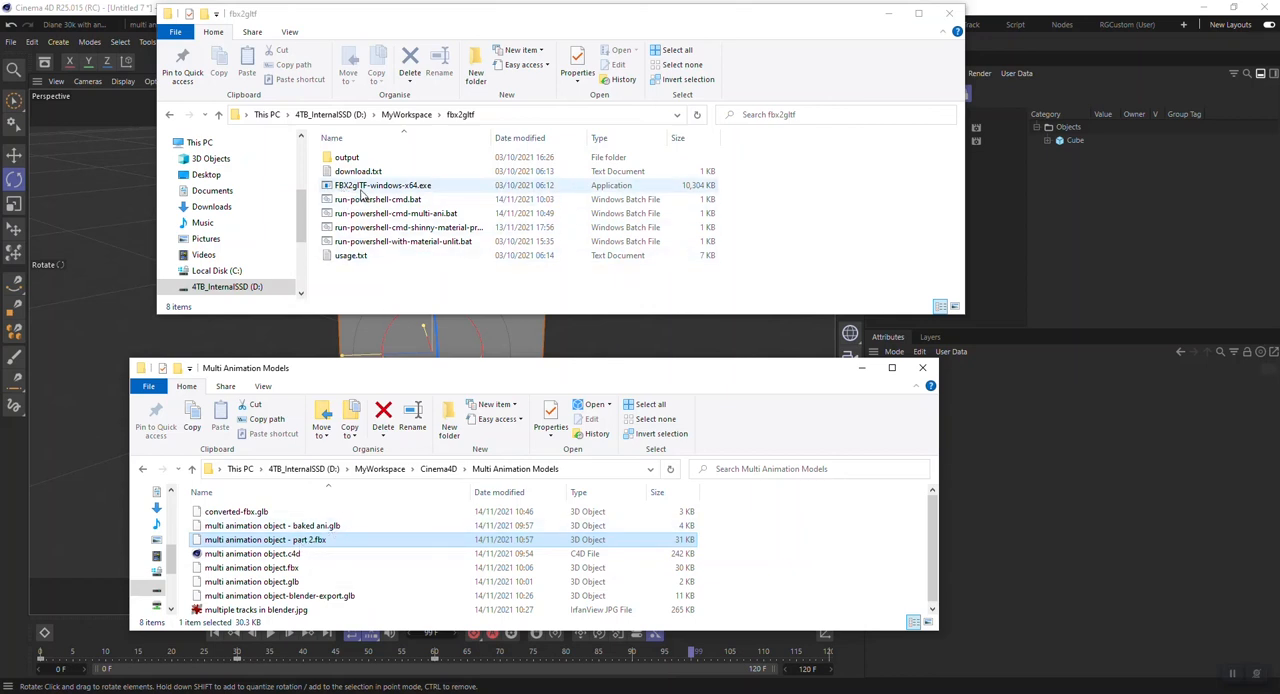
{"action": "right_click", "coordinate": [378, 213]}
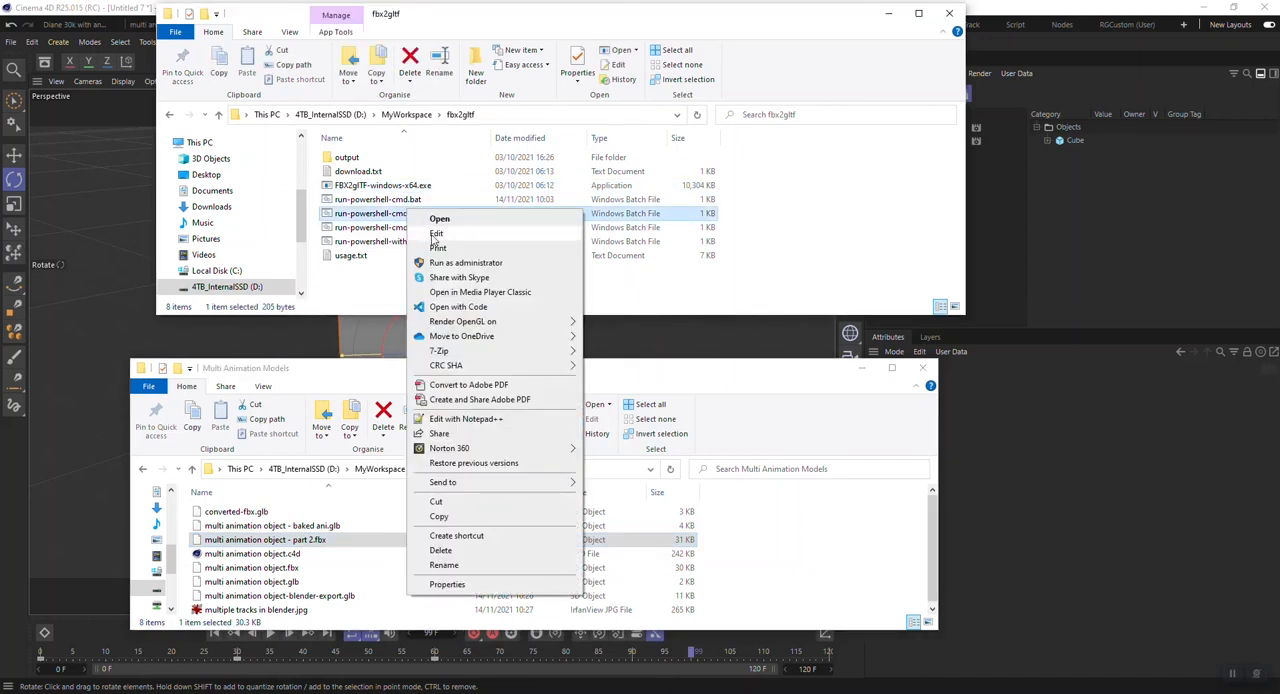
{"action": "left_click", "coordinate": [436, 233]}
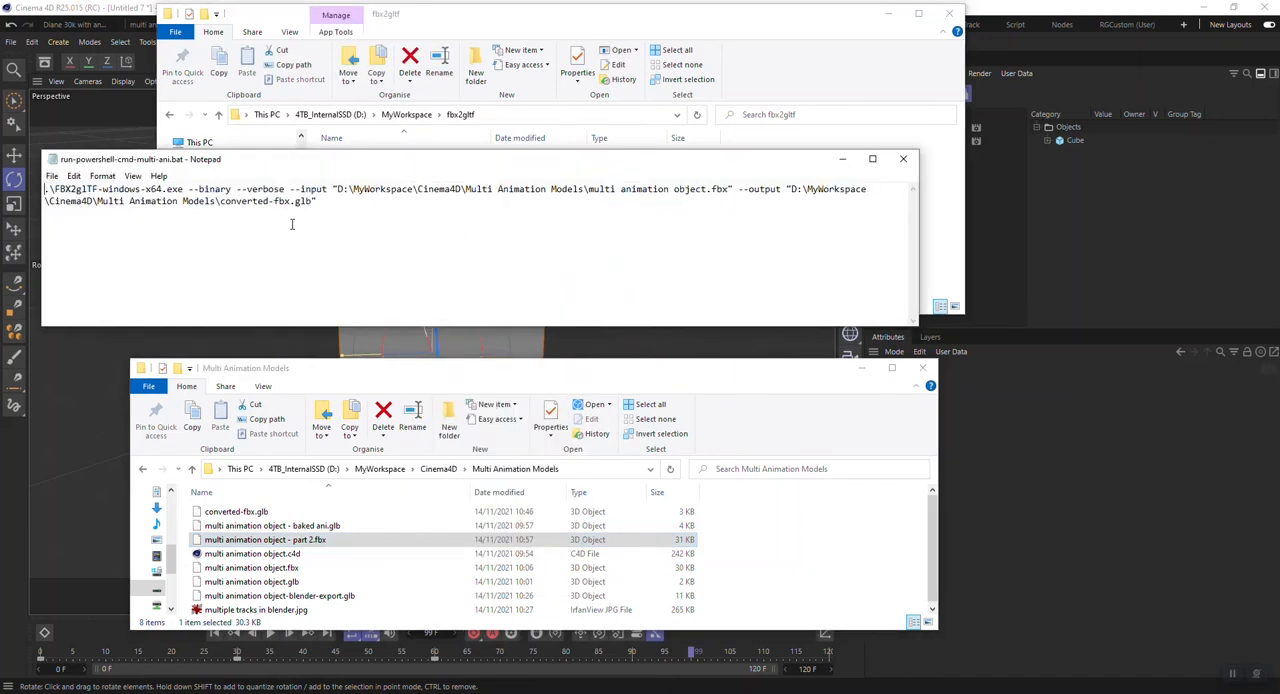
Step: Change the batch --input to 'multi animation object - part 2.fbx' and add a 'pause' line
{"action": "left_click", "coordinate": [252, 553]}
{"action": "type", "text": " - part 2"}
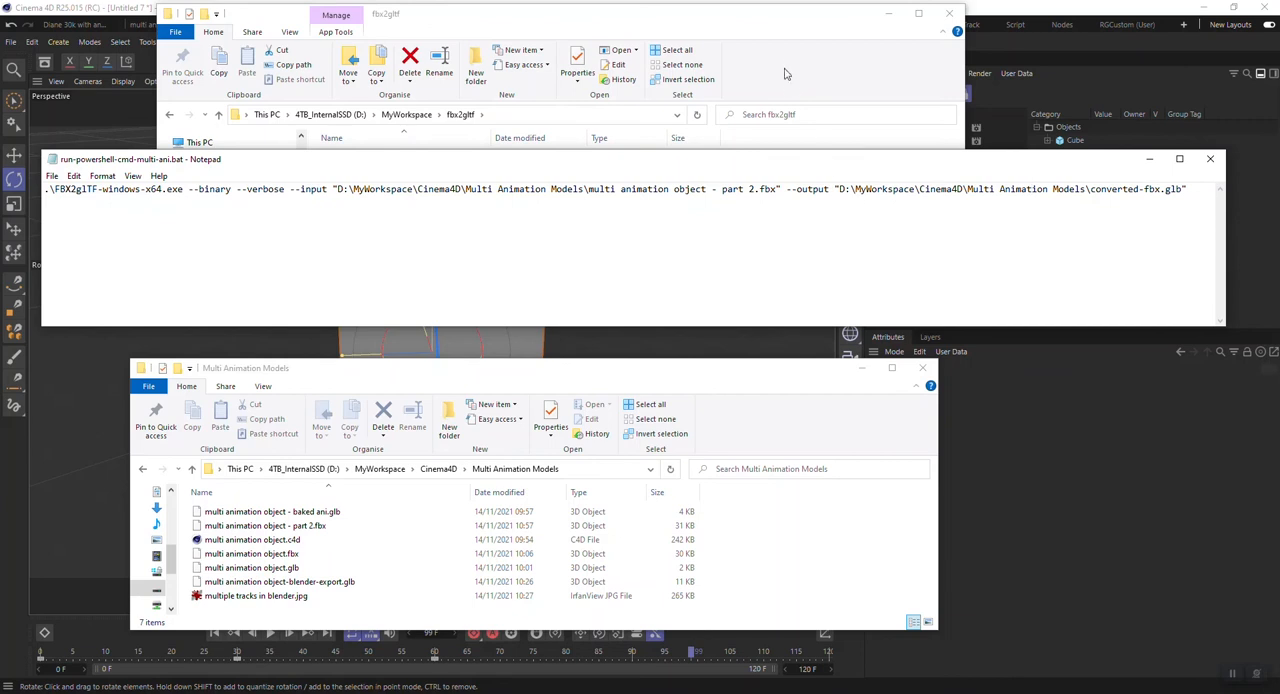
{"action": "left_click", "coordinate": [395, 213]}
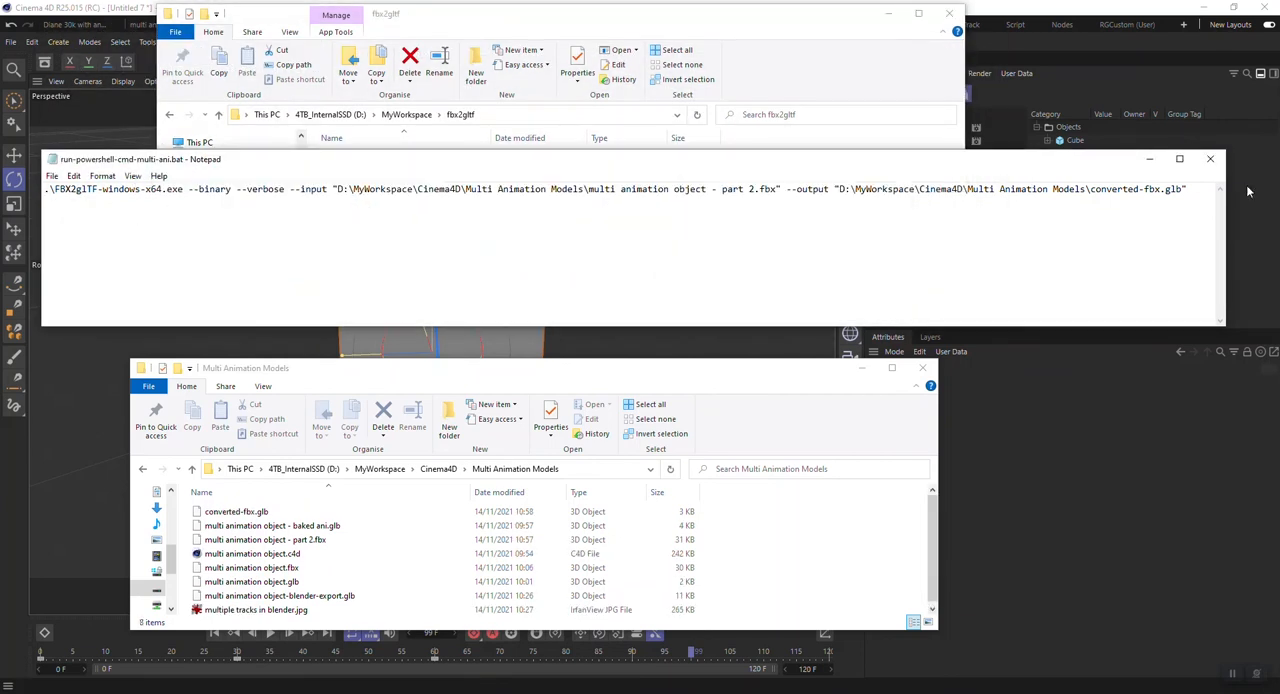
{"action": "type", "text": "pais"}
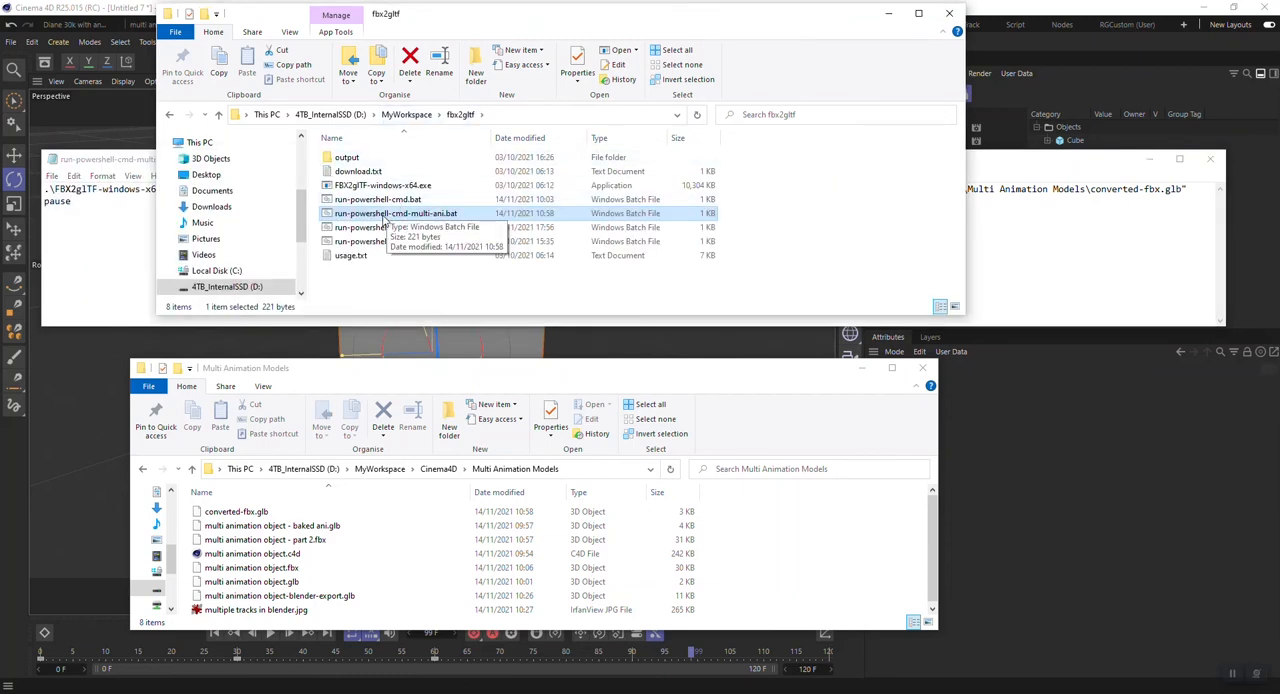
Step: Run run-powershell-cmd-multi-ani.bat to convert the part 2 FBX into converted-fbx.glb
{"action": "double_click", "coordinate": [395, 213]}
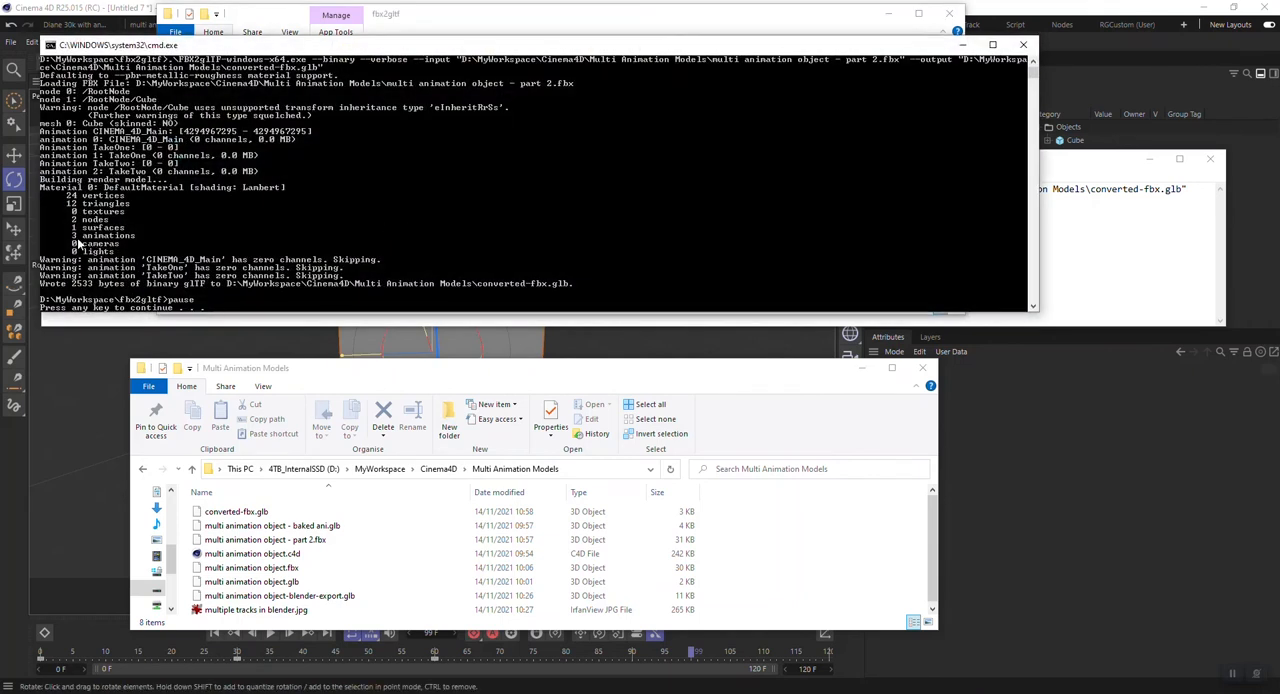
{"action": "mouse_move", "coordinate": [115, 244]}
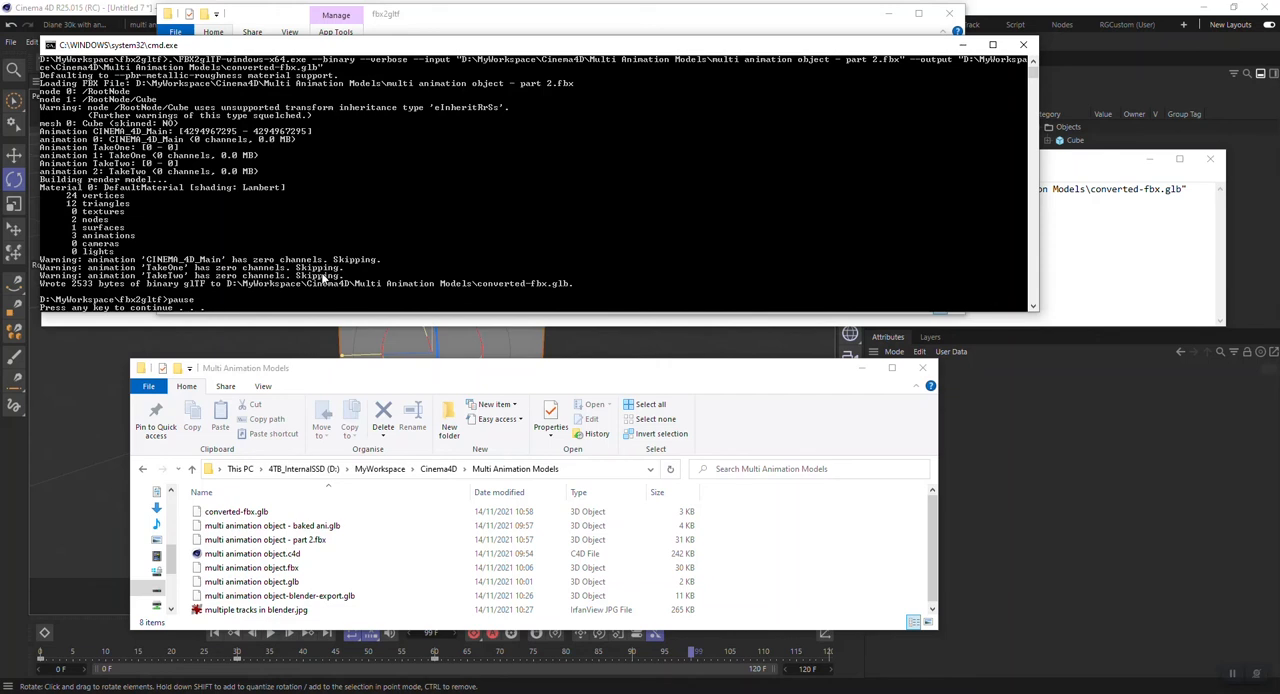
{"action": "mouse_move", "coordinate": [245, 293]}
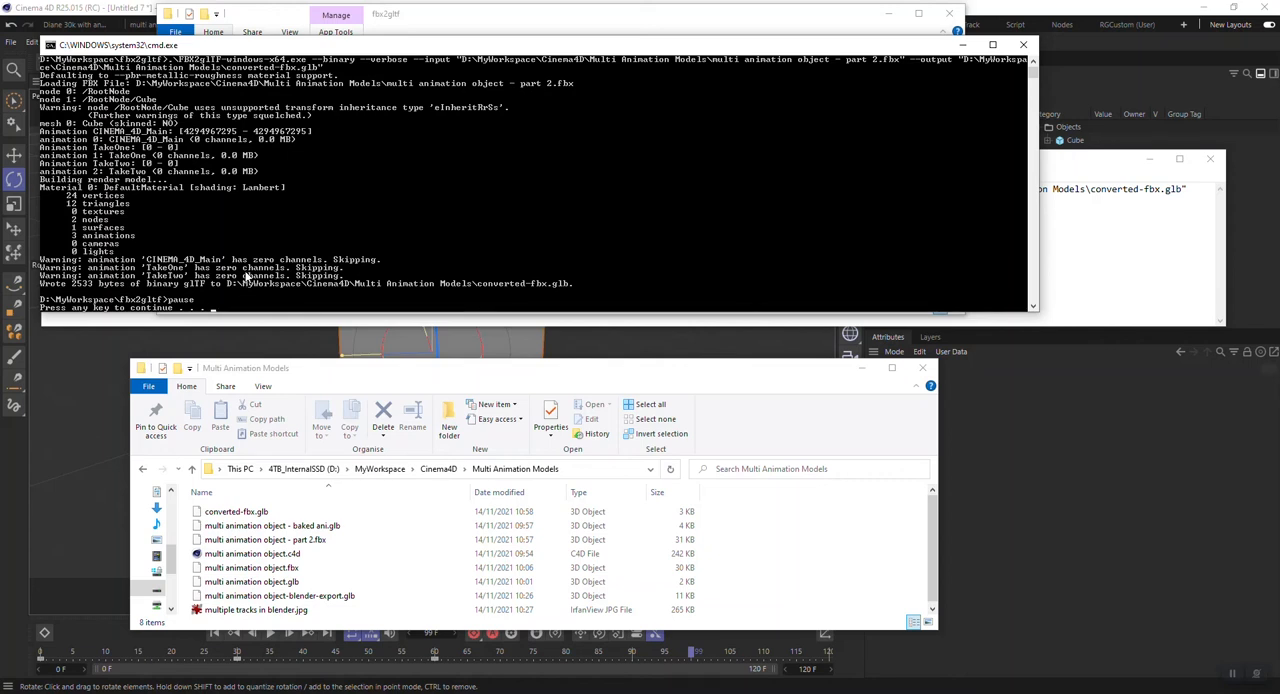
{"action": "mouse_move", "coordinate": [247, 276]}
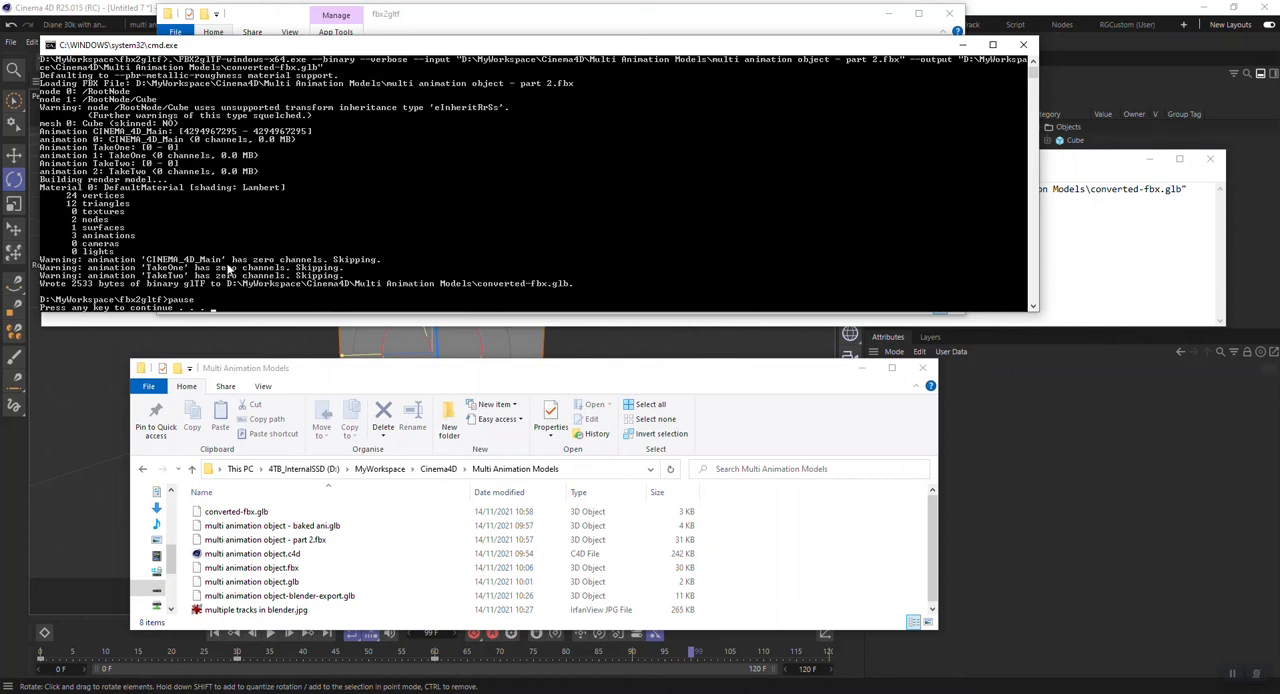
{"action": "mouse_move", "coordinate": [330, 256]}
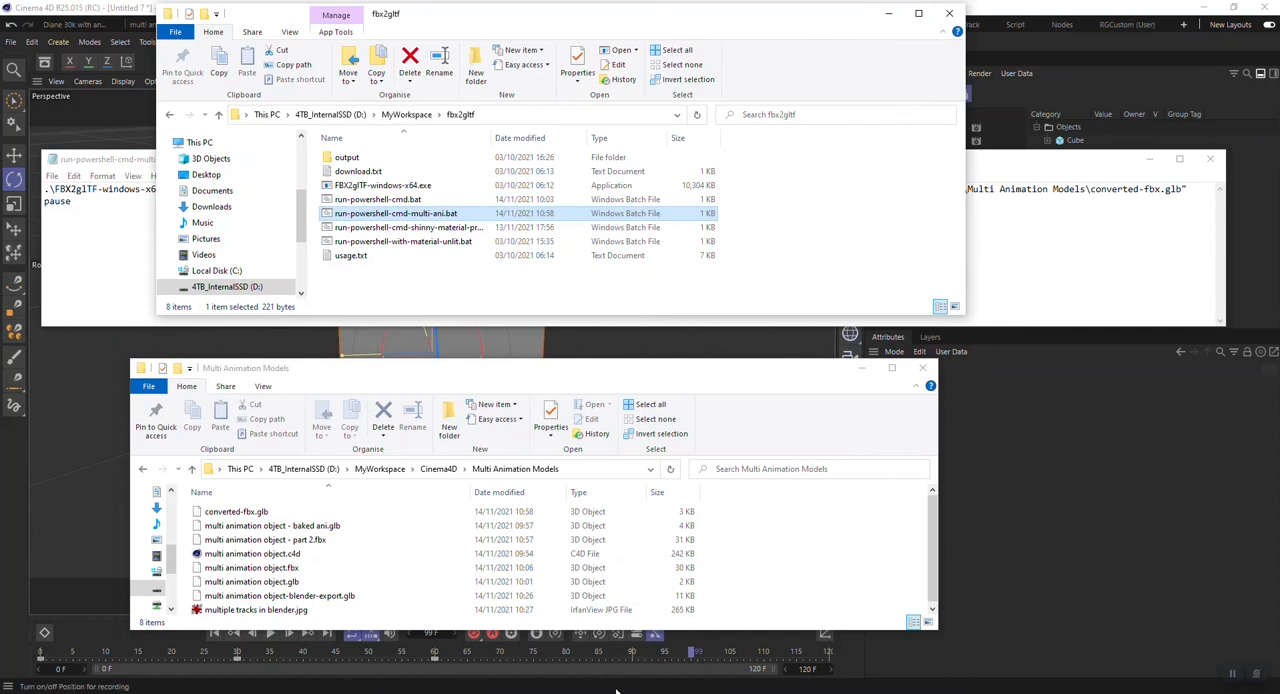
Step: Load converted-fbx.glb into glTF Viewer and orbit the cube to inspect it
{"action": "left_click", "coordinate": [270, 525]}
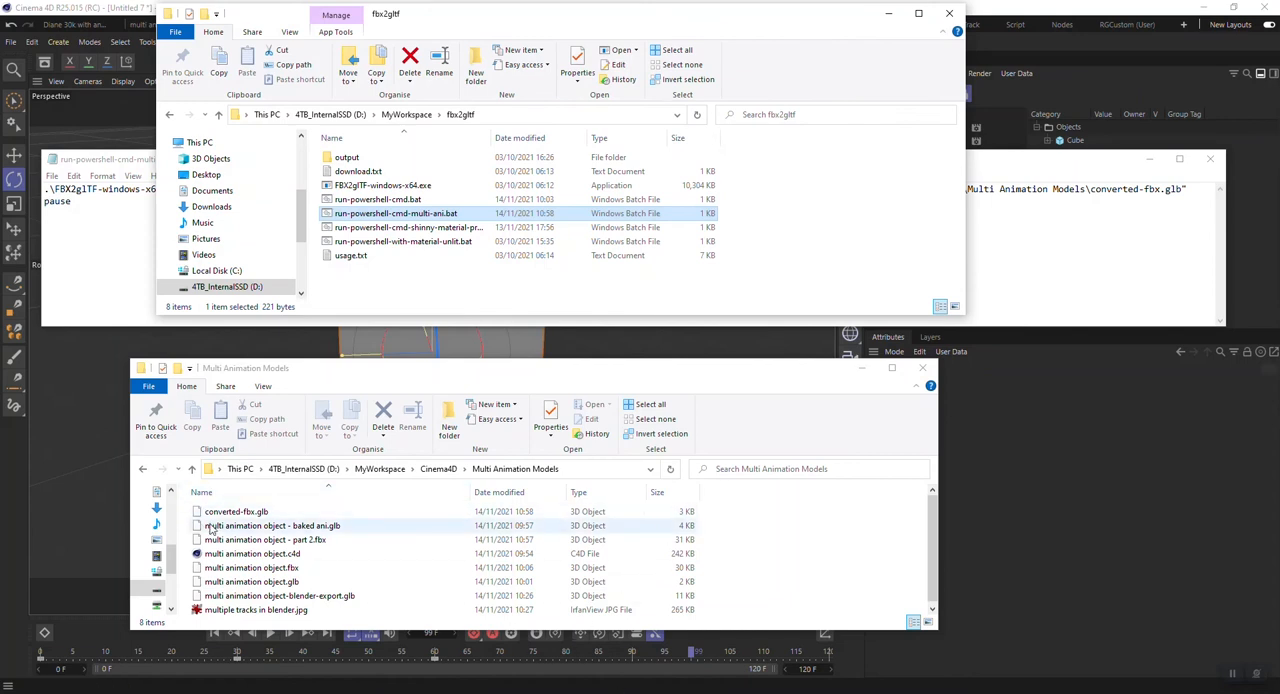
{"action": "left_click", "coordinate": [236, 511]}
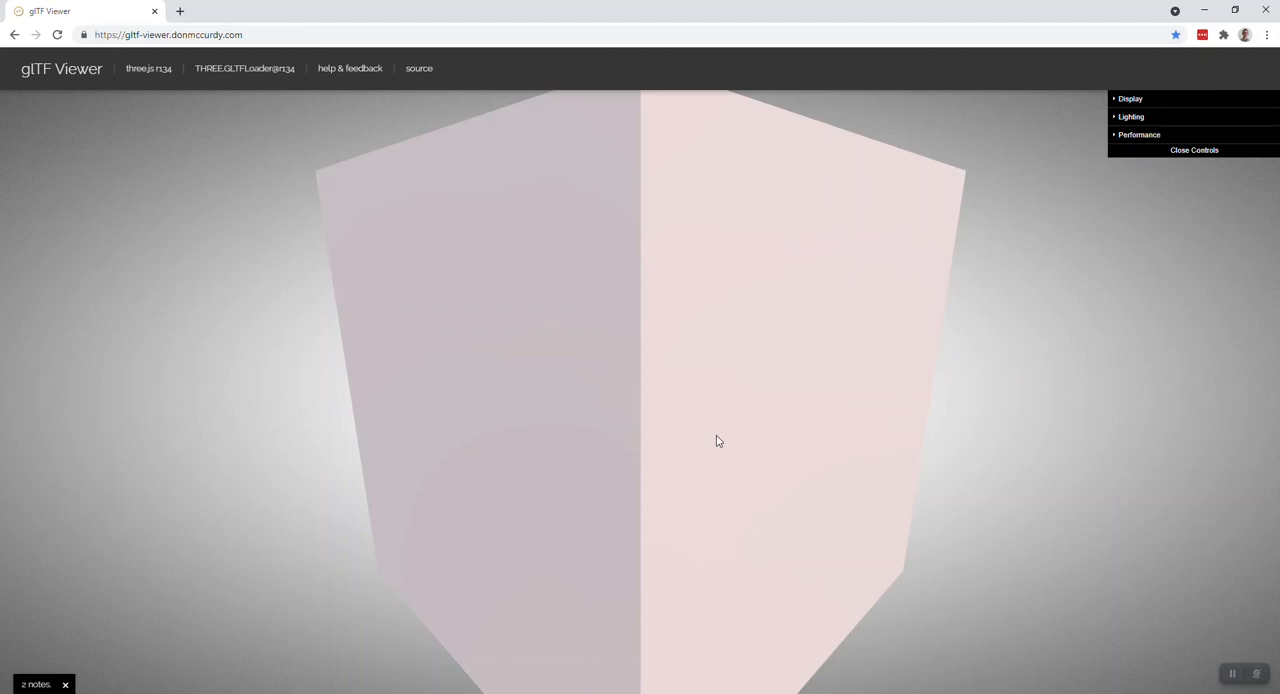
{"action": "left_click_drag", "start_coordinate": [716, 441], "coordinate": [897, 451]}
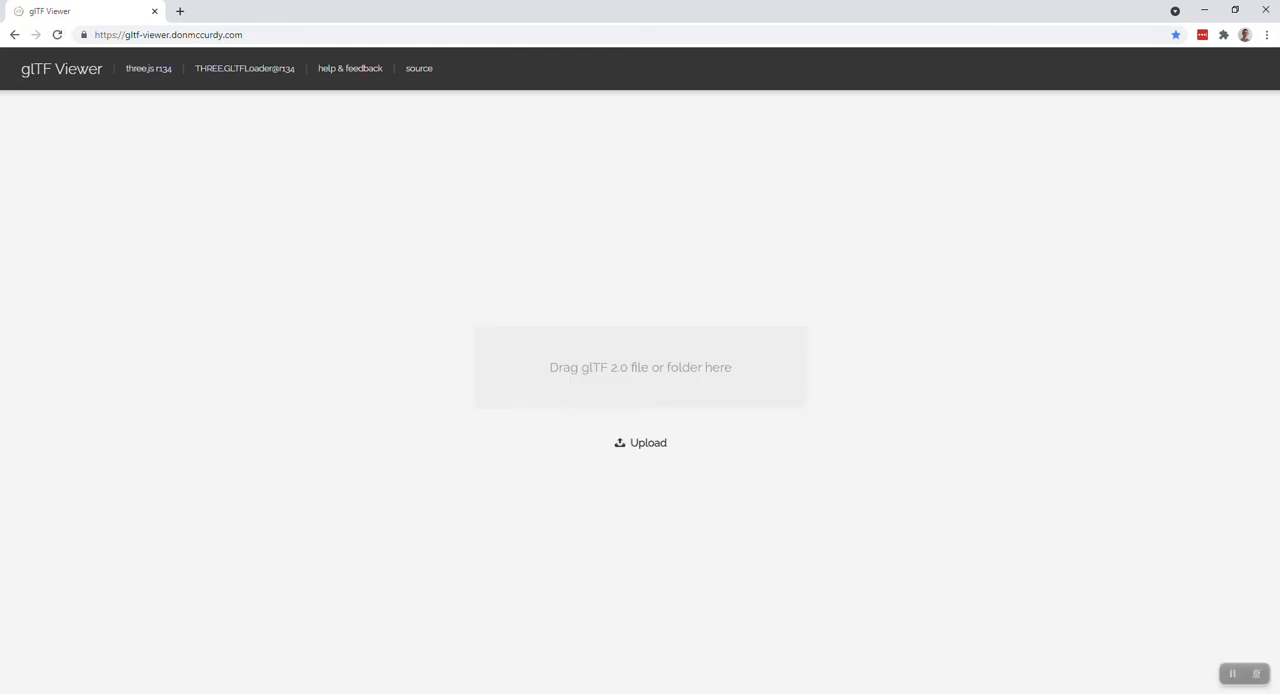
{"action": "mouse_move", "coordinate": [861, 572]}
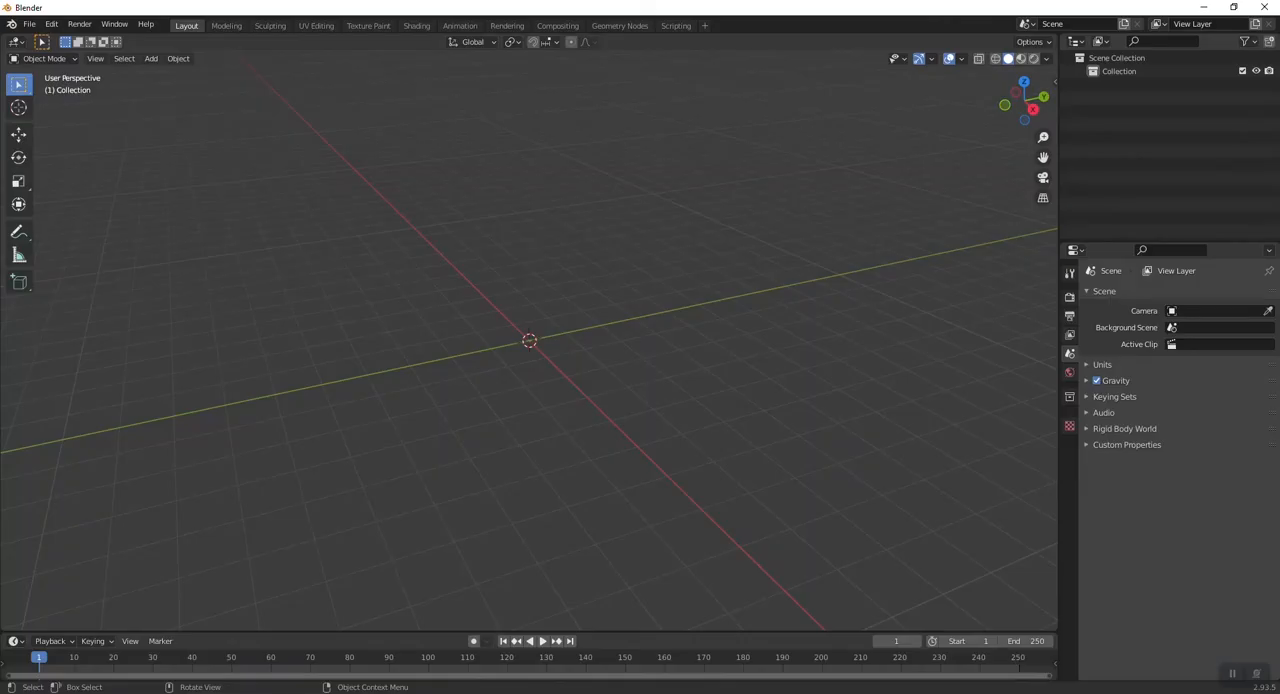
{"action": "mouse_move", "coordinate": [433, 499]}
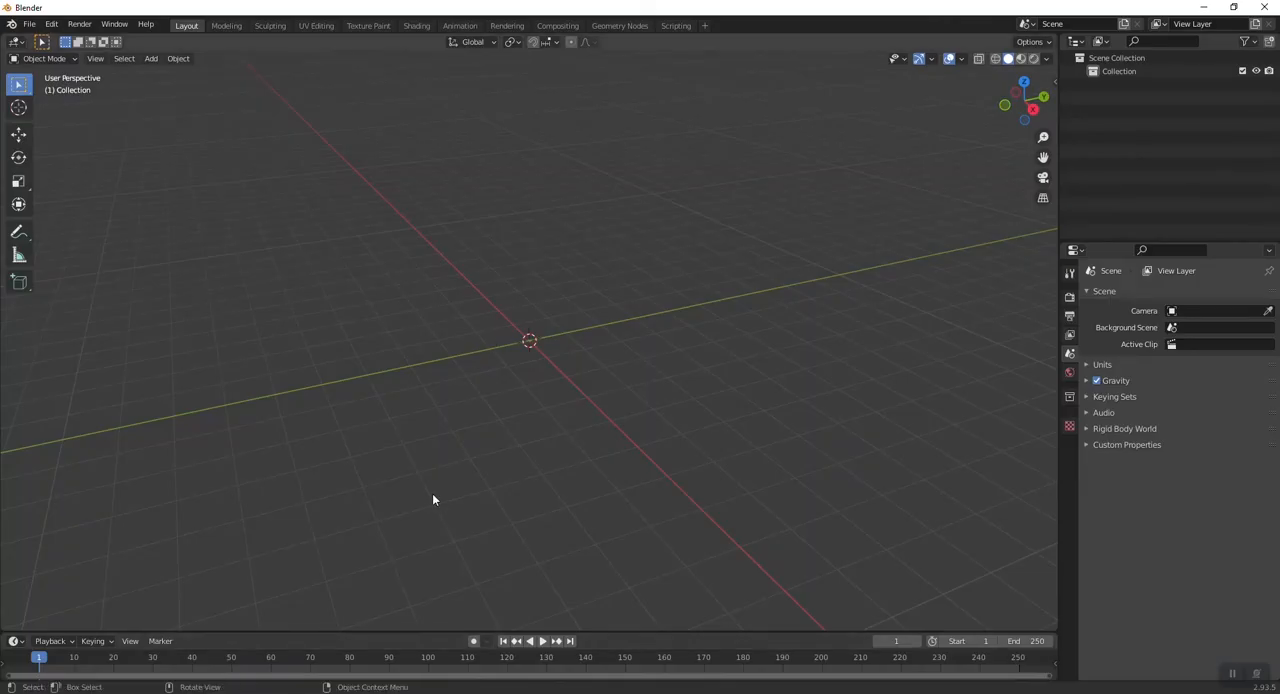
{"action": "mouse_move", "coordinate": [596, 558]}
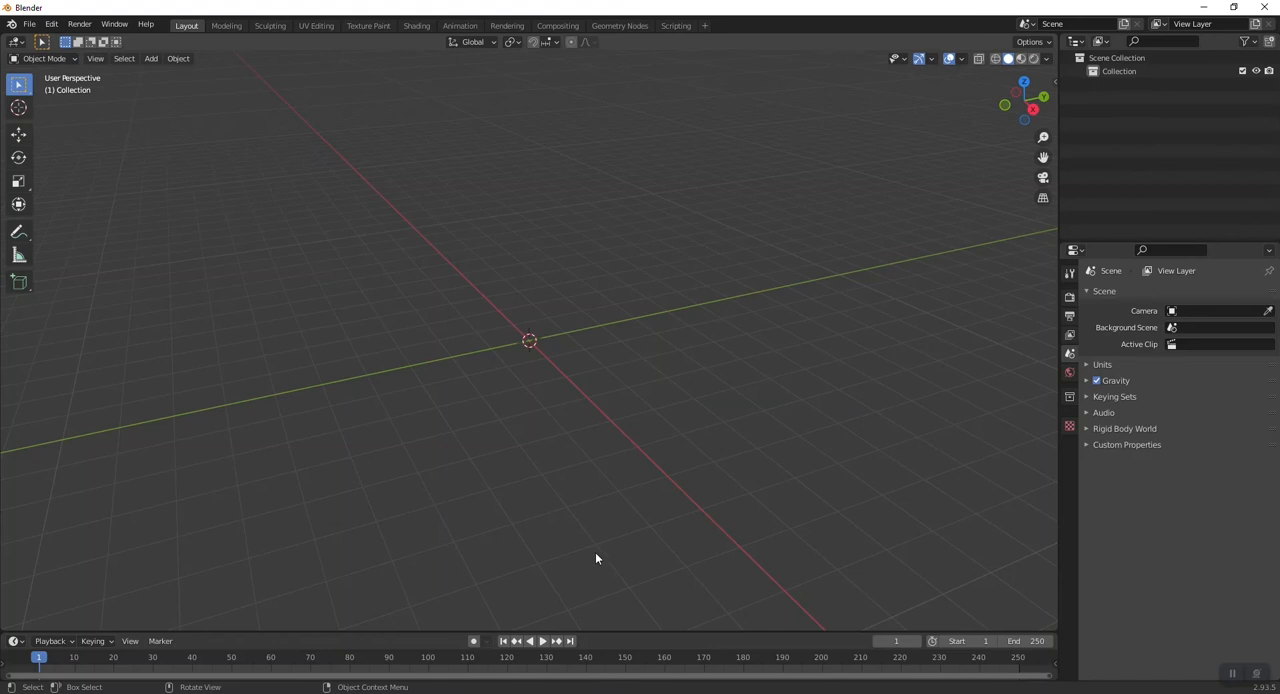
{"action": "mouse_move", "coordinate": [593, 538]}
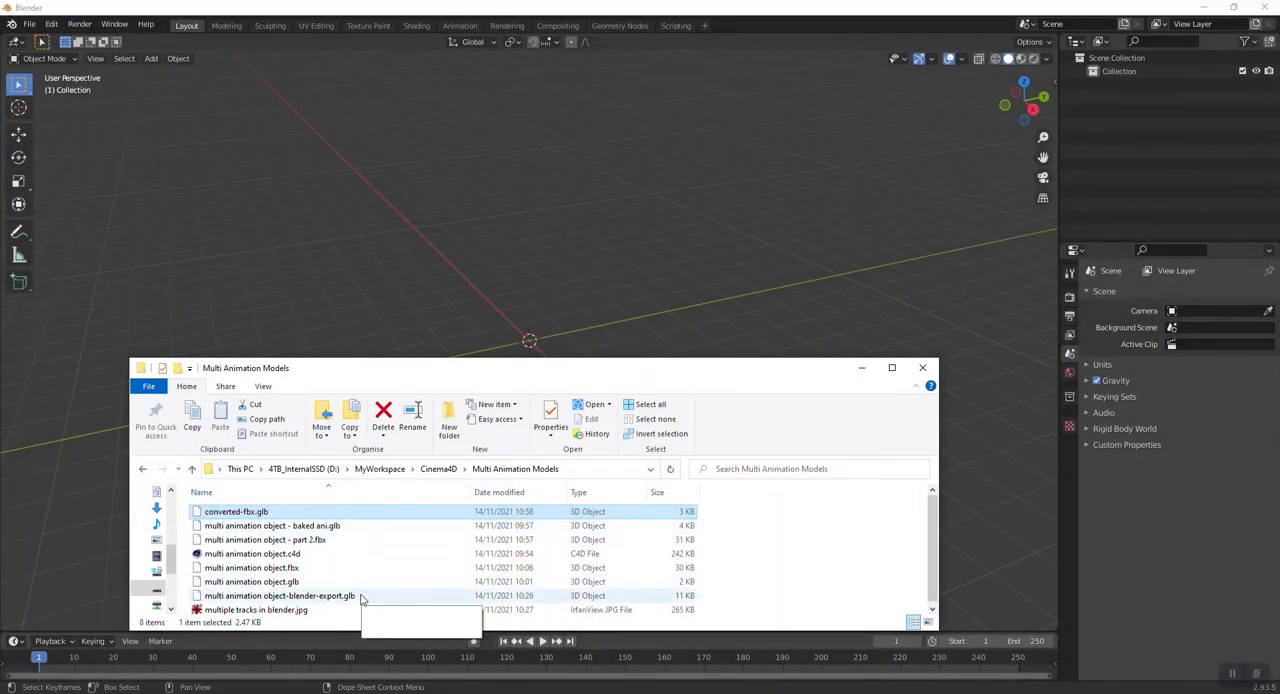
Step: Import 'multi animation object - part 2.fbx' from Multi Animation Models into Blender
{"action": "left_click", "coordinate": [265, 539]}
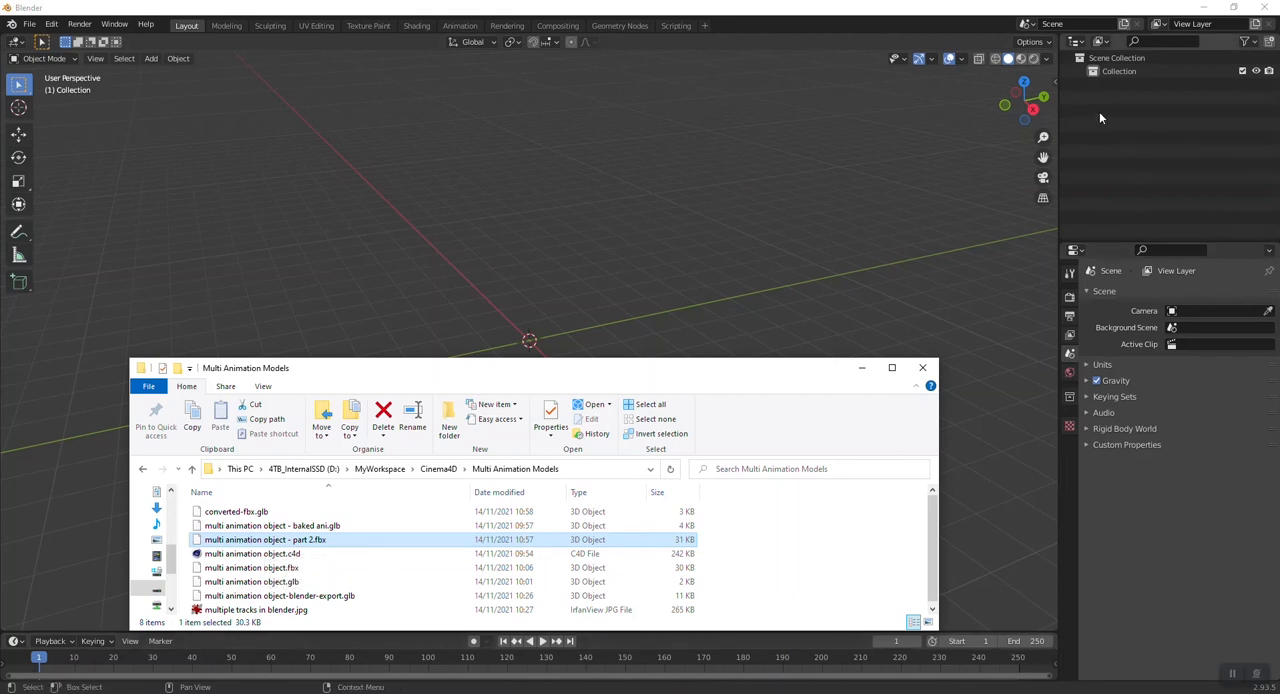
{"action": "left_click", "coordinate": [30, 23]}
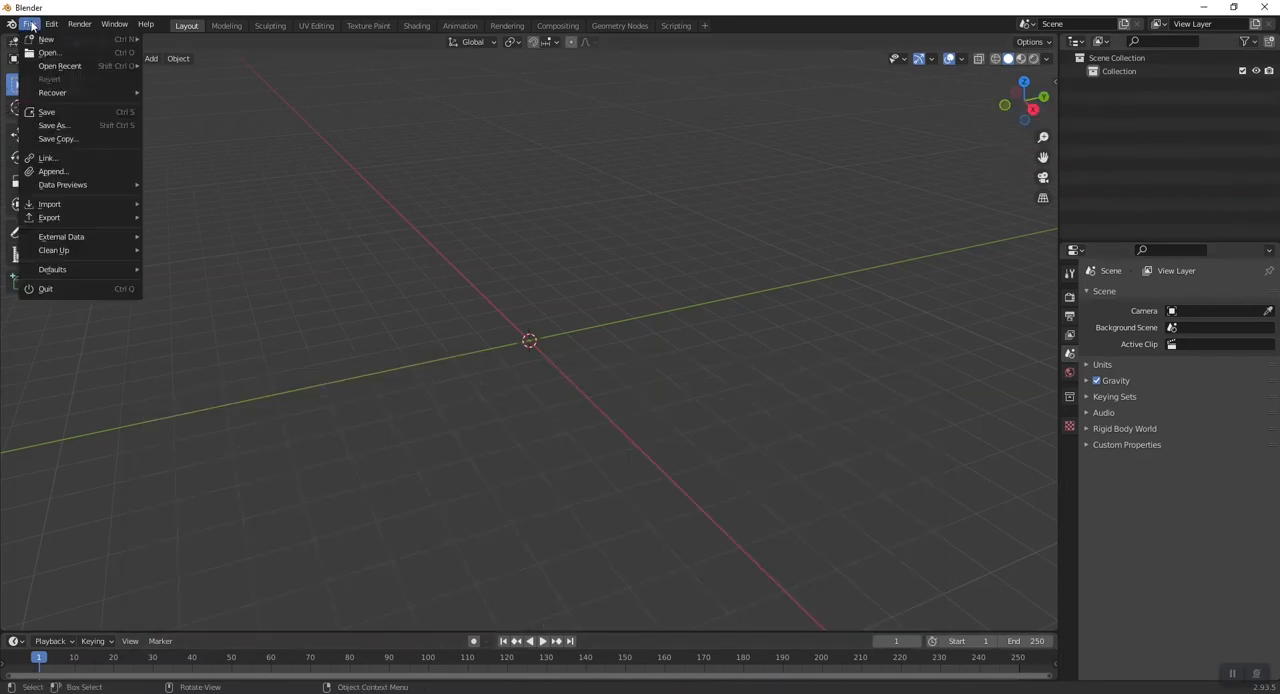
{"action": "mouse_move", "coordinate": [49, 204]}
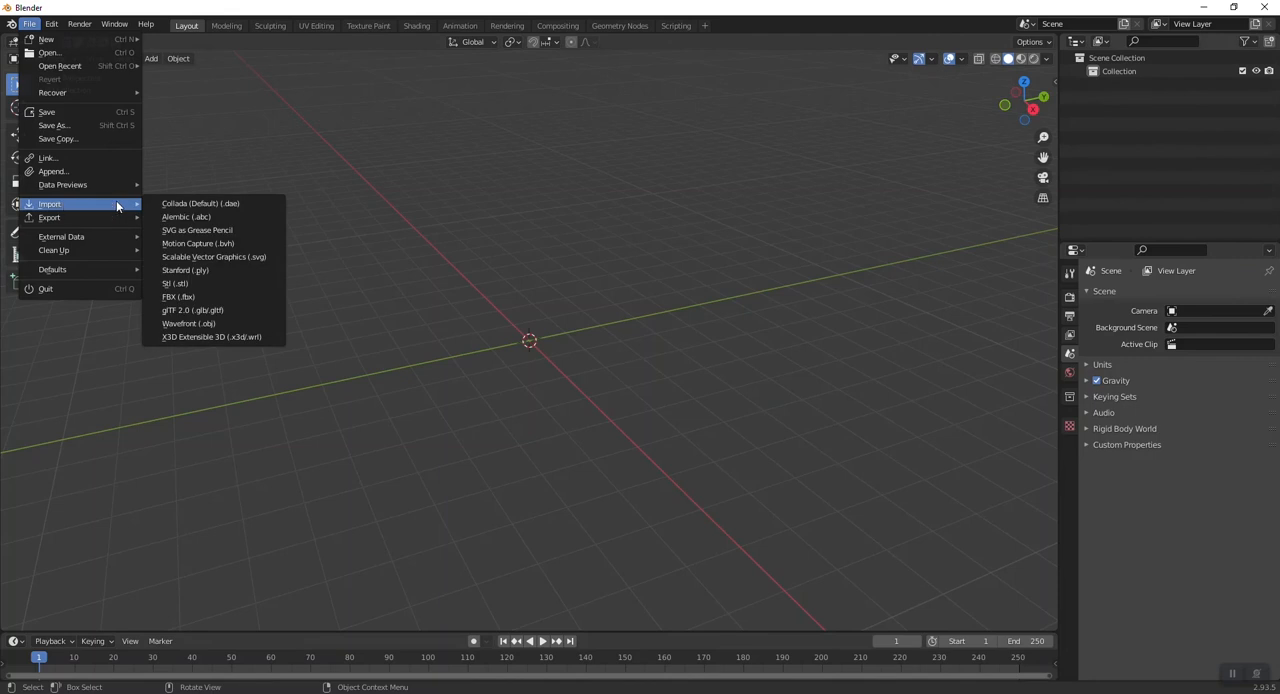
{"action": "left_click", "coordinate": [178, 296]}
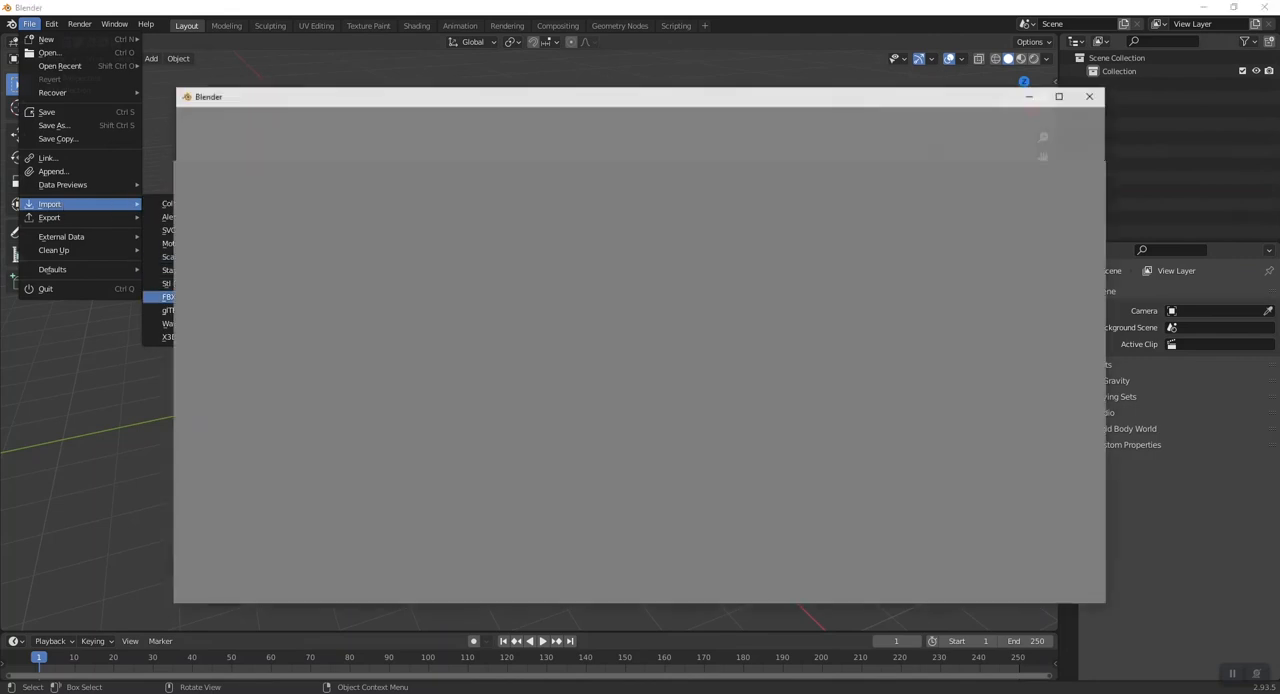
{"action": "left_click", "coordinate": [168, 297]}
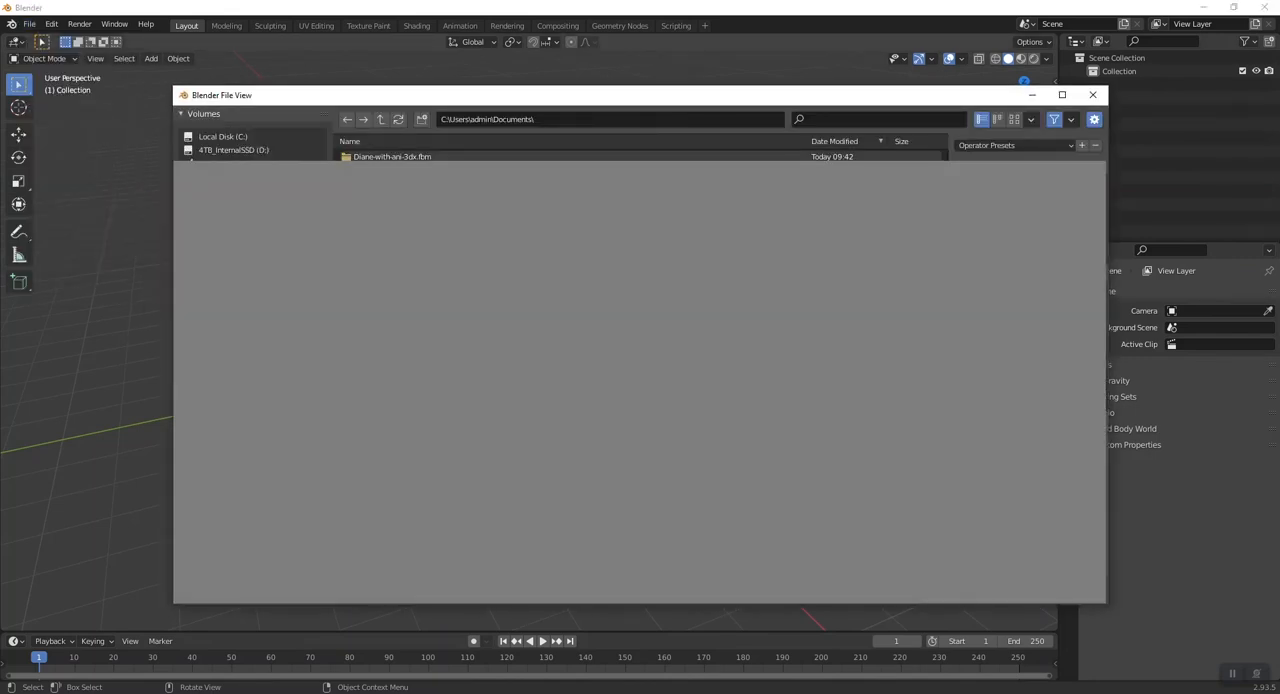
{"action": "left_click", "coordinate": [234, 149]}
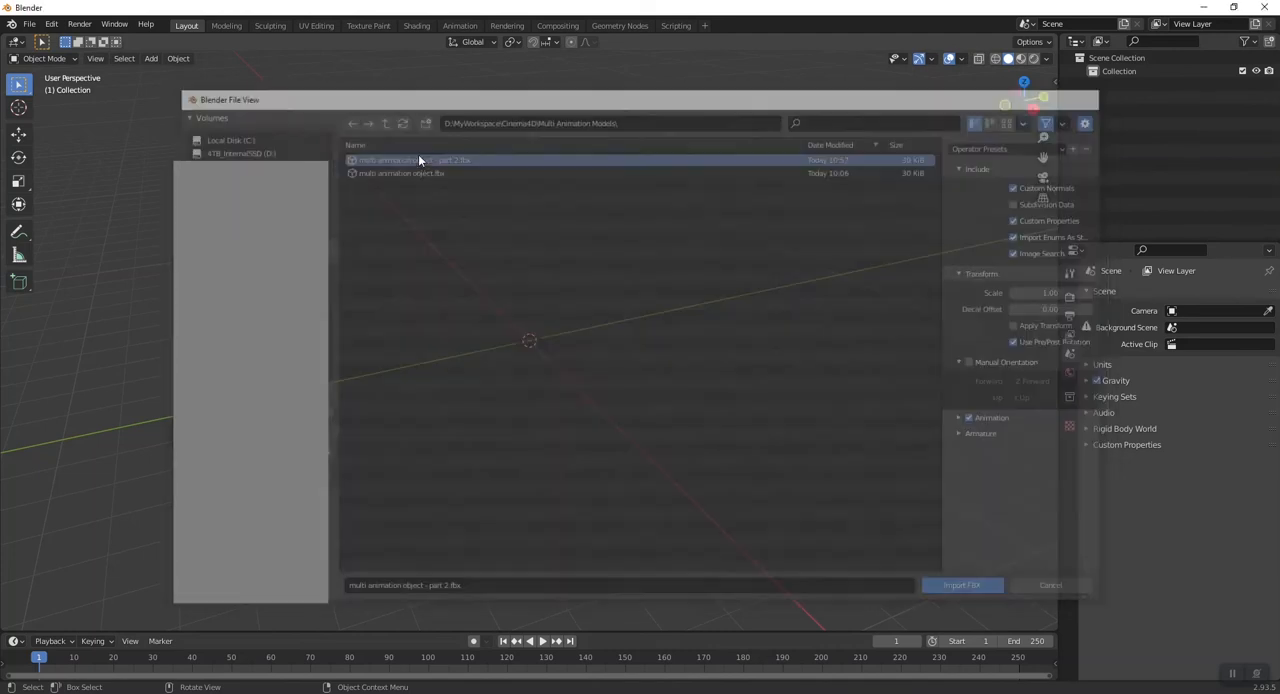
{"action": "left_click", "coordinate": [961, 585]}
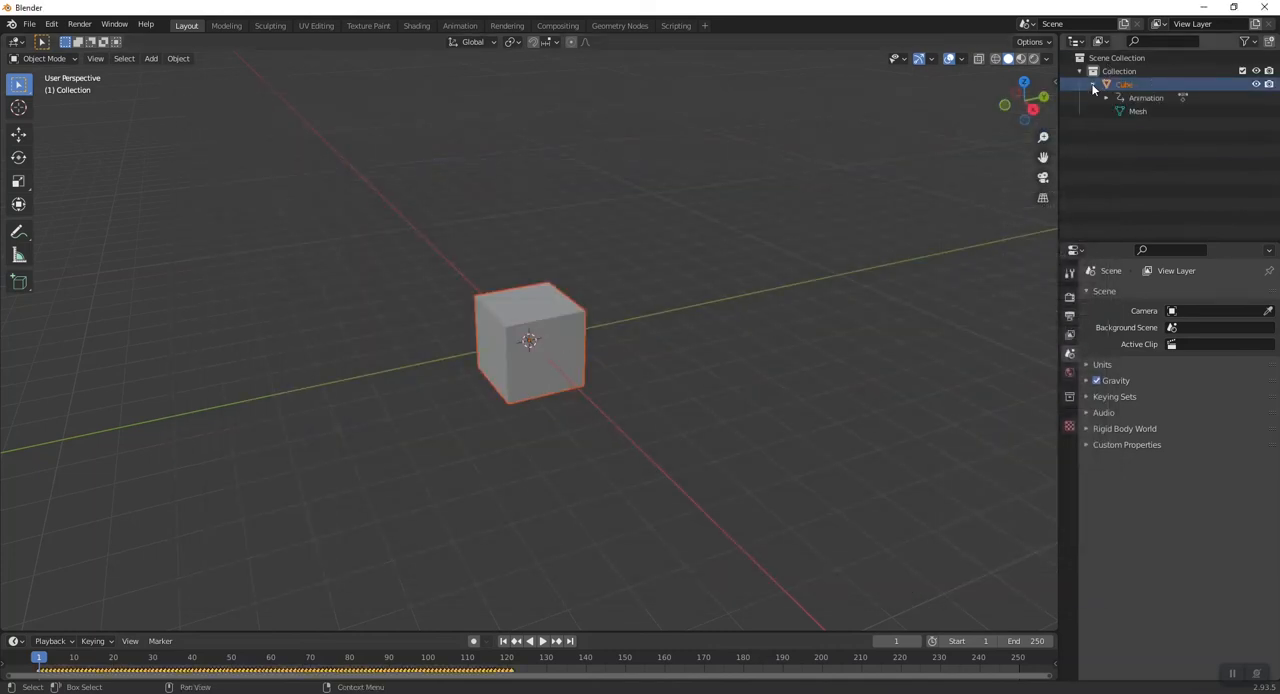
Step: Expand Cube > Animation and the Dope Sheet channels to show TakeOne's location and rotation keys
{"action": "left_click", "coordinate": [1106, 98]}
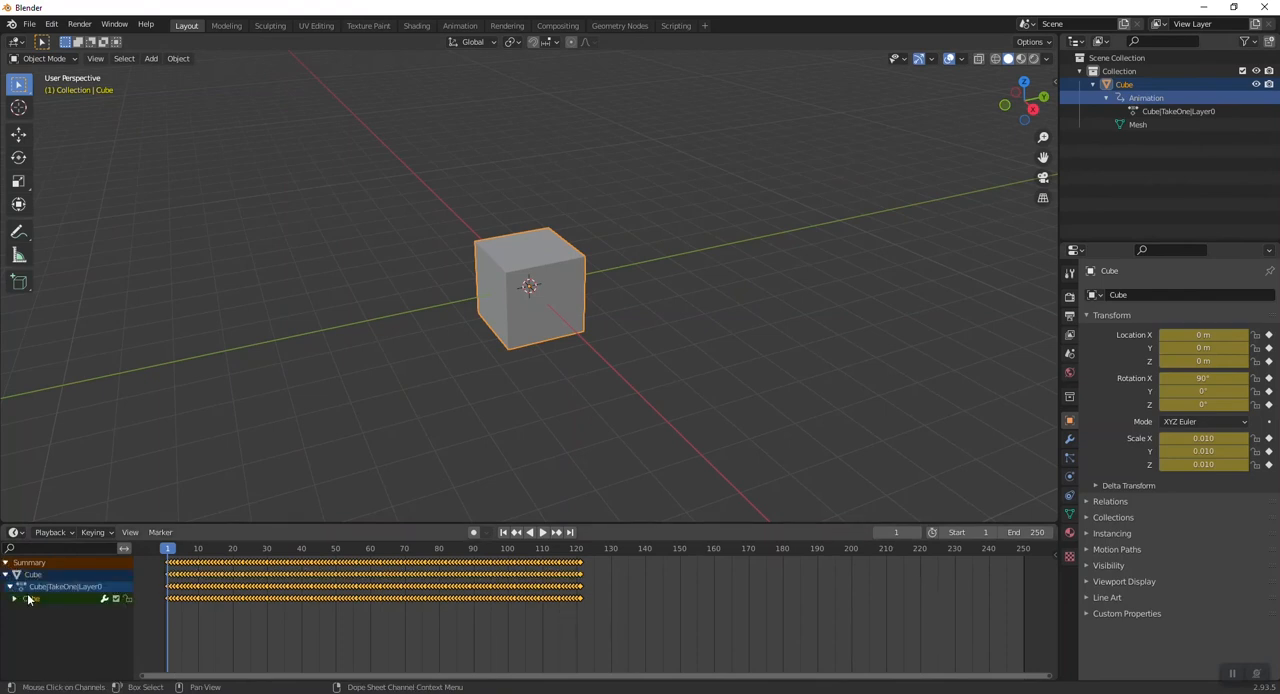
{"action": "left_click", "coordinate": [14, 587]}
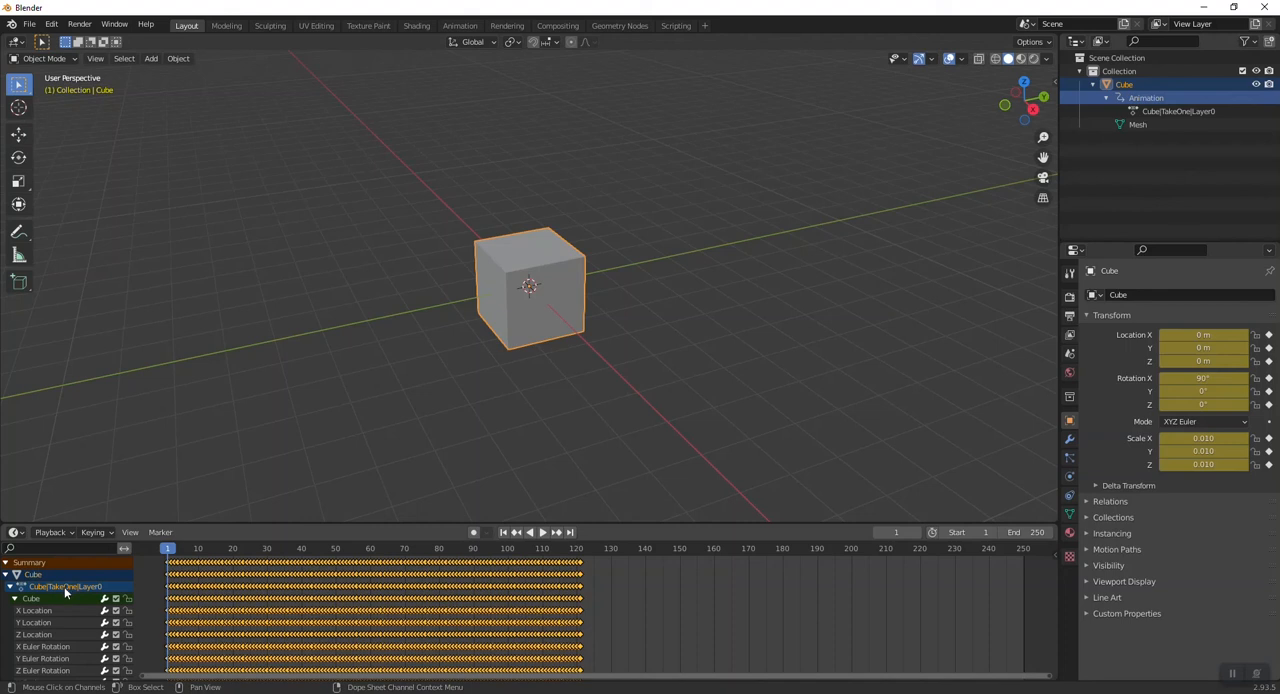
{"action": "mouse_move", "coordinate": [743, 318]}
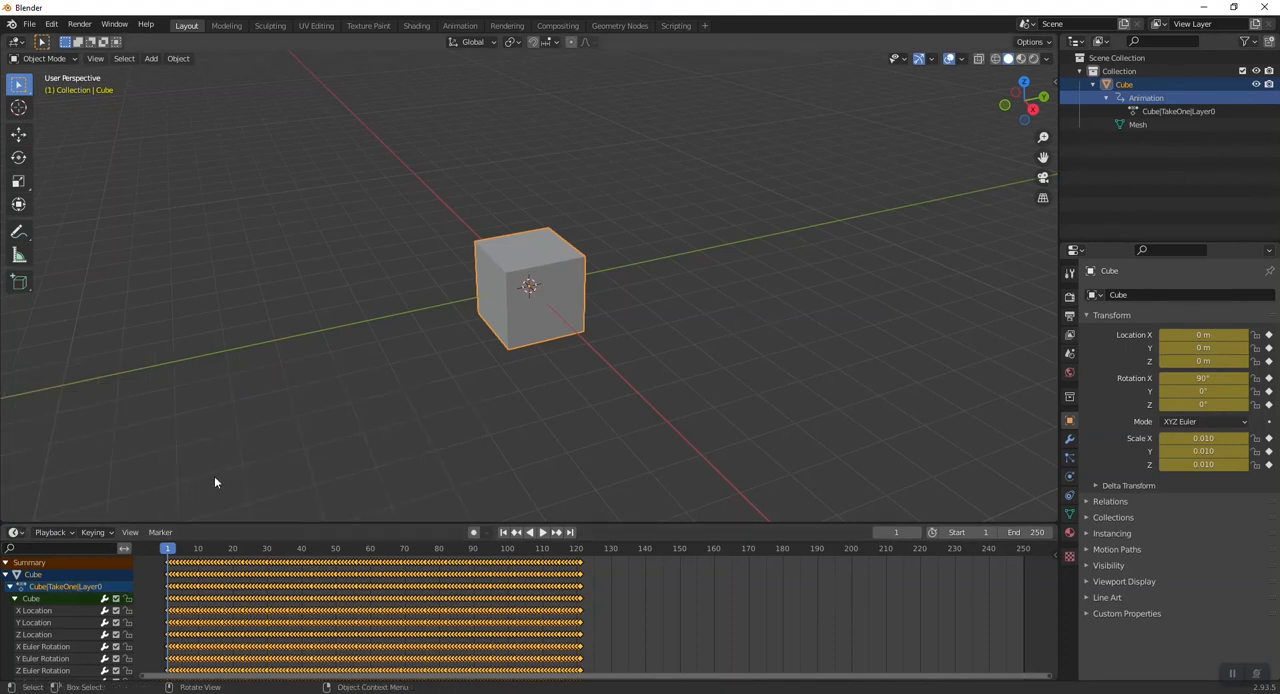
Step: In the NLA editor, add the Cube|TakeTwo|Layer0 strip and name the tracks TakeTwo and TakeOne
{"action": "left_click", "coordinate": [15, 532]}
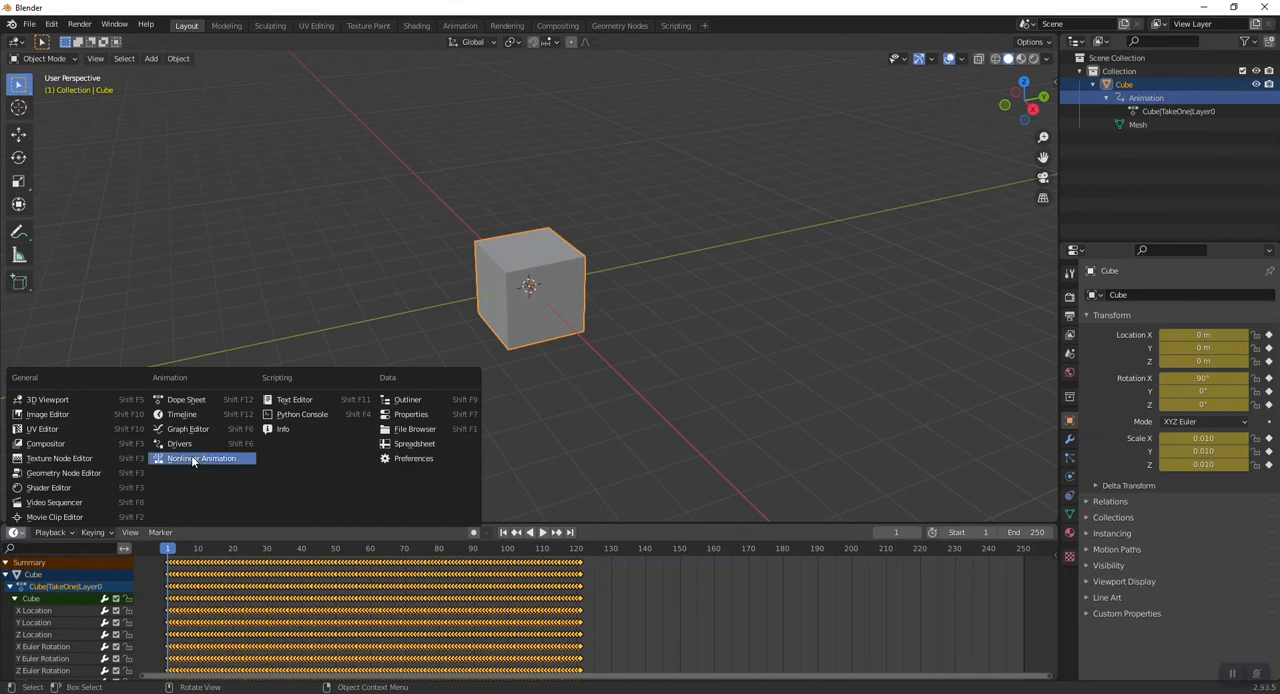
{"action": "left_click", "coordinate": [201, 458]}
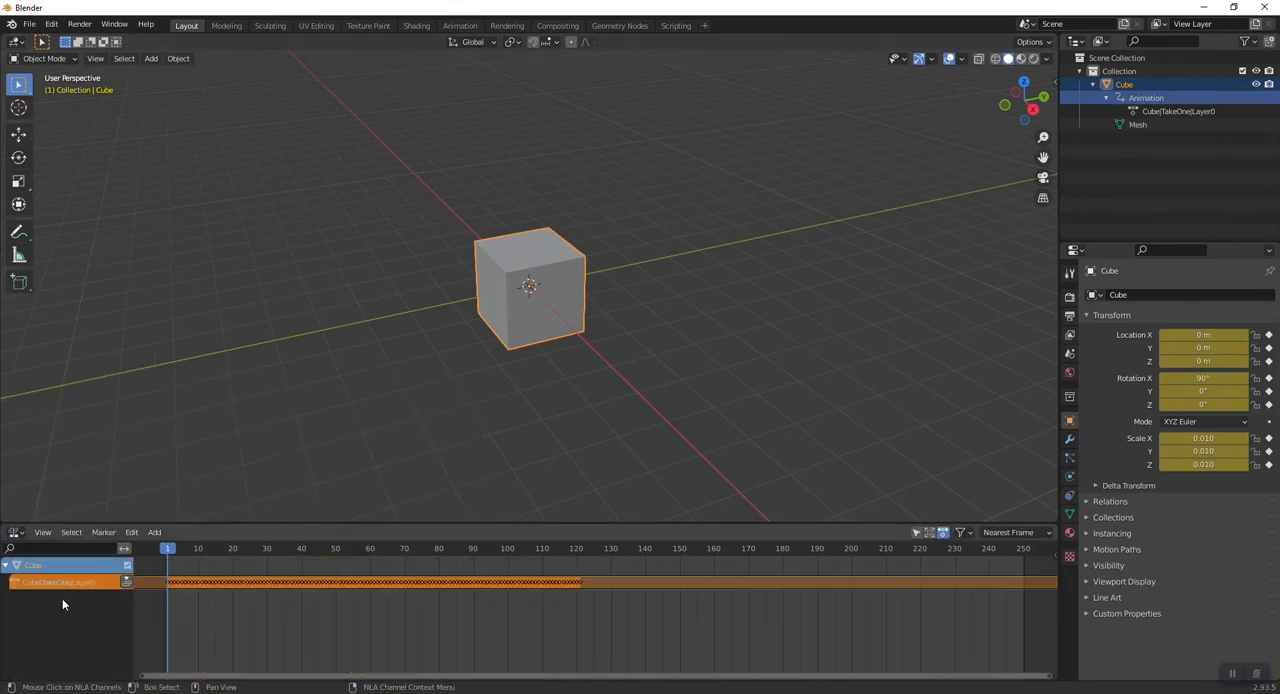
{"action": "left_click", "coordinate": [154, 532]}
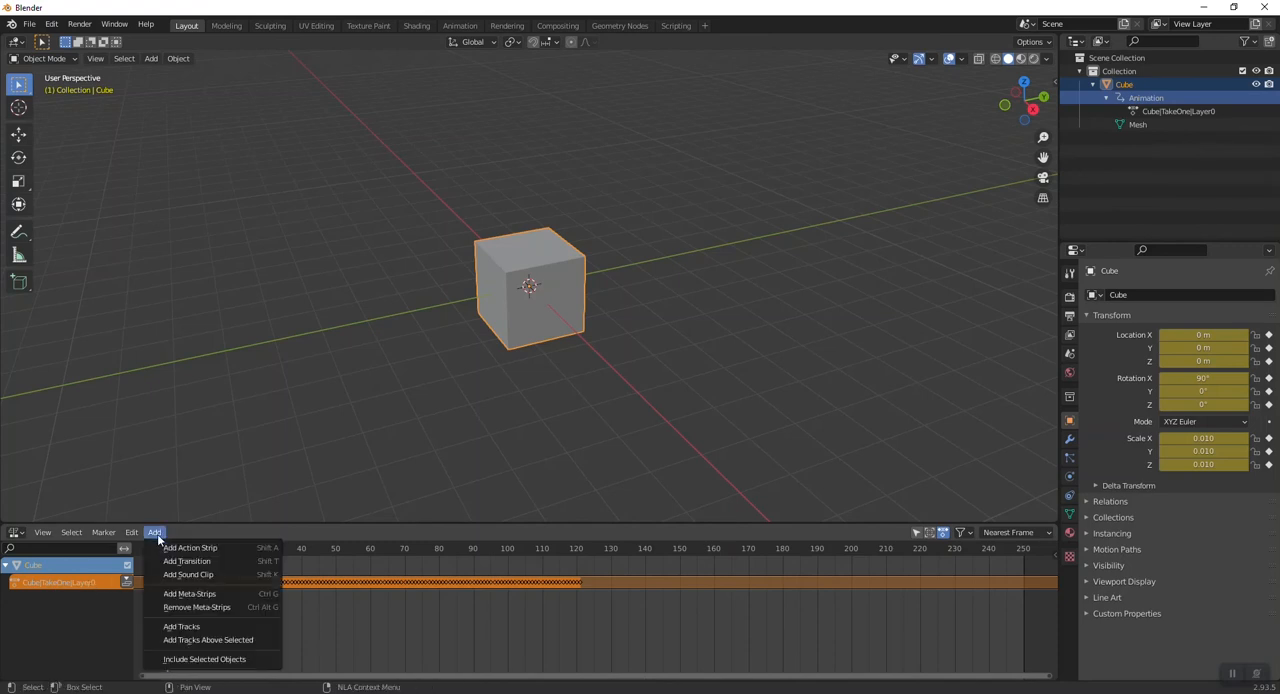
{"action": "mouse_move", "coordinate": [190, 547]}
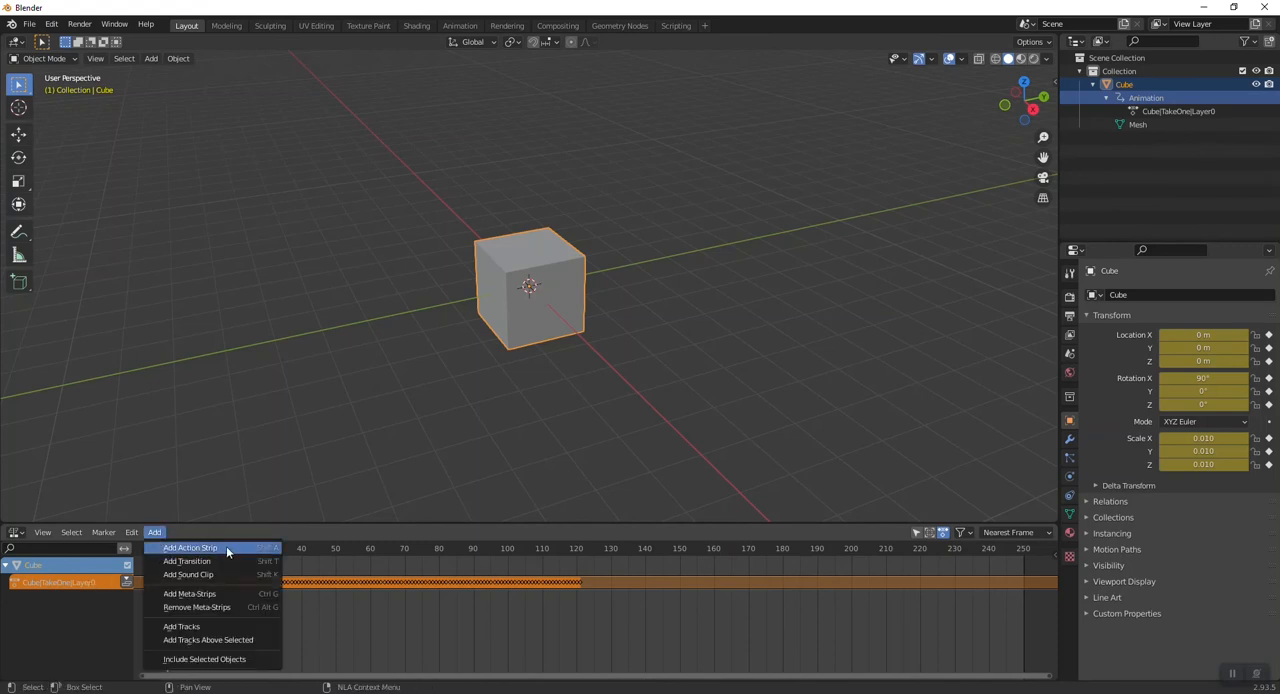
{"action": "left_click", "coordinate": [190, 547]}
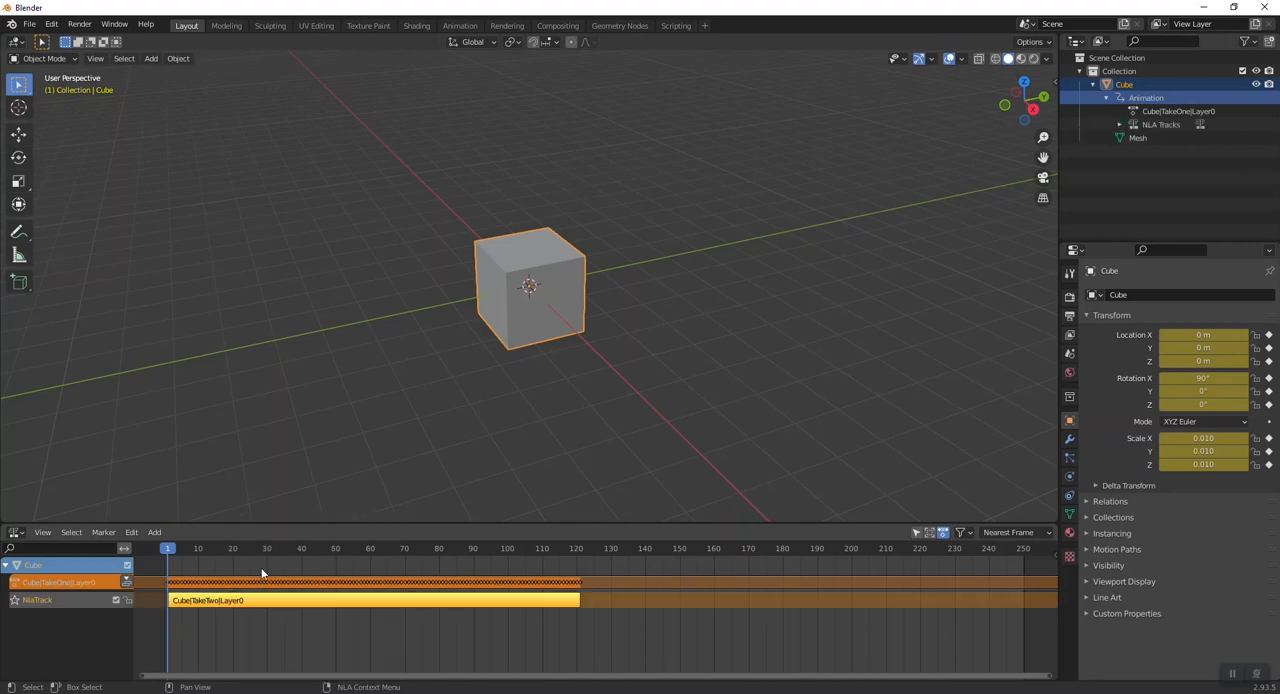
{"action": "double_click", "coordinate": [40, 599]}
{"action": "type", "text": "TakeTwo"}
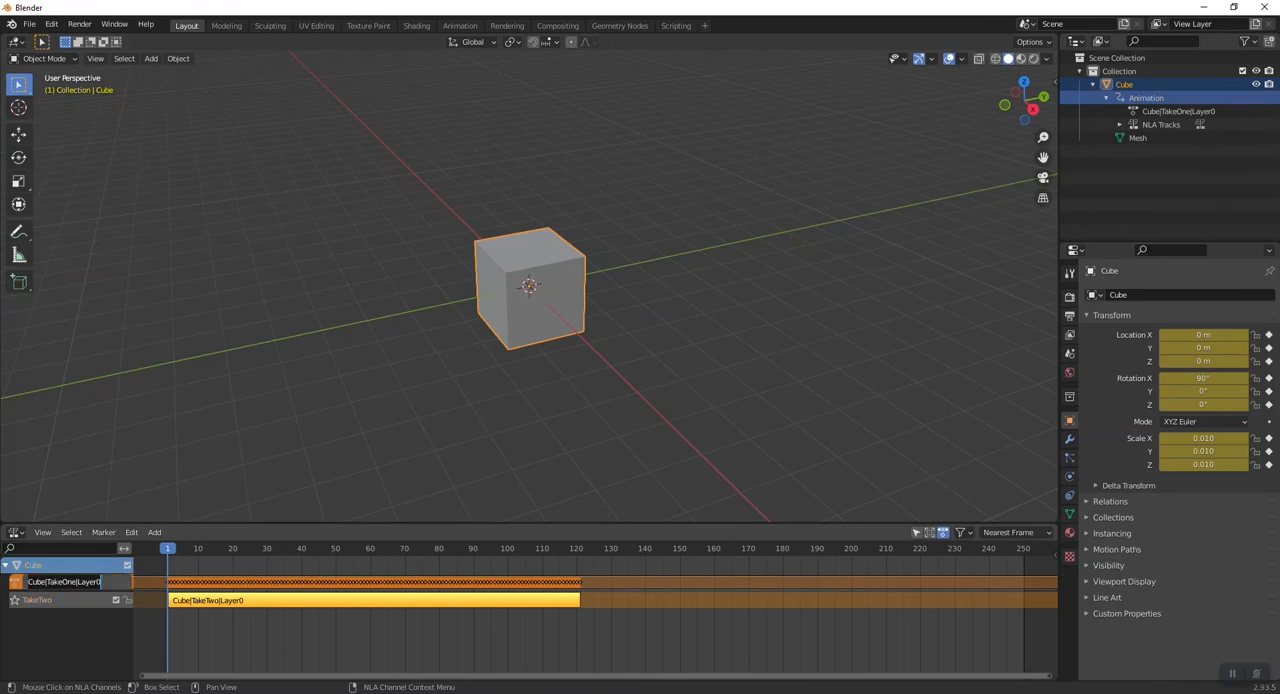
{"action": "double_click", "coordinate": [65, 581]}
{"action": "type", "text": "TakeOne"}
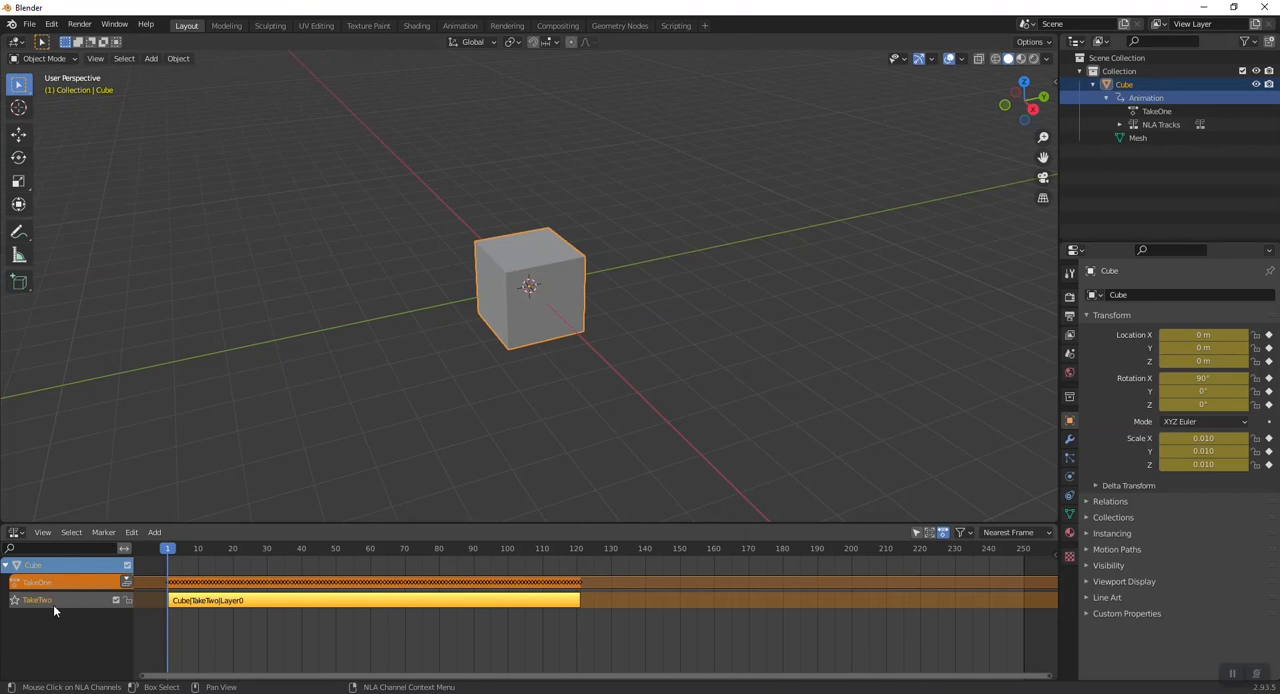
Step: Set glTF 2.0 export to Multi Animation Models as 'multi animation object-blender-export - part 2', showing animation options
{"action": "left_click", "coordinate": [29, 23]}
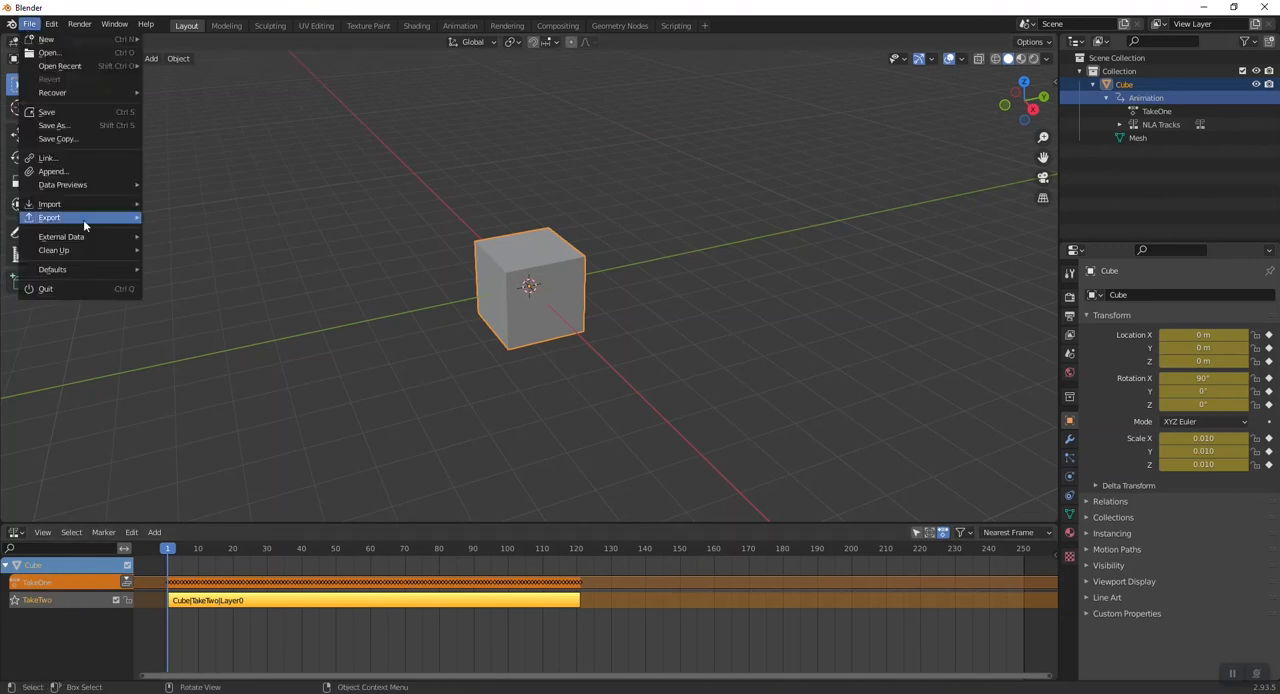
{"action": "mouse_move", "coordinate": [49, 217]}
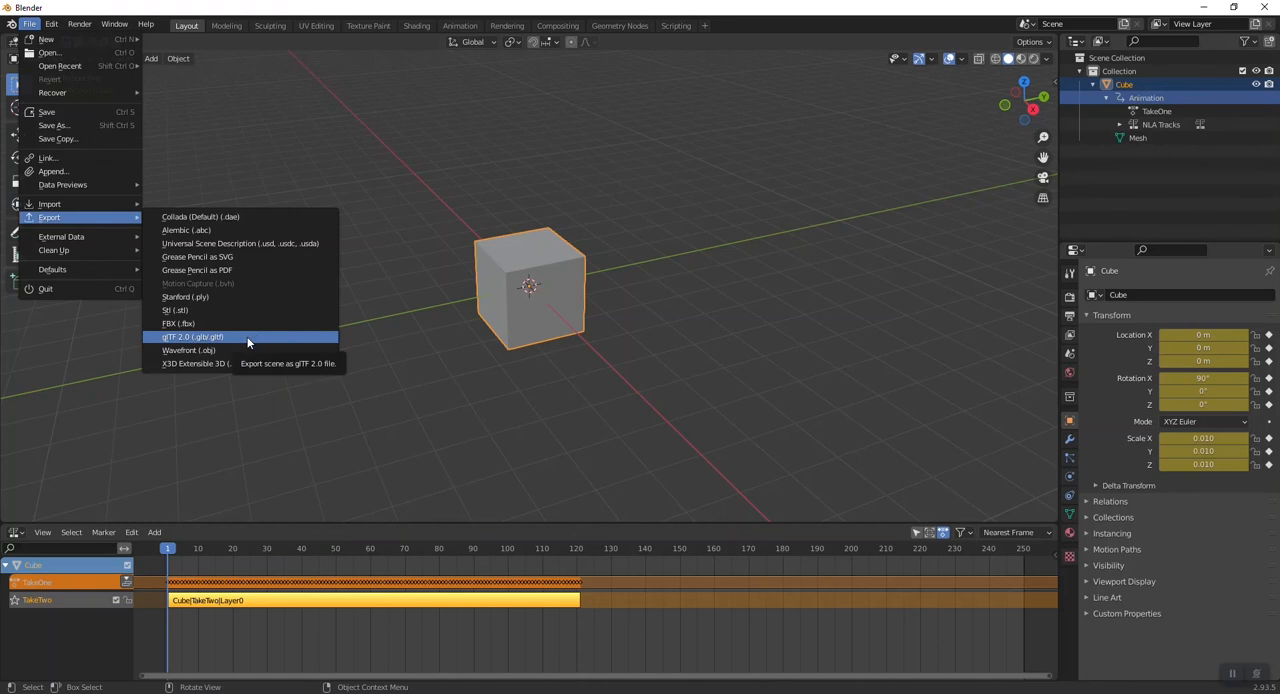
{"action": "left_click", "coordinate": [193, 336]}
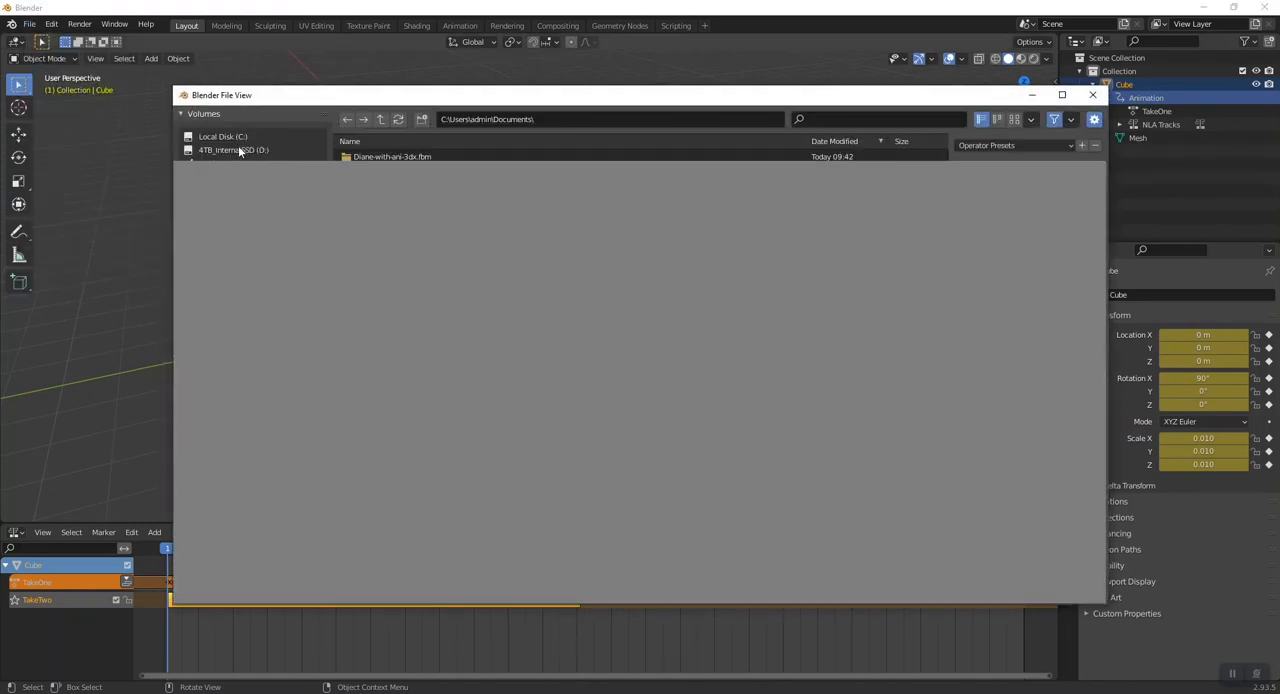
{"action": "left_click", "coordinate": [233, 149]}
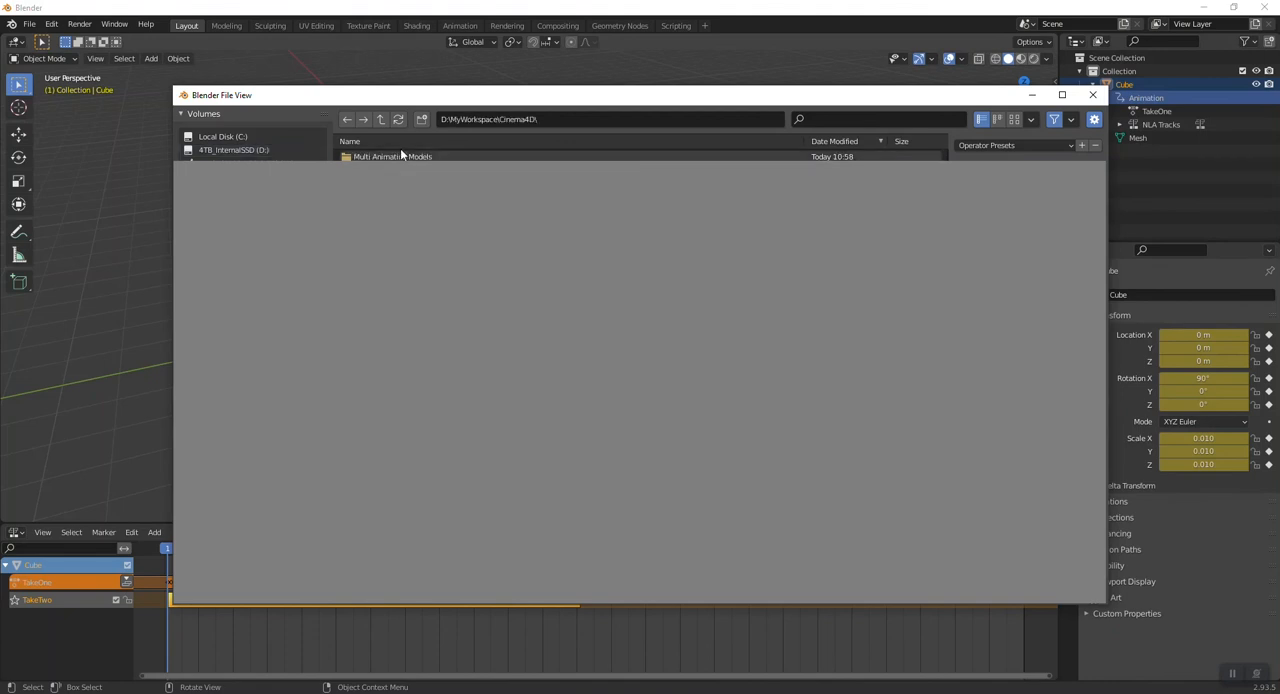
{"action": "double_click", "coordinate": [391, 156]}
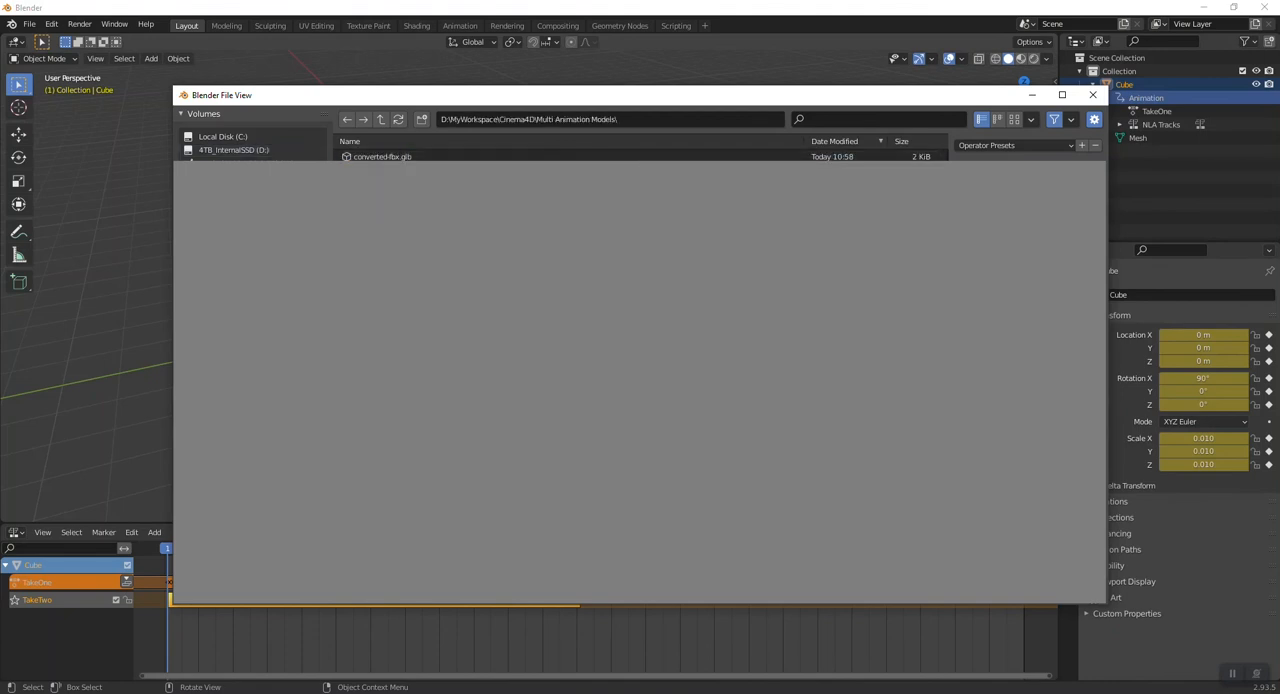
{"action": "left_click", "coordinate": [422, 169]}
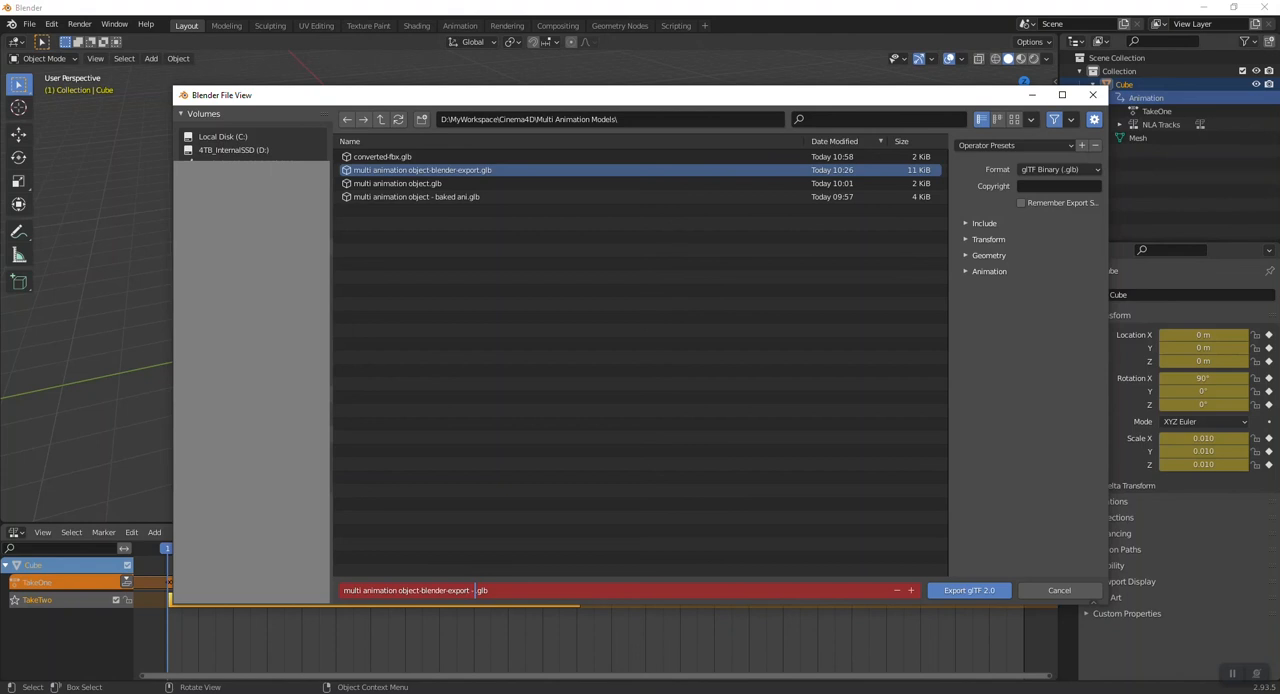
{"action": "type", "text": "- part 2"}
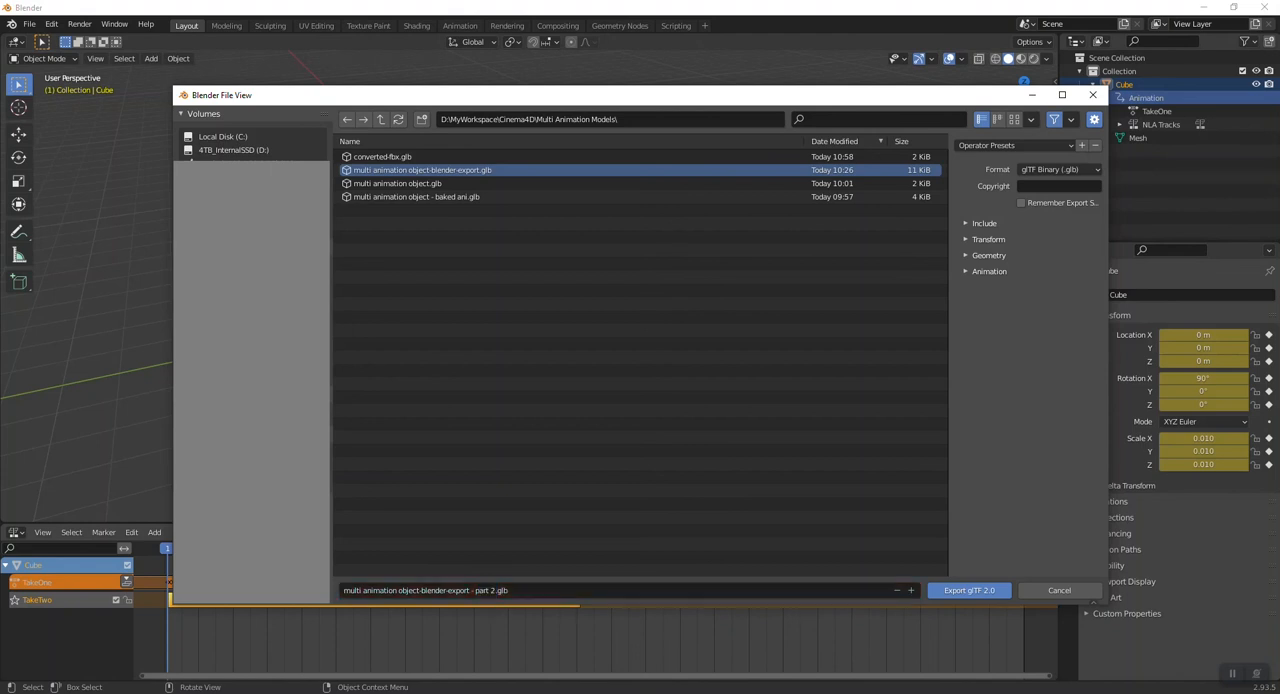
{"action": "left_click", "coordinate": [989, 271]}
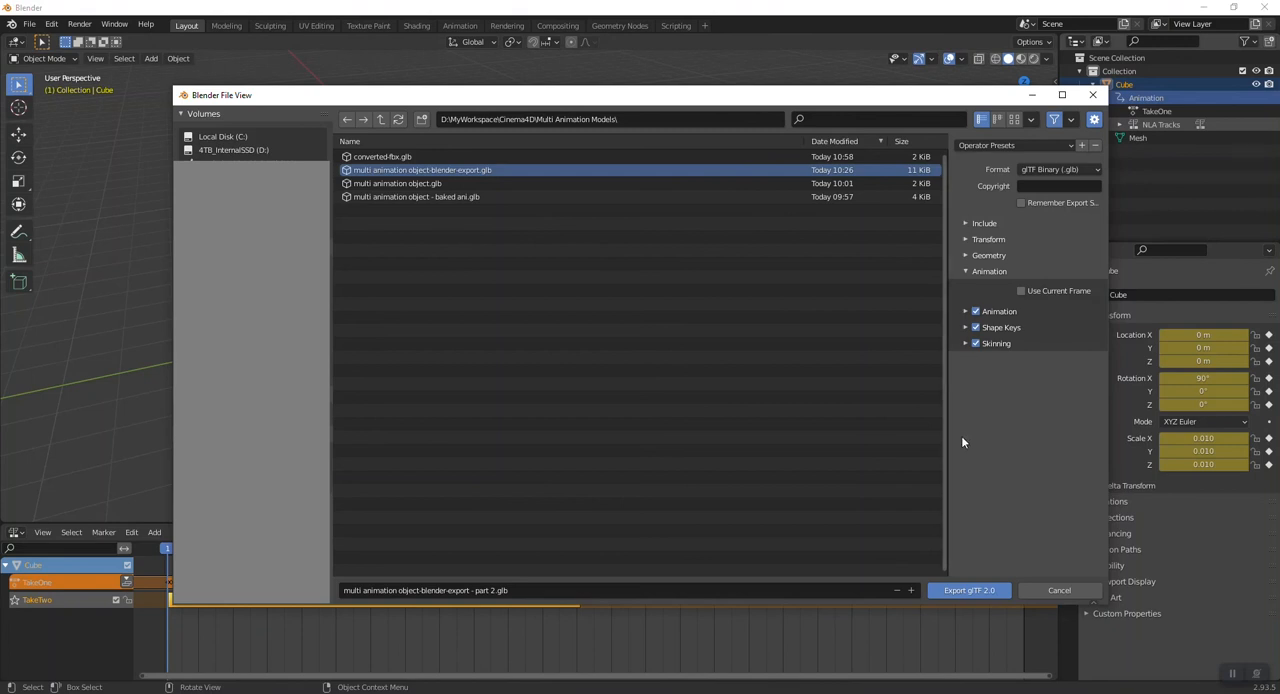
{"action": "mouse_move", "coordinate": [965, 568]}
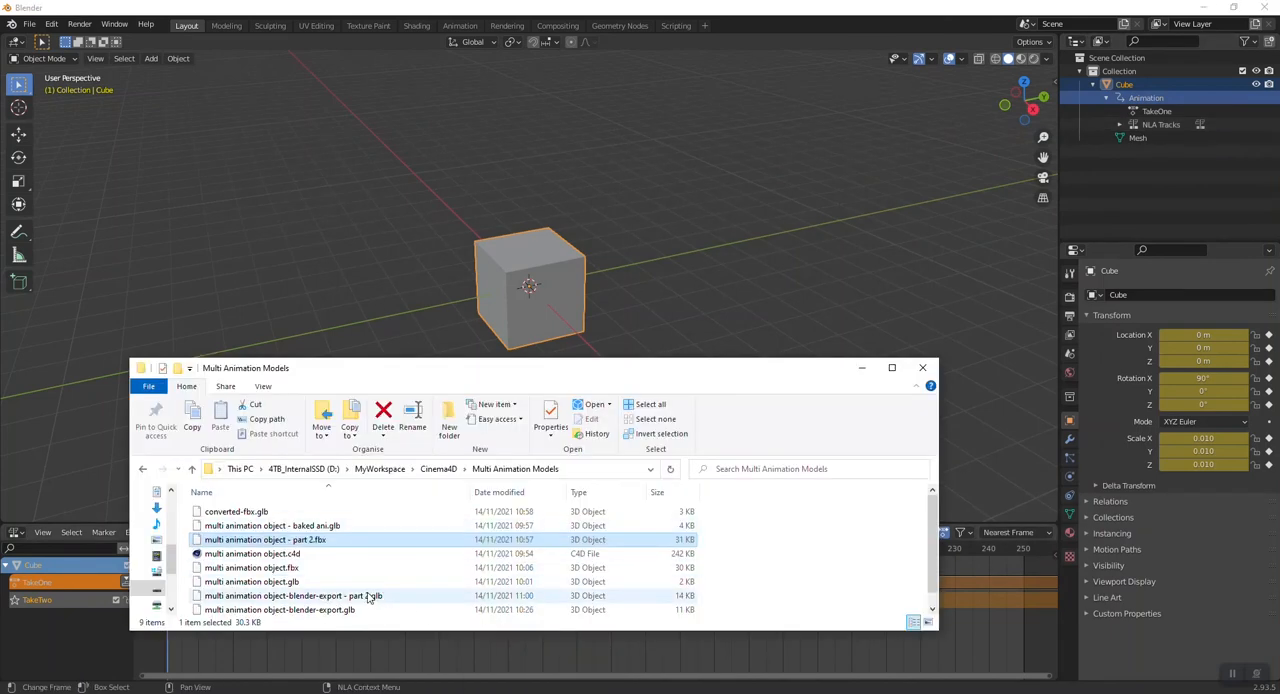
Step: Open the part 2 GLB in 3D Viewer and play Animation 2, then Animation 1
{"action": "left_click", "coordinate": [290, 595]}
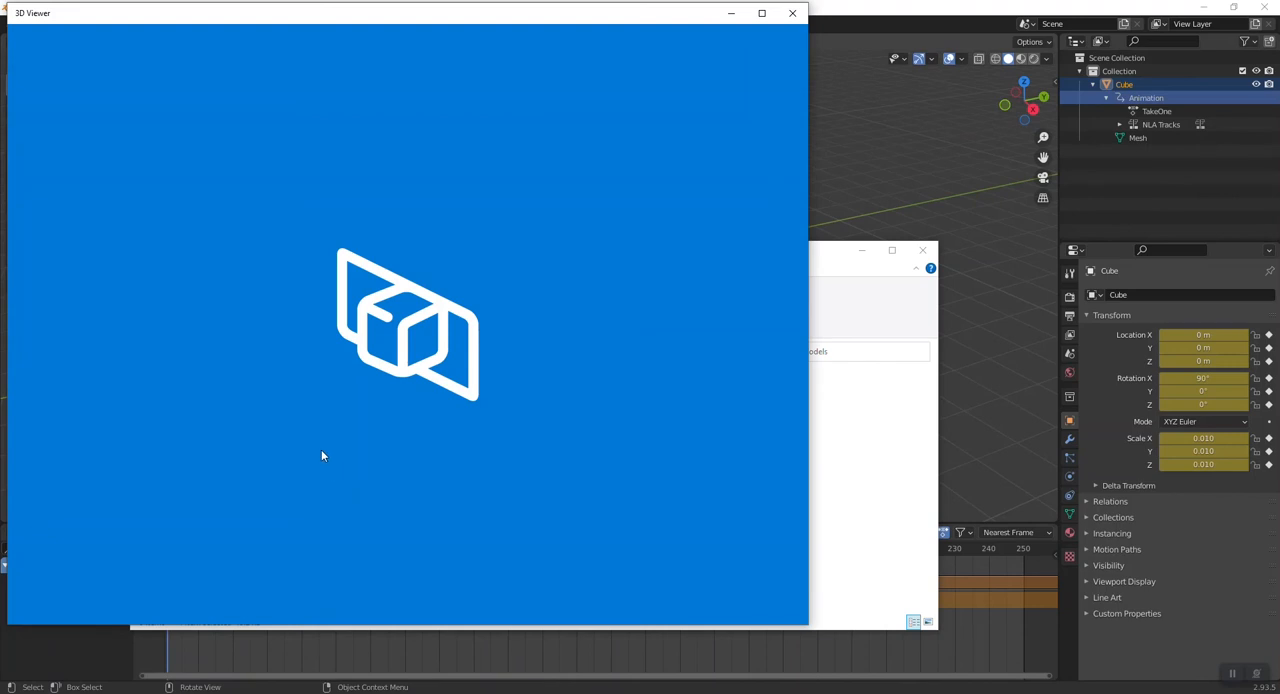
{"action": "mouse_move", "coordinate": [300, 386]}
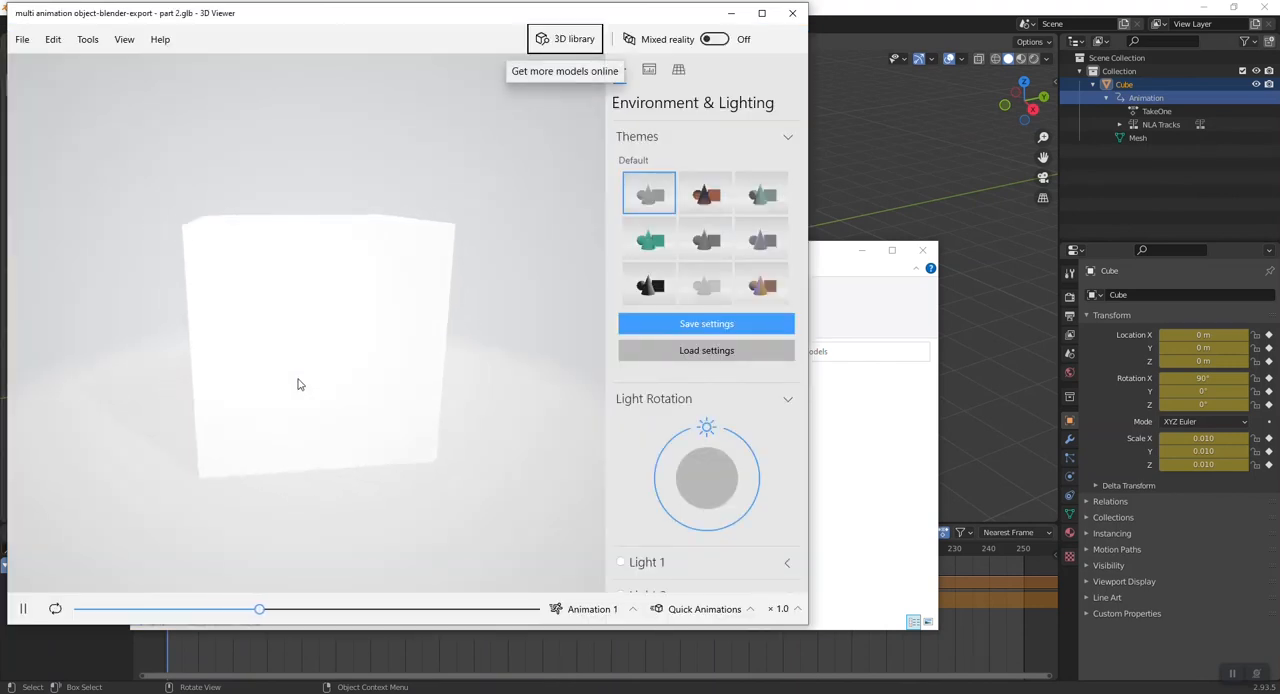
{"action": "left_click", "coordinate": [591, 609]}
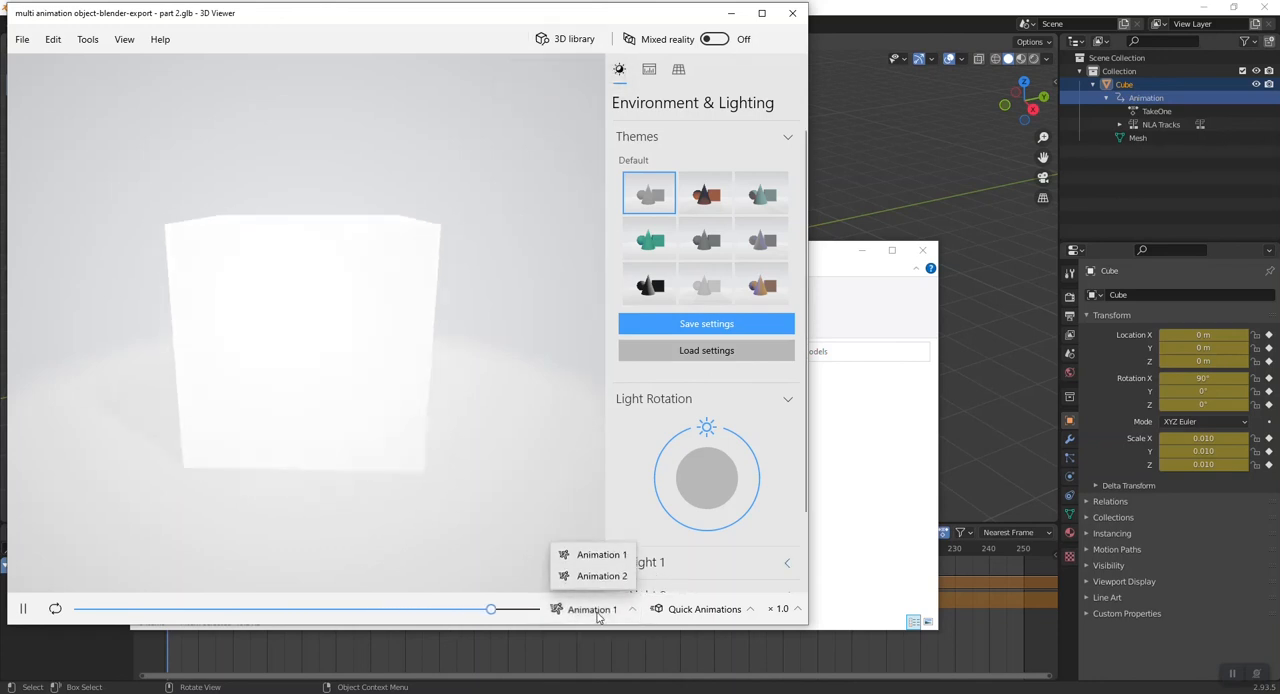
{"action": "left_click", "coordinate": [601, 575]}
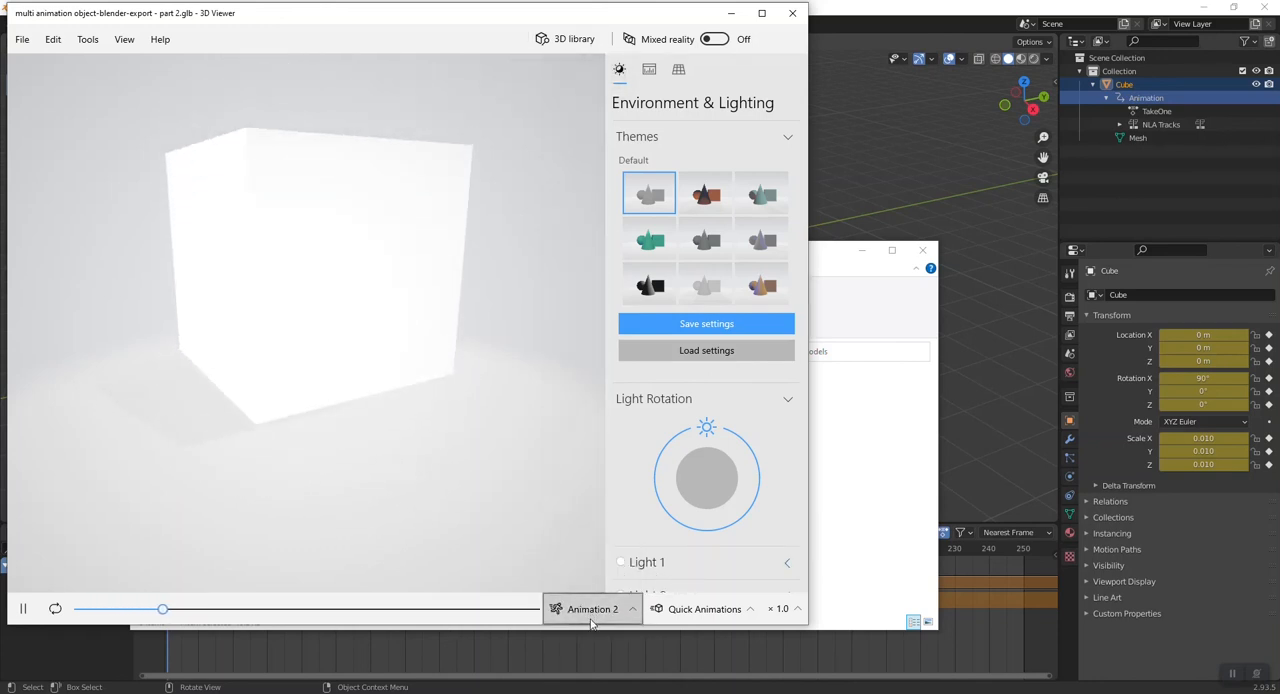
{"action": "left_click", "coordinate": [592, 608]}
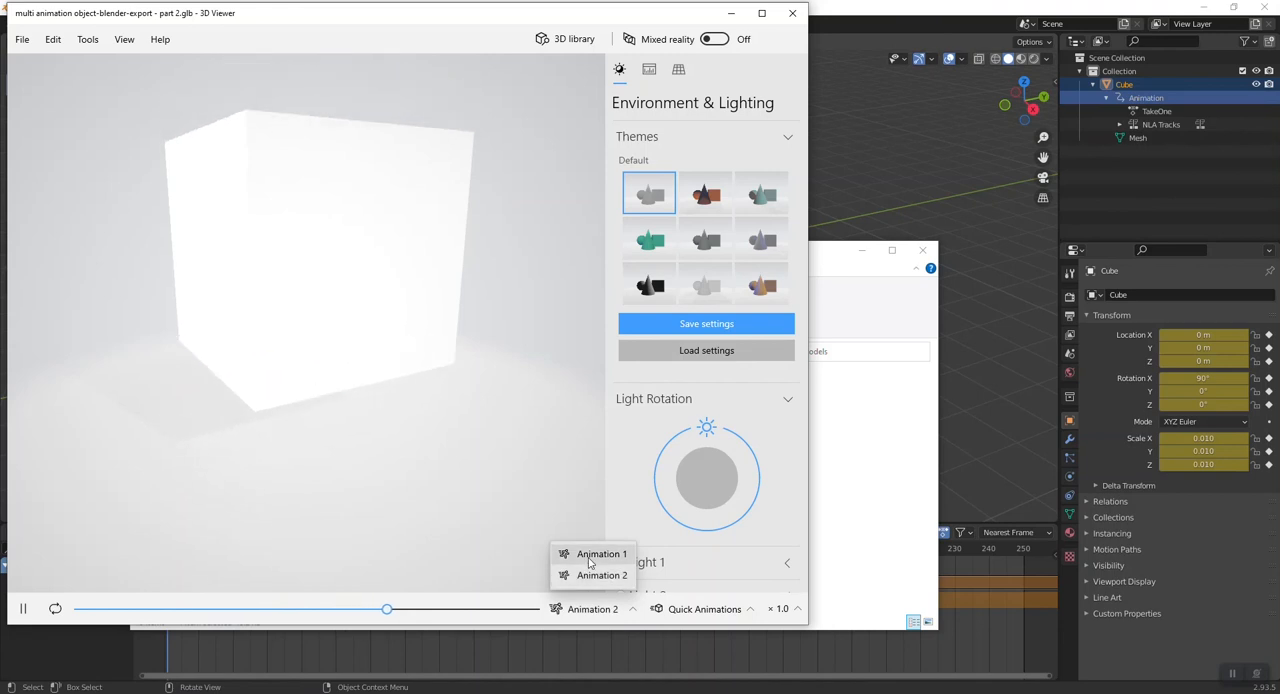
{"action": "left_click", "coordinate": [601, 553]}
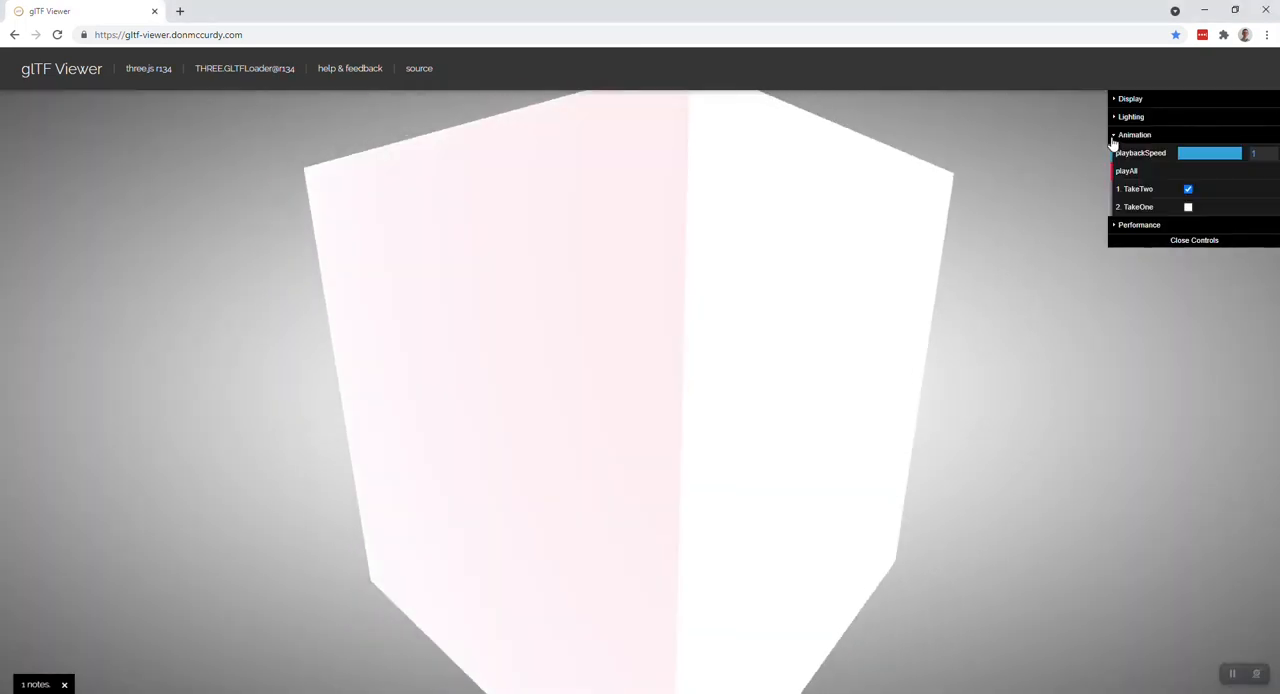
Step: Preview TakeOne alongside TakeTwo, then TakeOne alone, then stop it
{"action": "left_click", "coordinate": [1188, 207]}
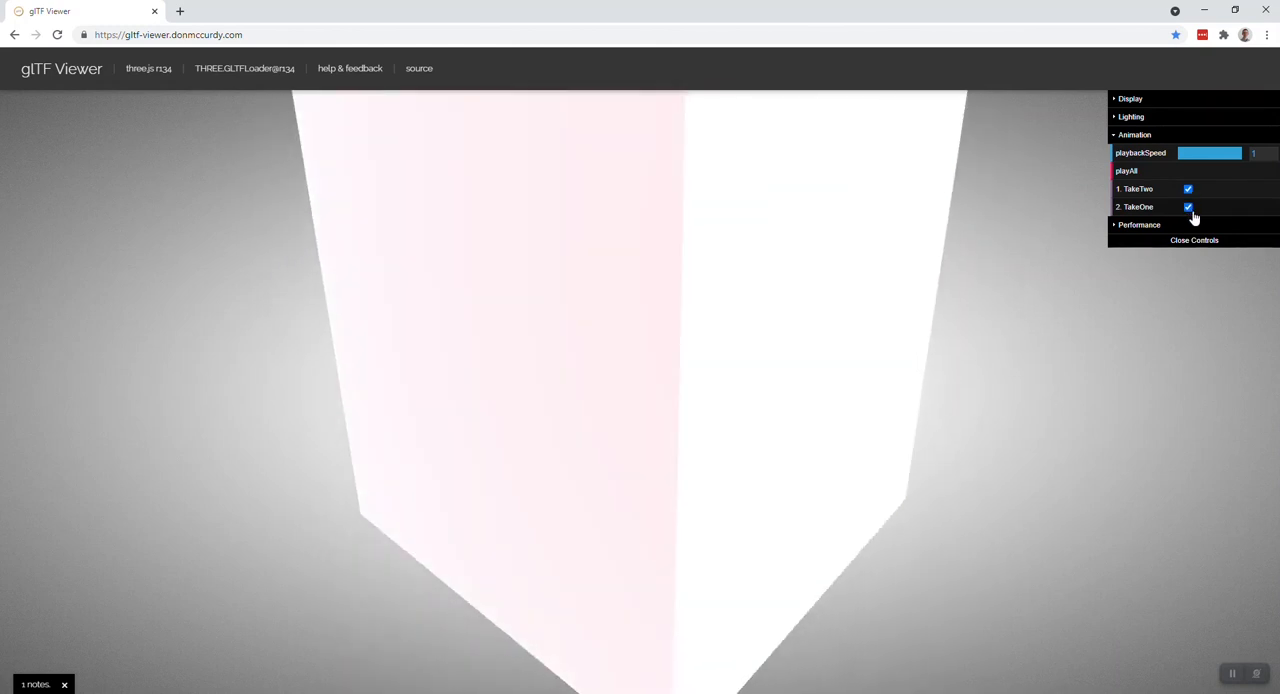
{"action": "left_click", "coordinate": [1188, 207]}
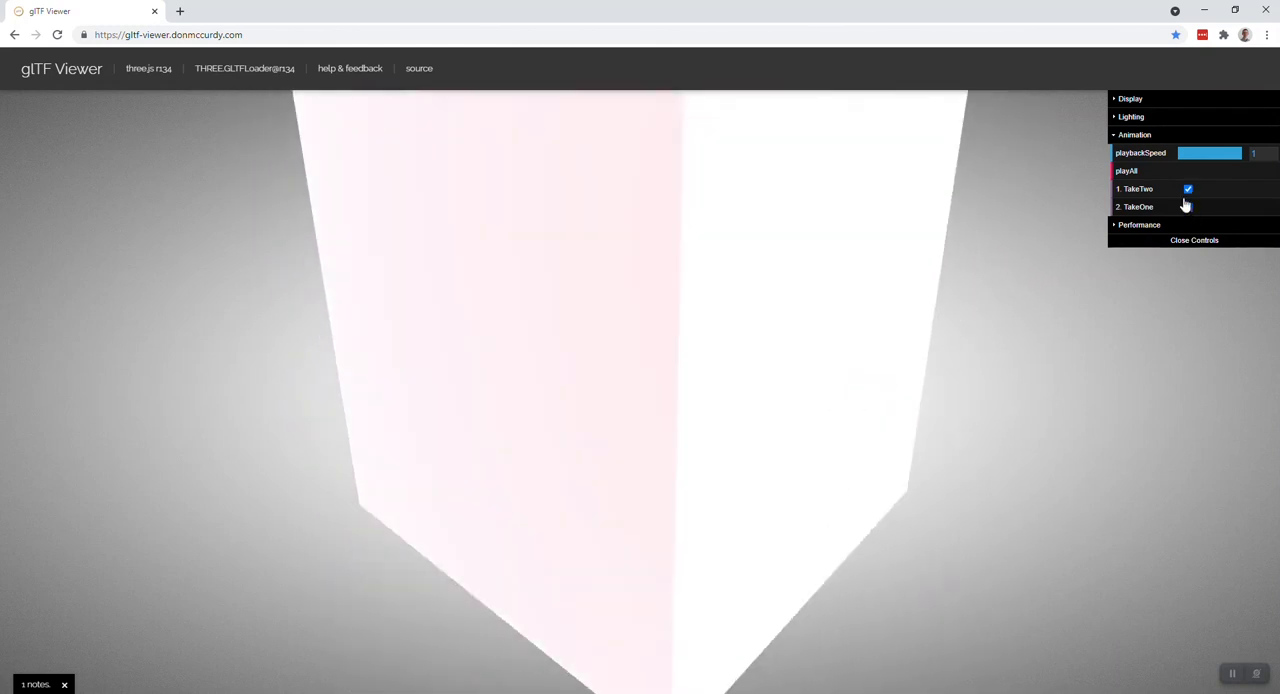
{"action": "left_click", "coordinate": [1188, 189]}
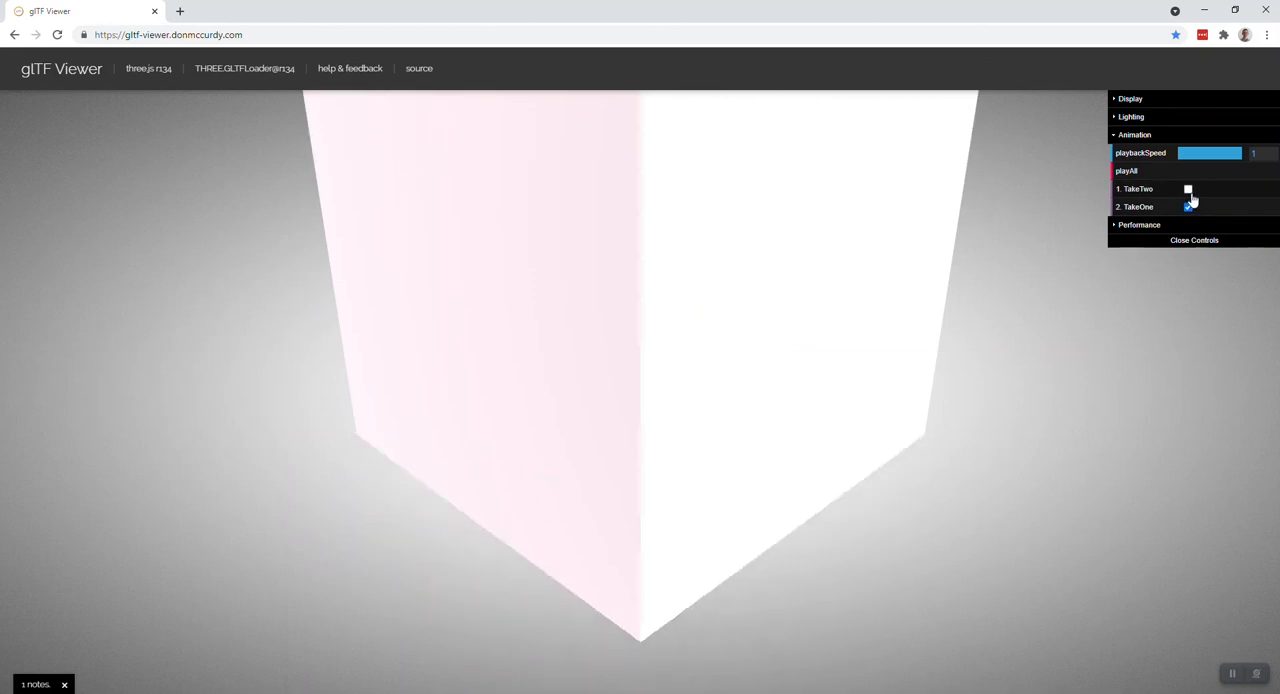
{"action": "left_click", "coordinate": [1188, 206]}
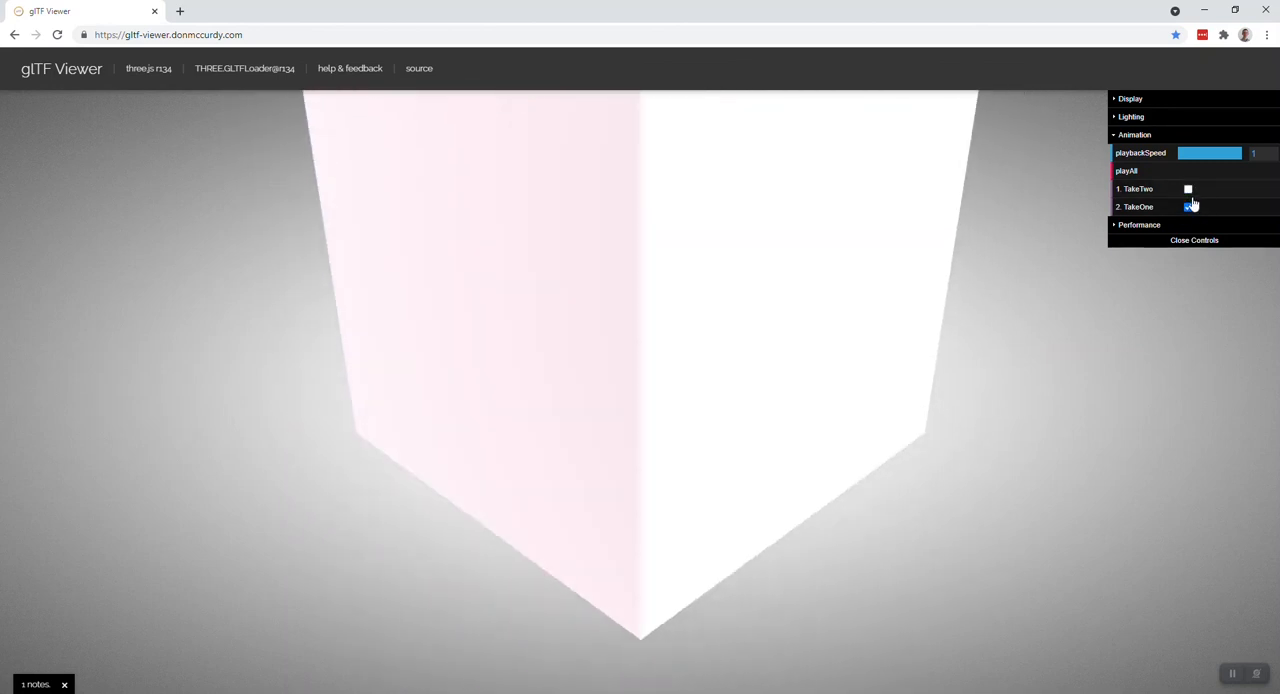
Step: Play TakeTwo, add TakeOne to playback, then stop both takes
{"action": "left_click", "coordinate": [1188, 189]}
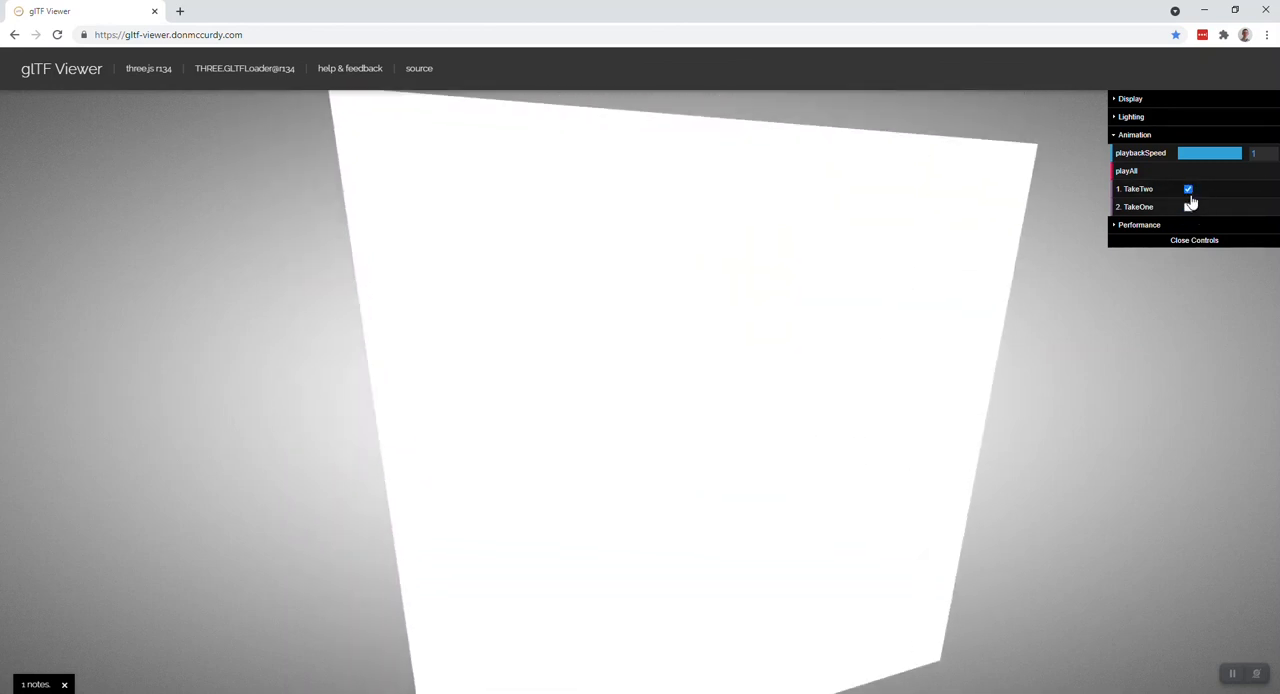
{"action": "left_click", "coordinate": [1188, 207]}
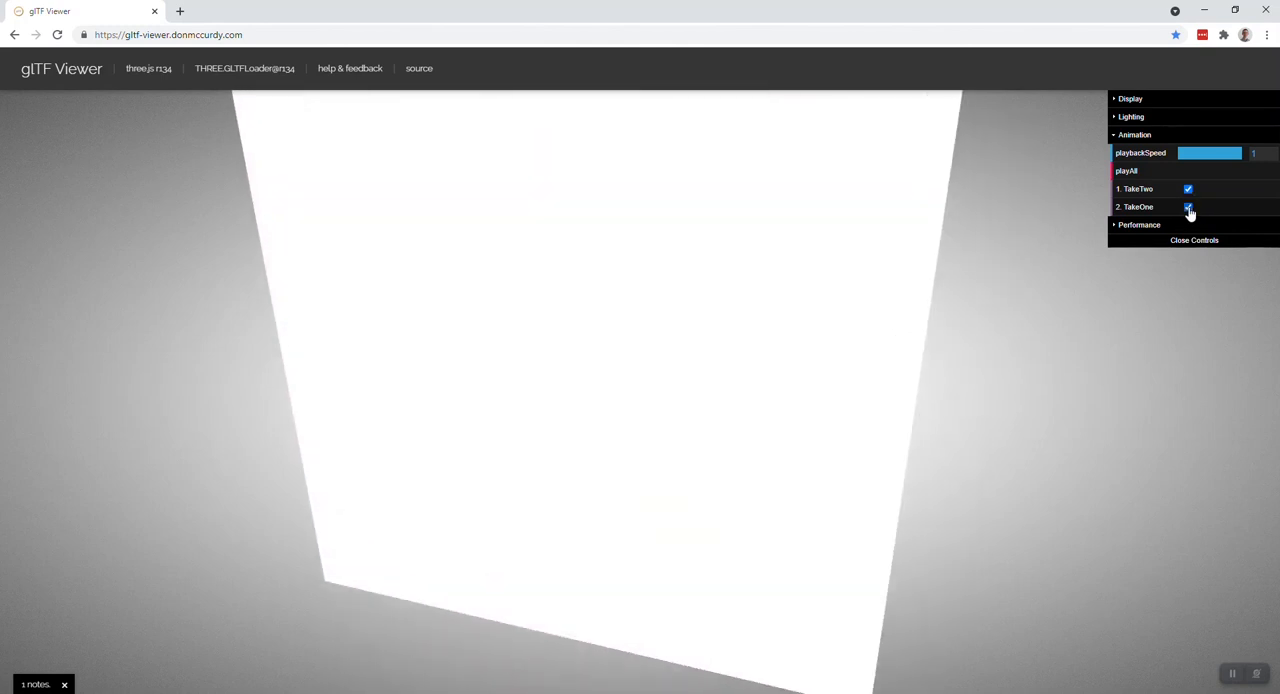
{"action": "left_click", "coordinate": [1188, 207]}
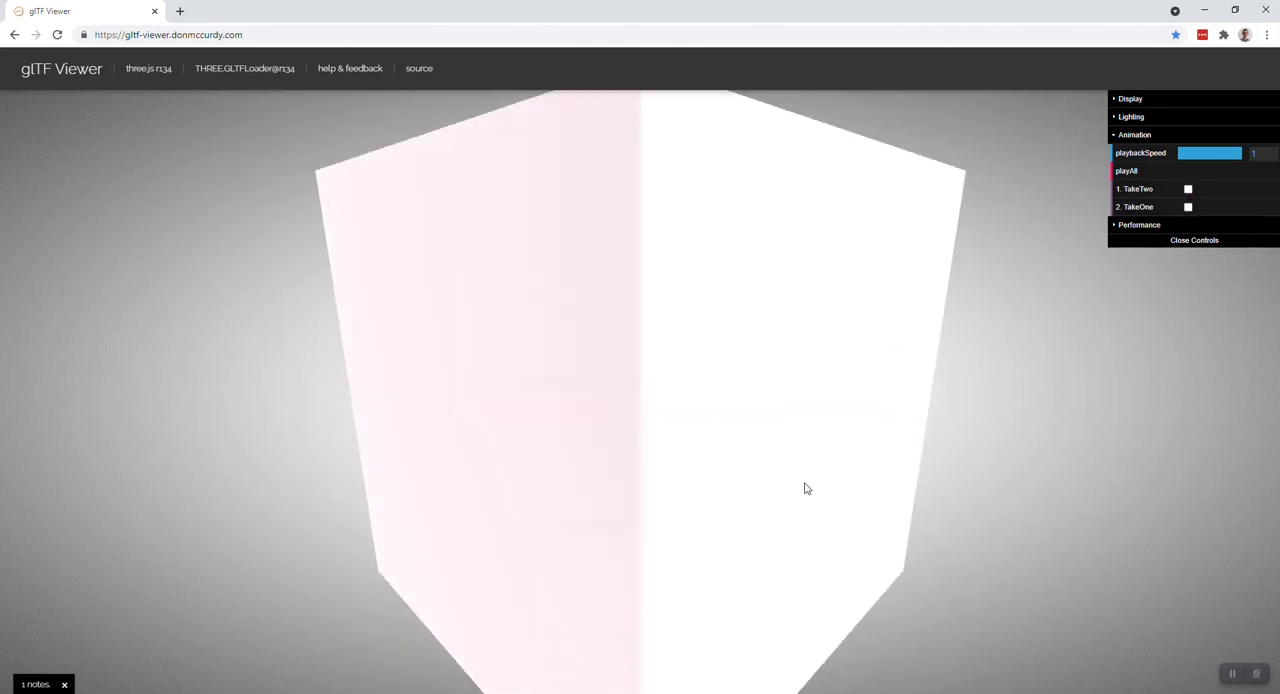
{"action": "mouse_move", "coordinate": [874, 497]}
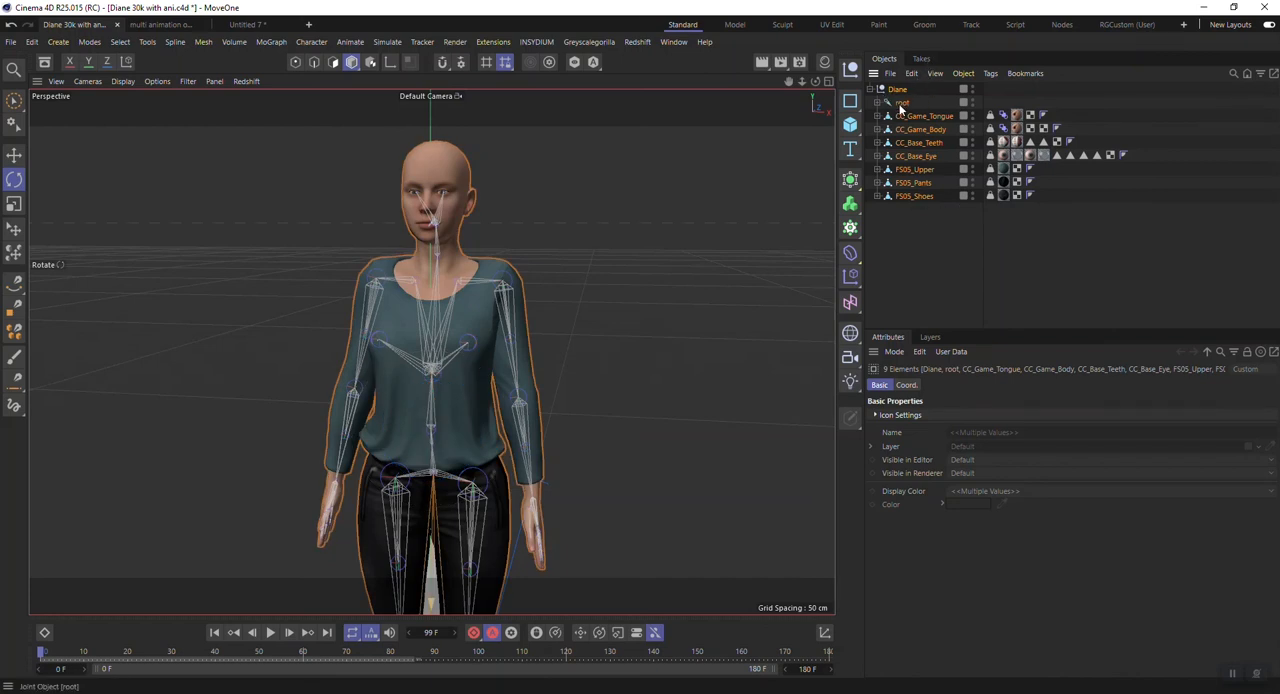
Step: Expand root, collapse Diane, and select Diane with all child joints via Select Children
{"action": "left_click", "coordinate": [886, 102]}
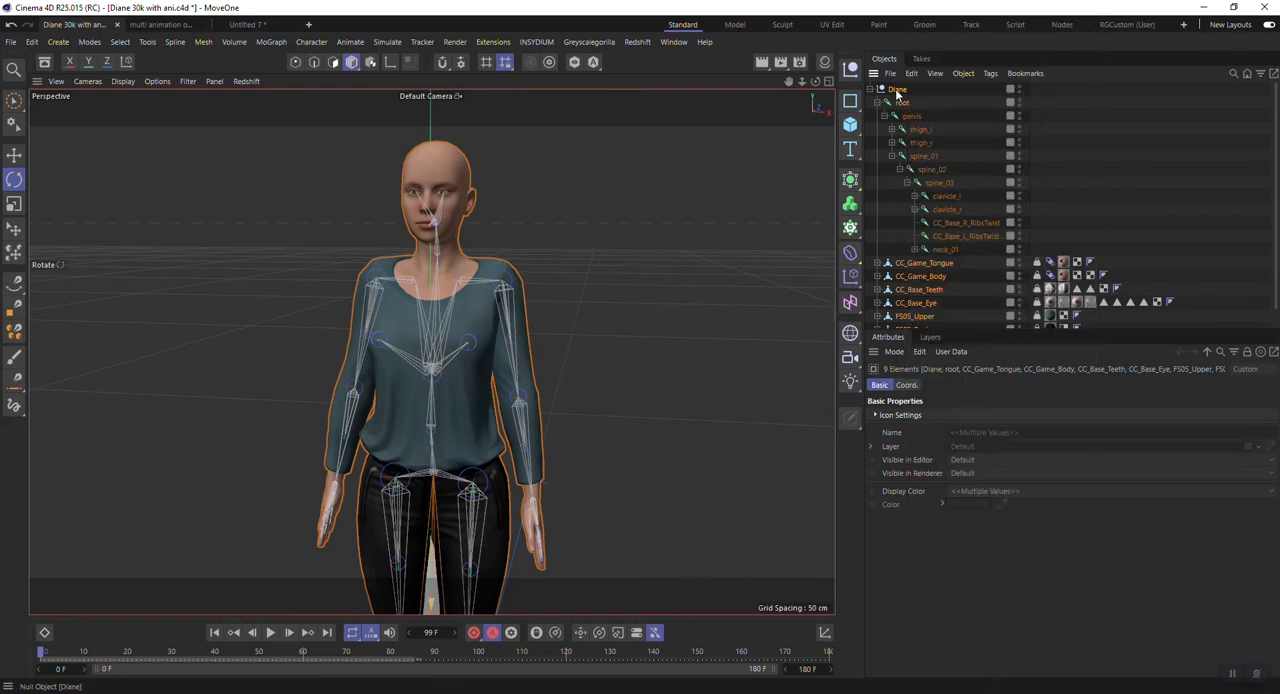
{"action": "left_click", "coordinate": [903, 102]}
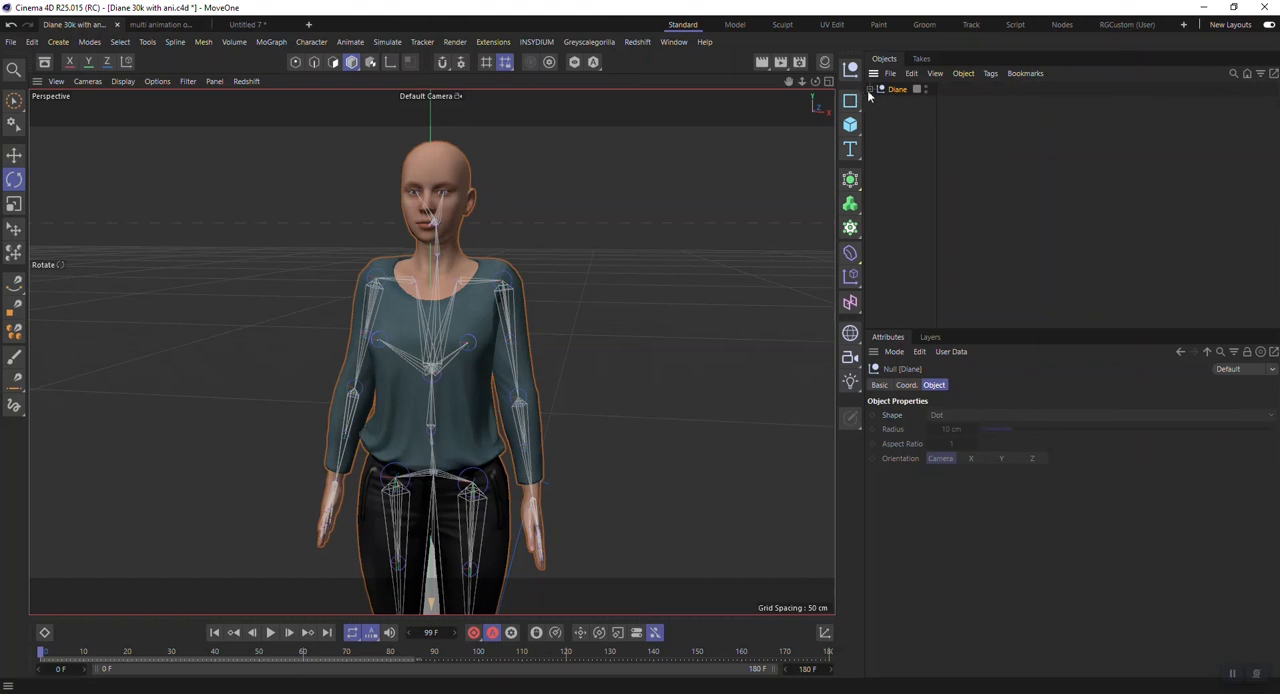
{"action": "right_click", "coordinate": [897, 89]}
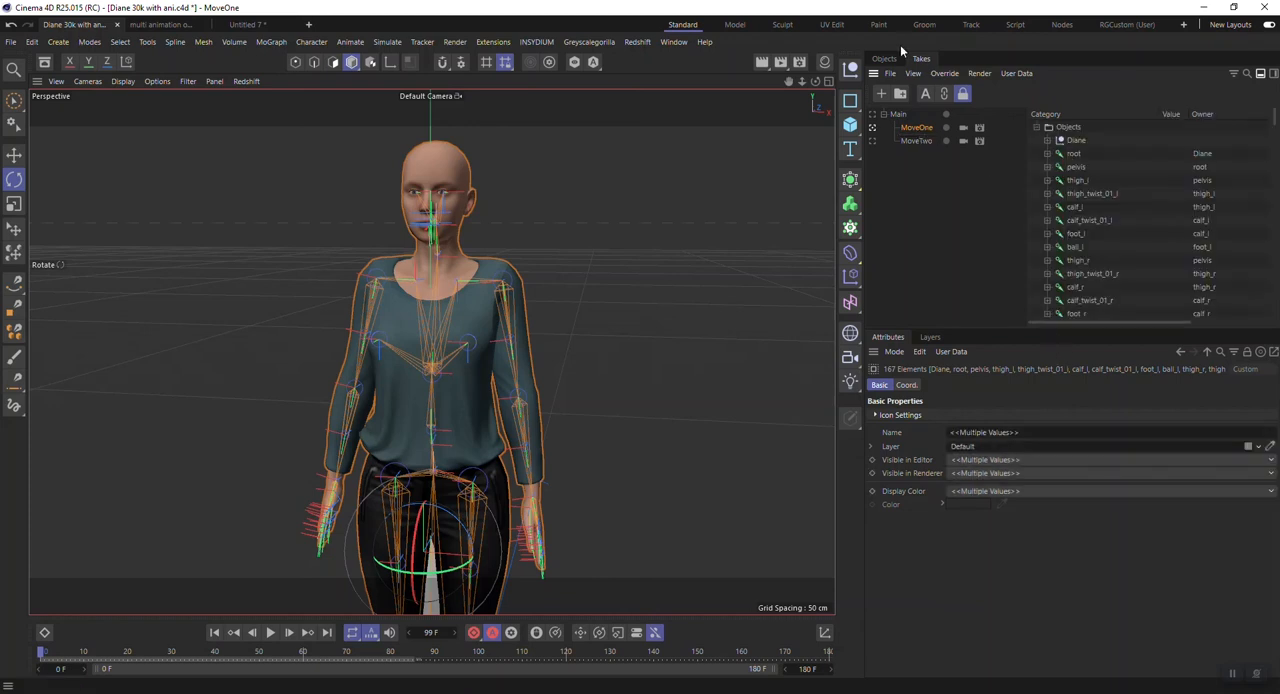
Step: Glance at the Objects hierarchy, then return to the MoveOne and MoveTwo takes list
{"action": "left_click", "coordinate": [884, 58]}
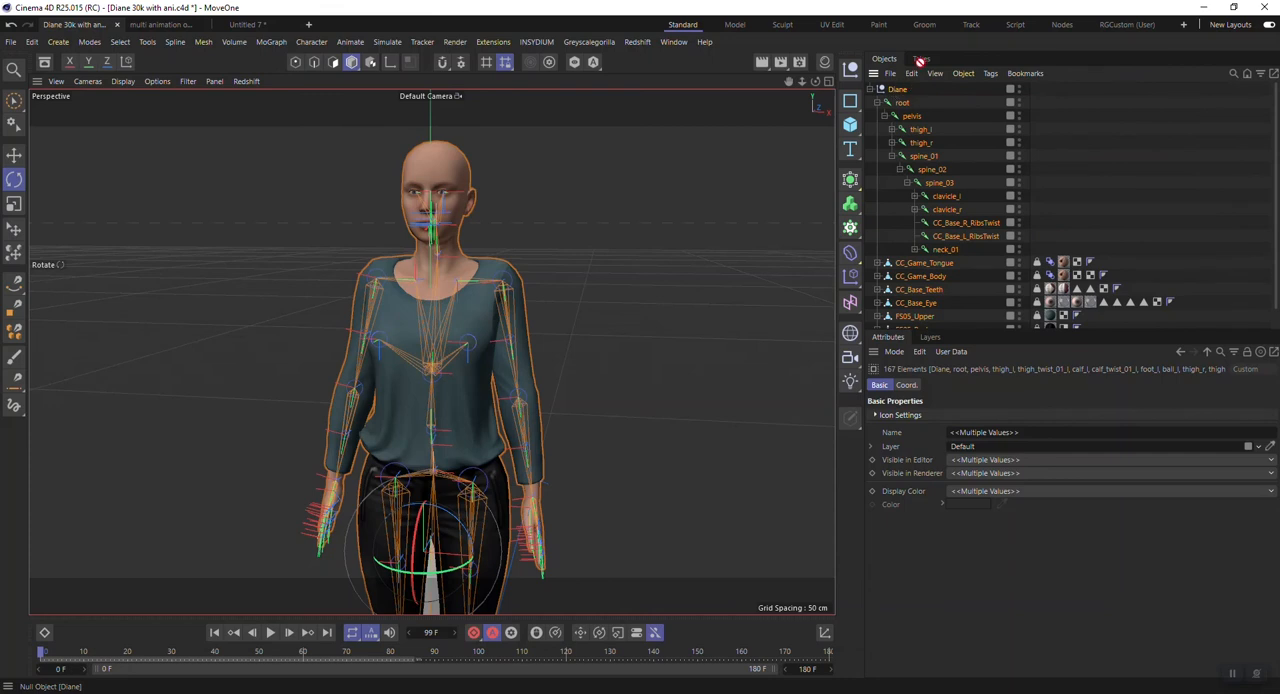
{"action": "left_click", "coordinate": [920, 58]}
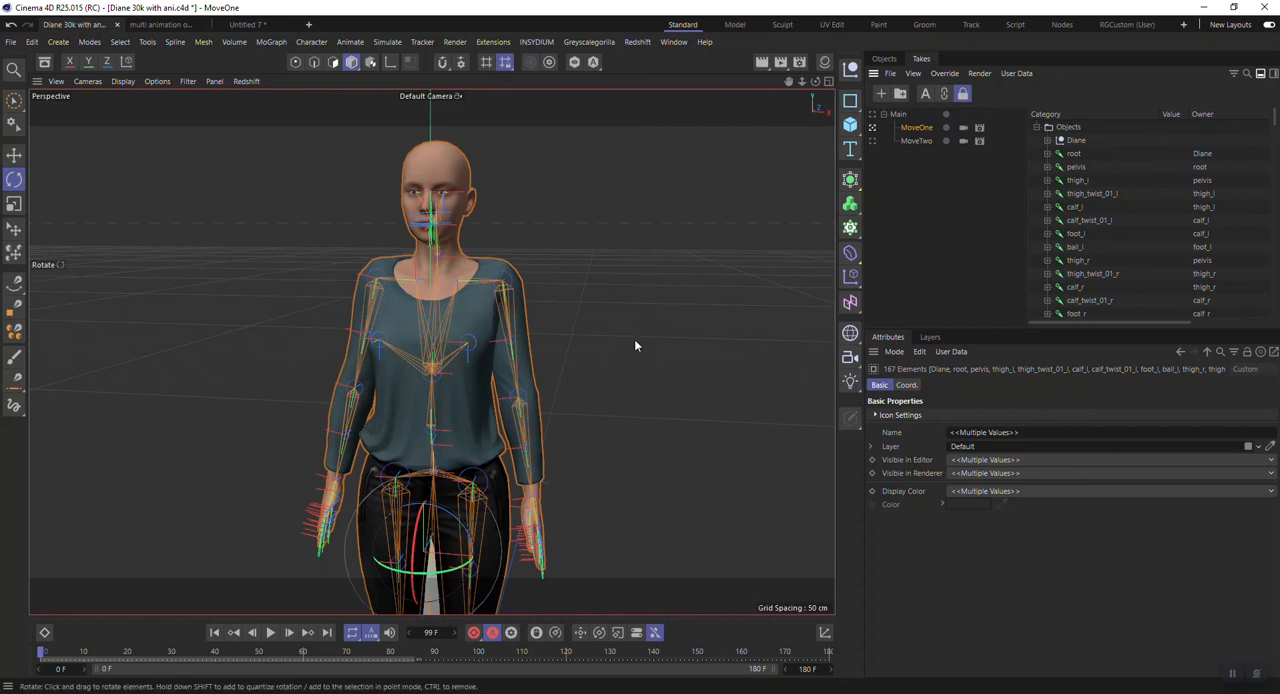
{"action": "mouse_move", "coordinate": [669, 366]}
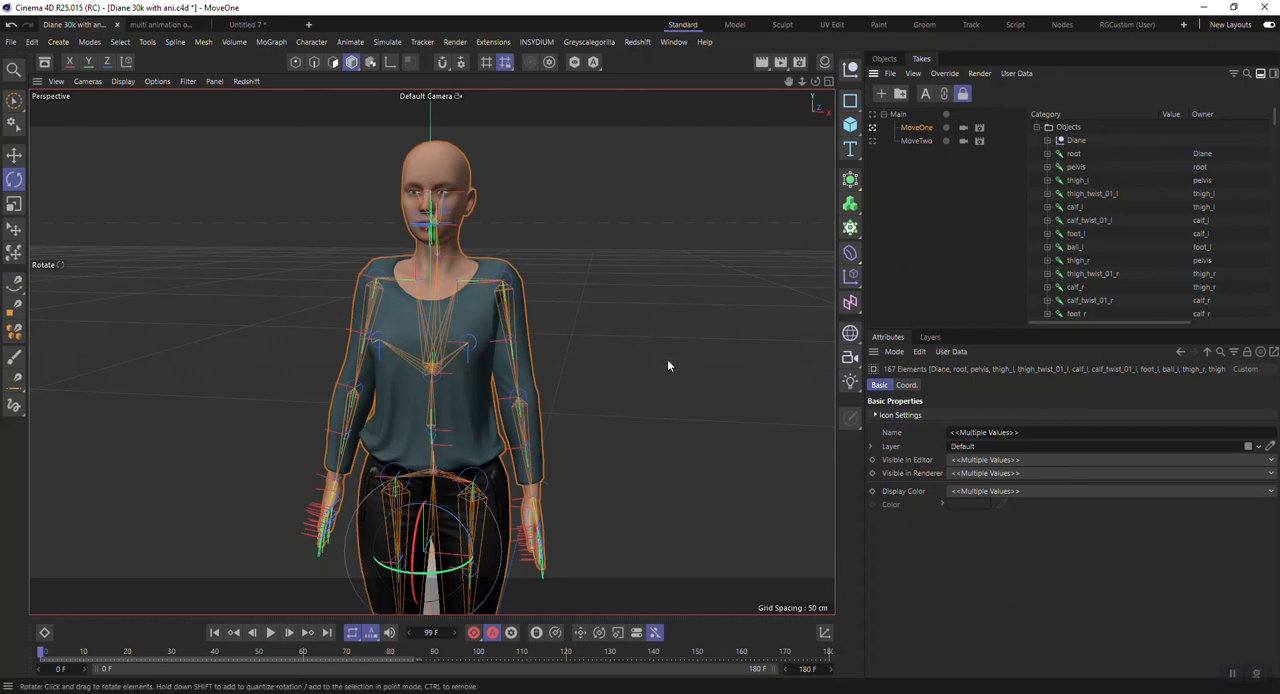